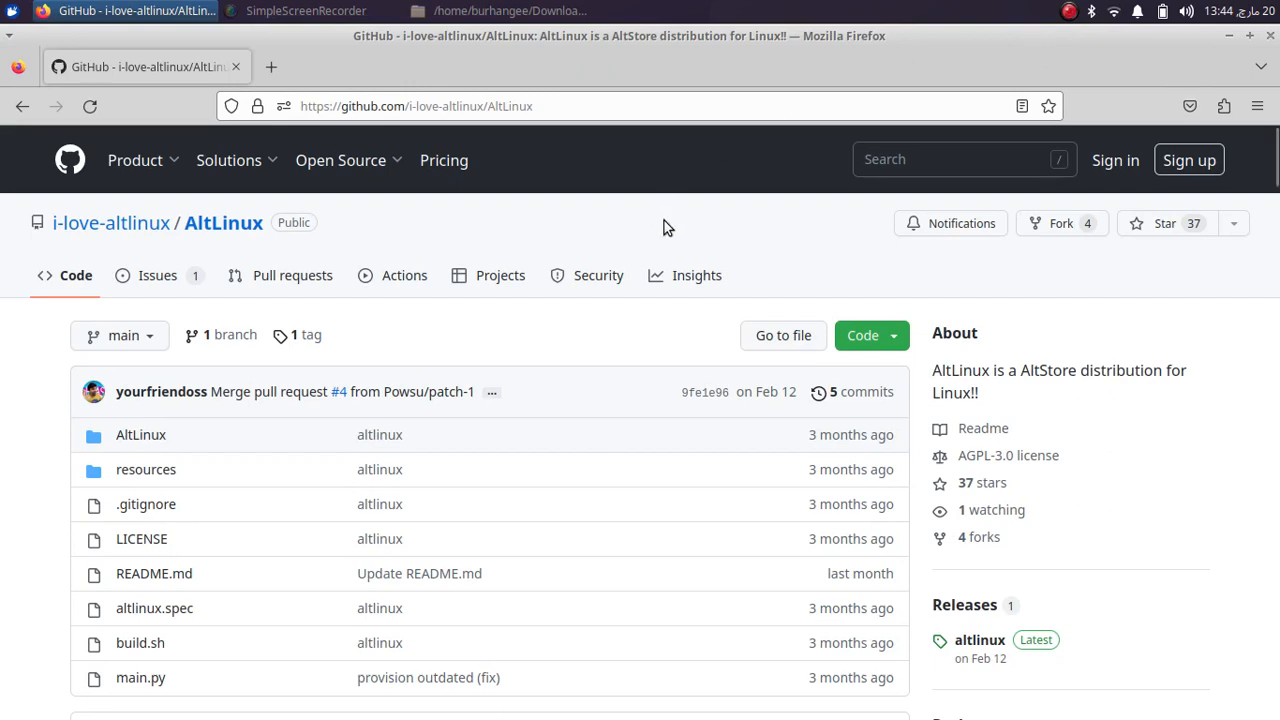
mouse_move(760, 224)
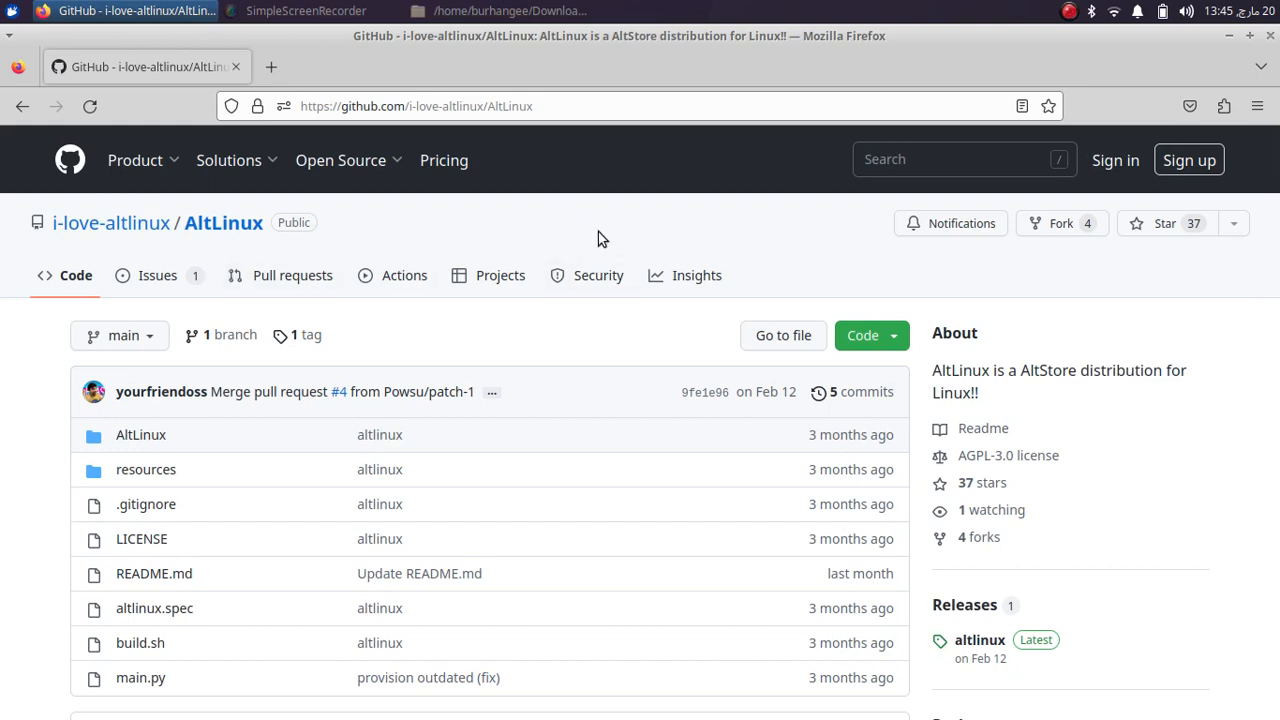
mouse_move(510, 240)
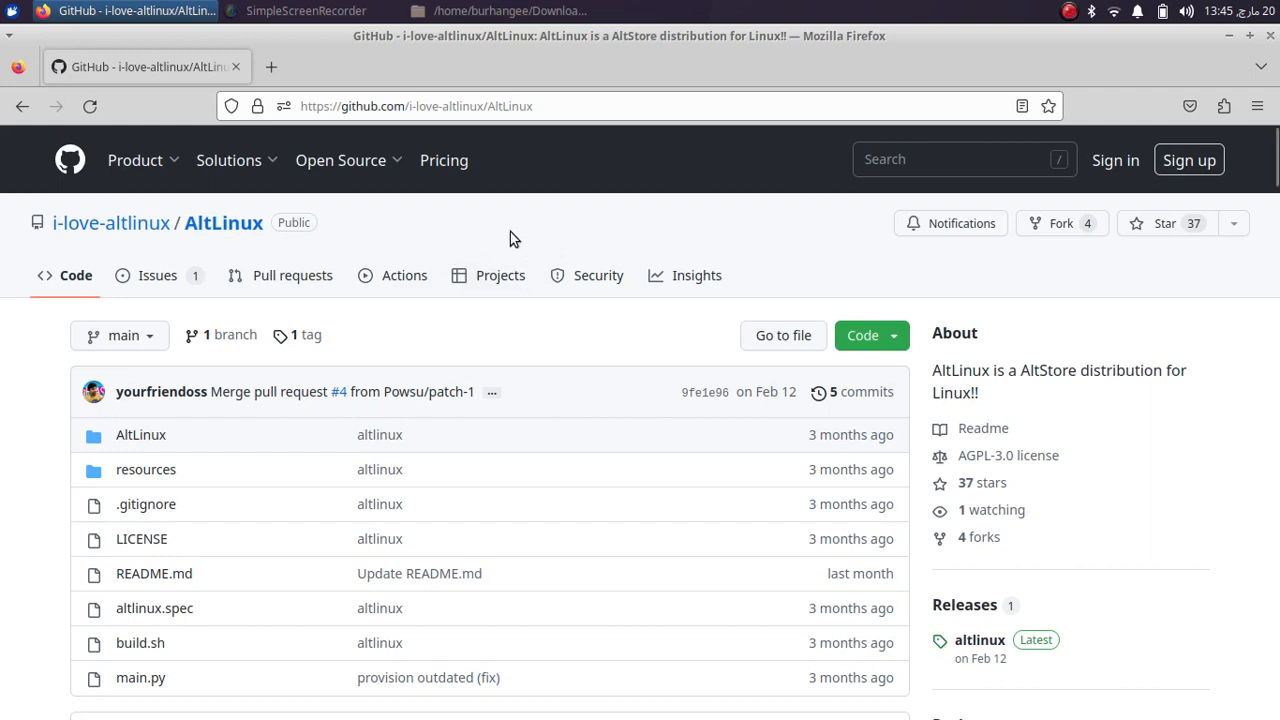
mouse_move(572, 62)
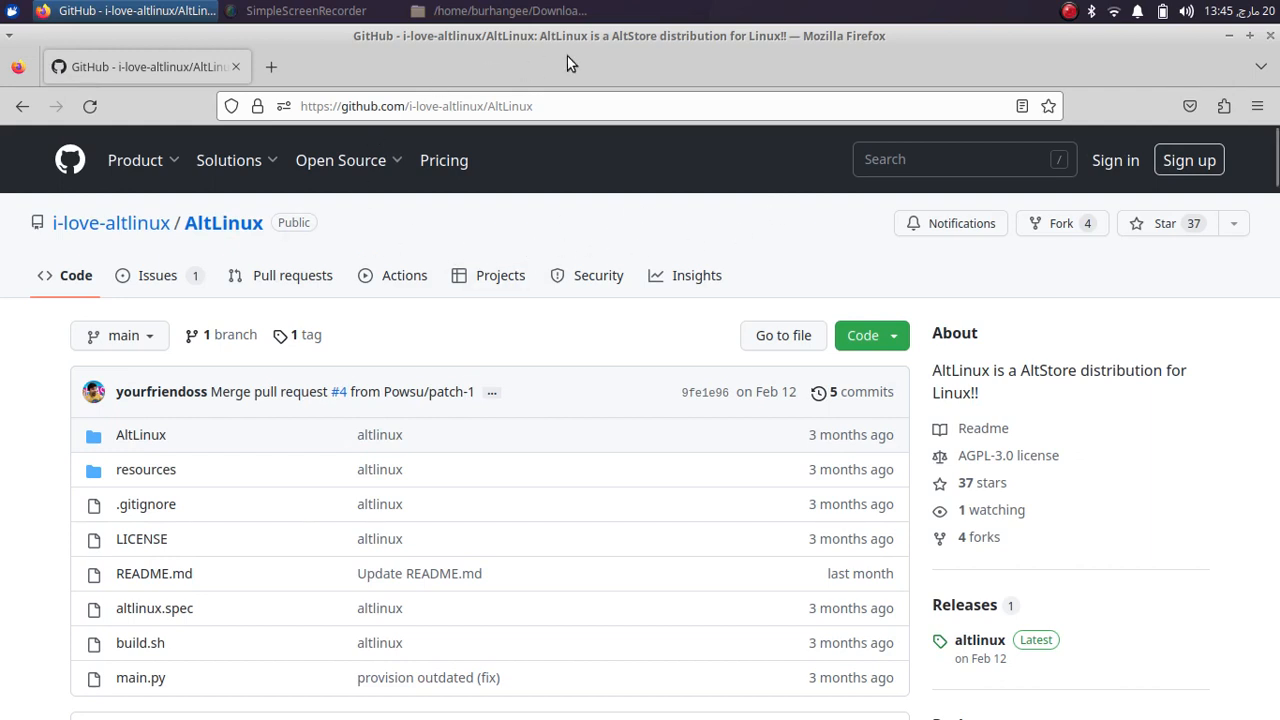
Scroll the README to the Ubuntu run-without-installing steps and copy the add-apt-repository universe command.
left_click(416, 106)
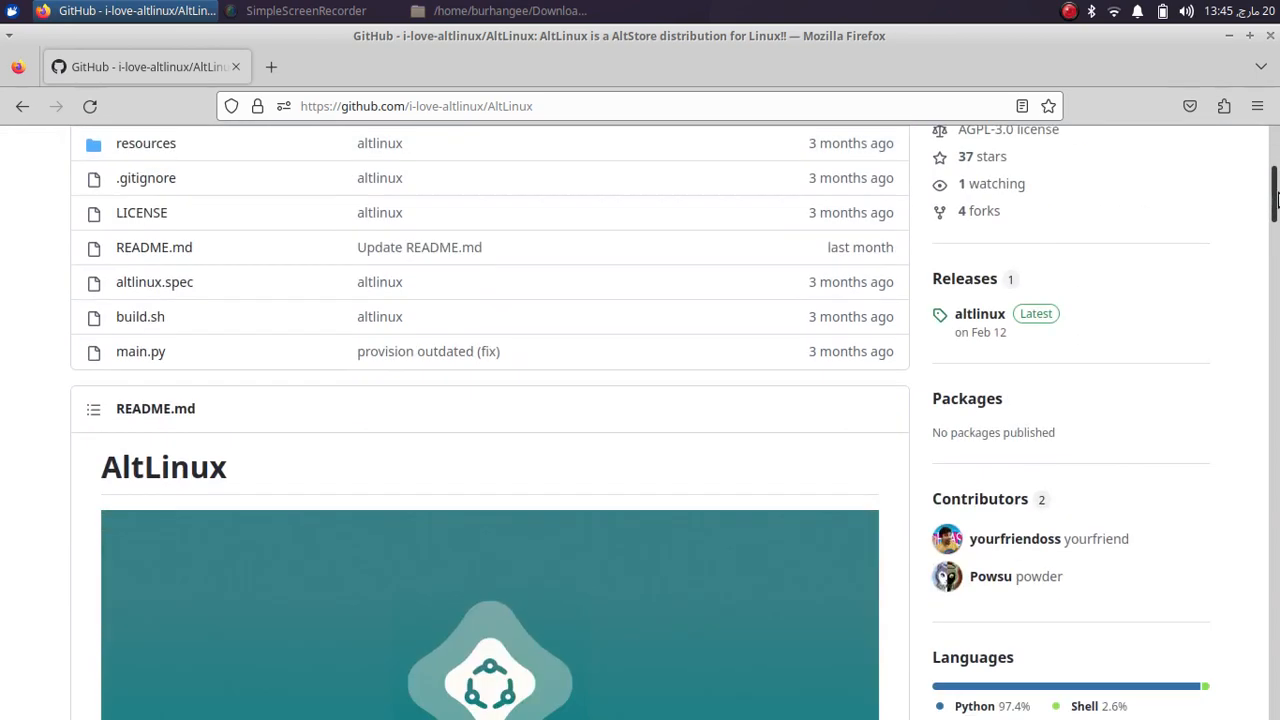
scroll("down", 3)
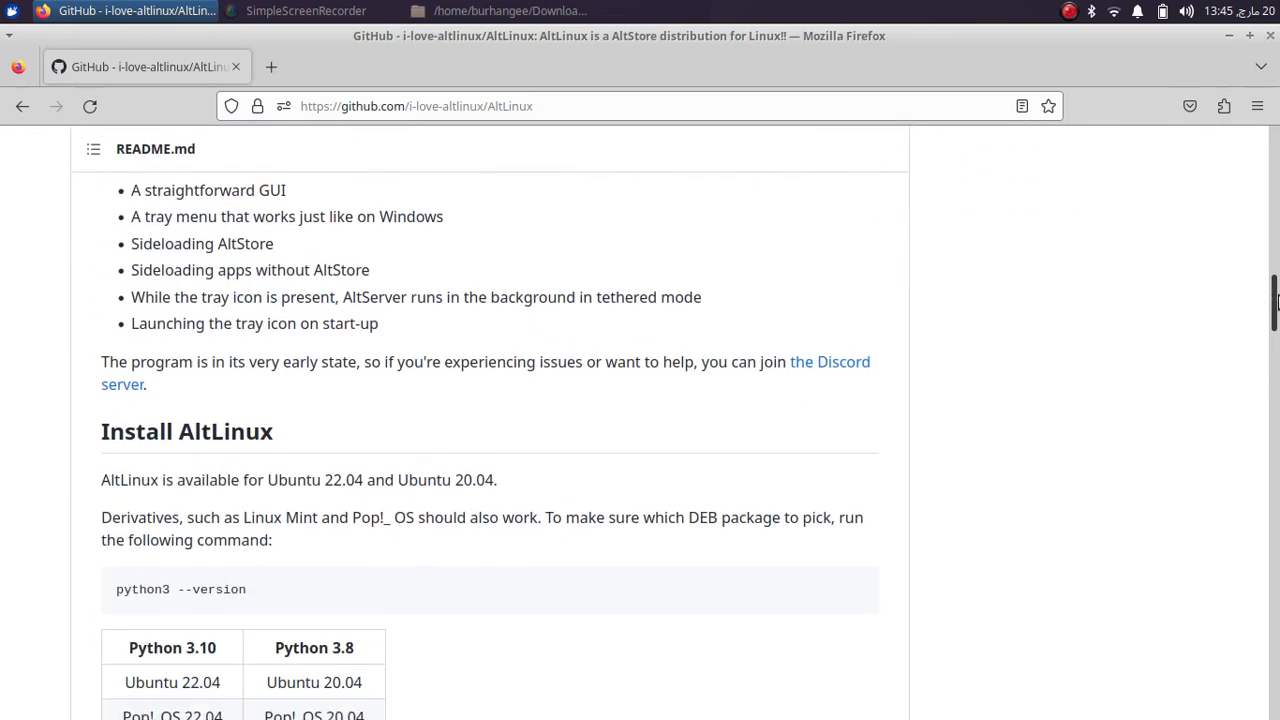
scroll("down", 3)
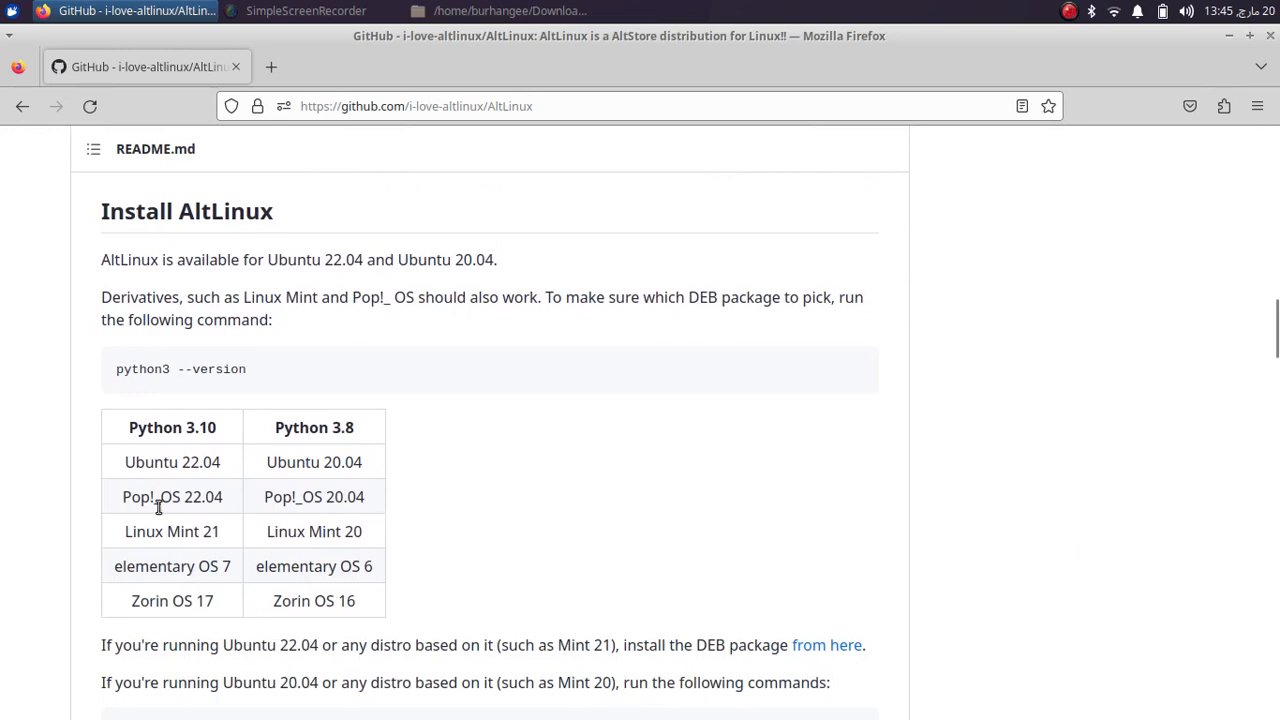
mouse_move(208, 470)
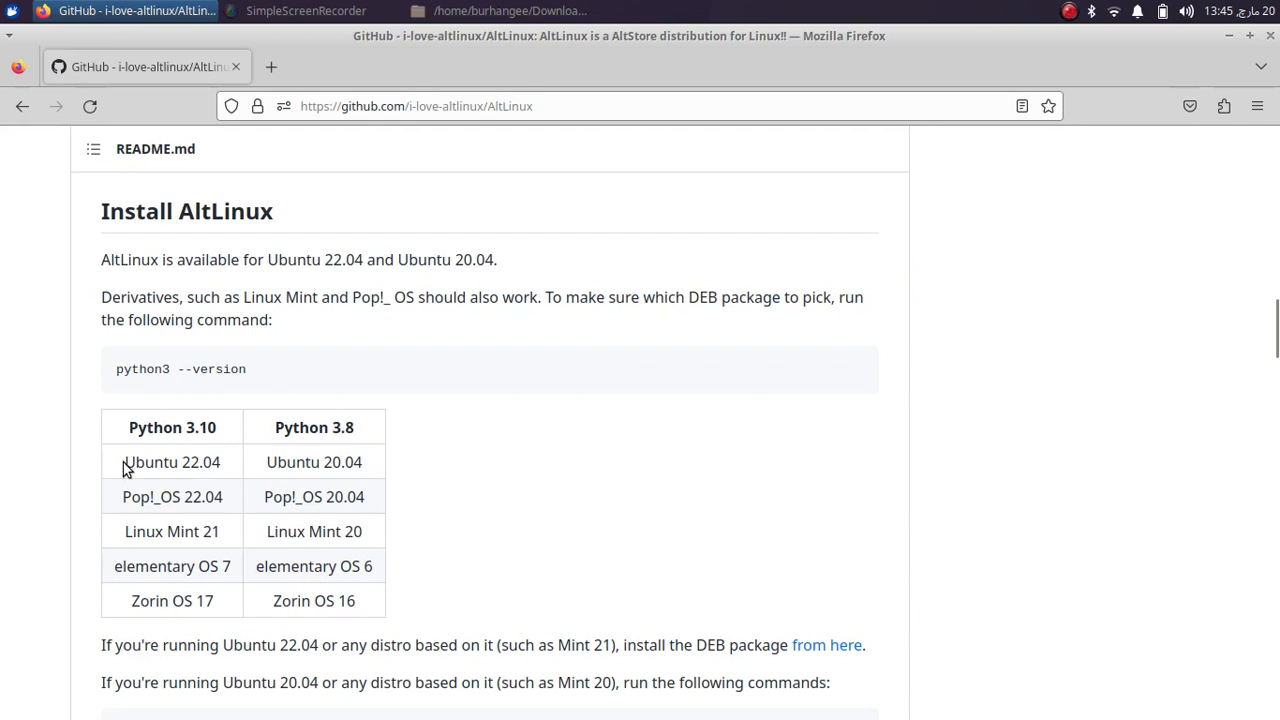
mouse_move(210, 462)
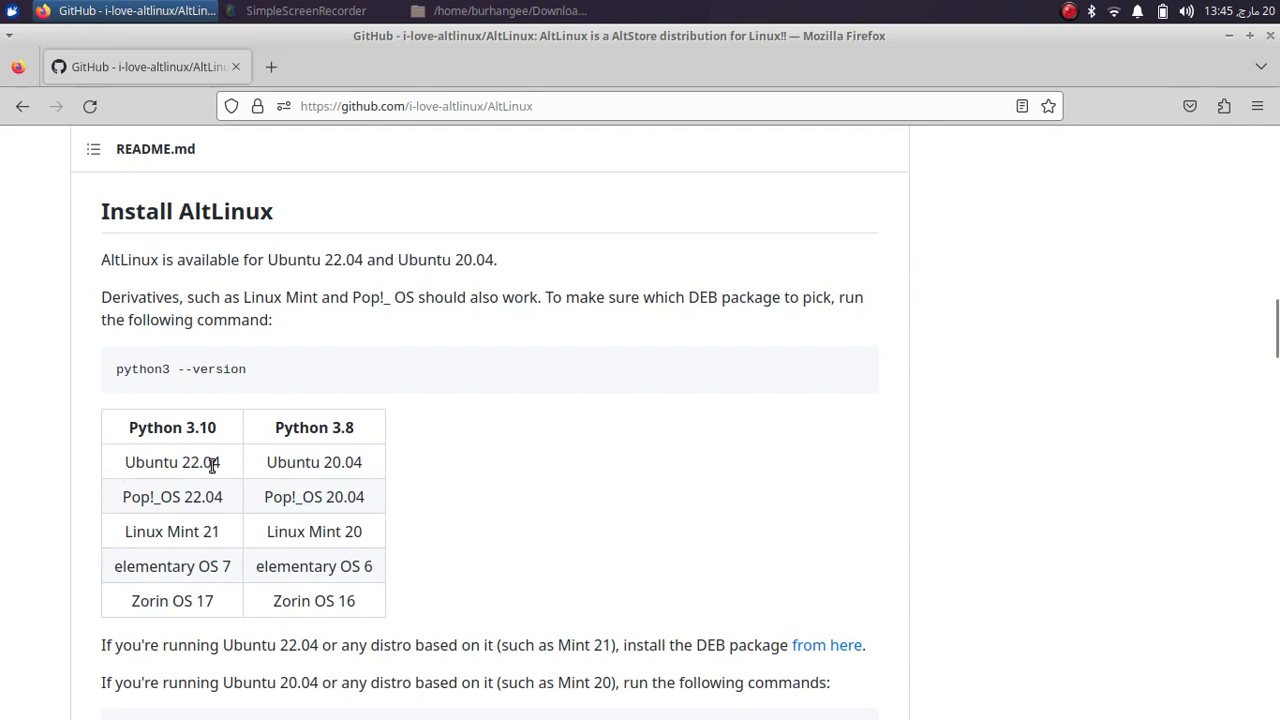
scroll("up", 3)
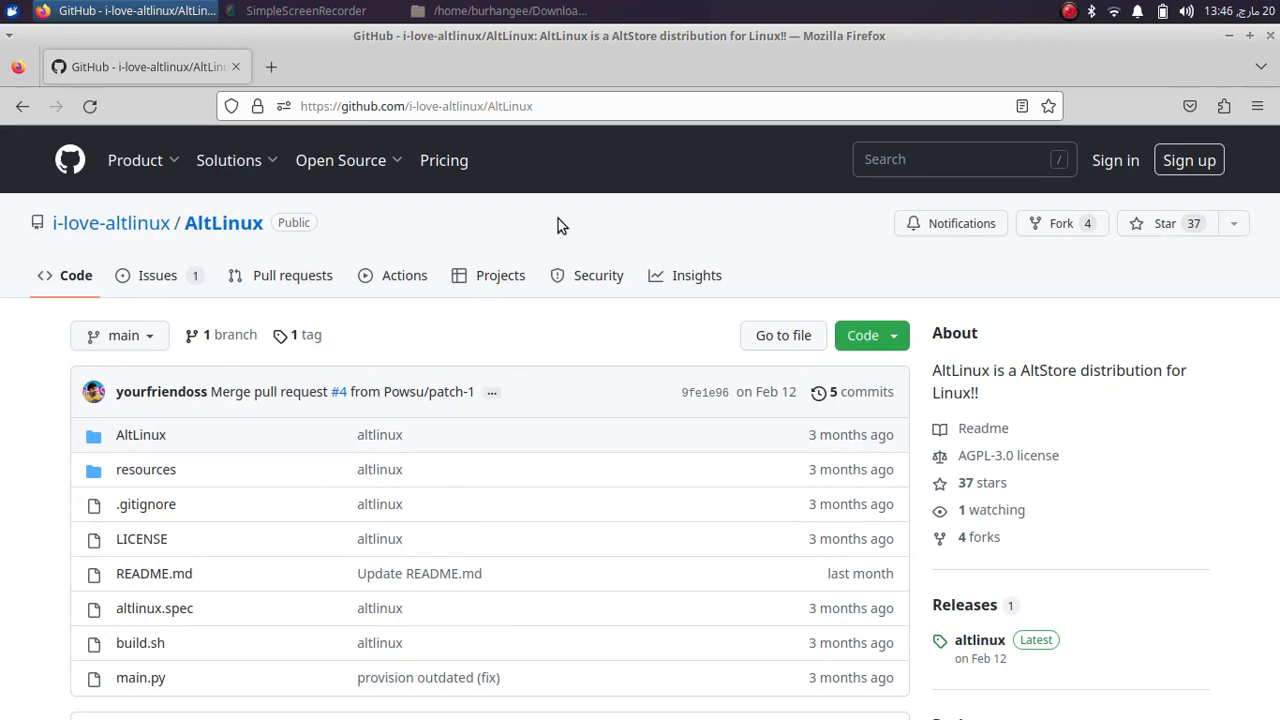
scroll("down", 3)
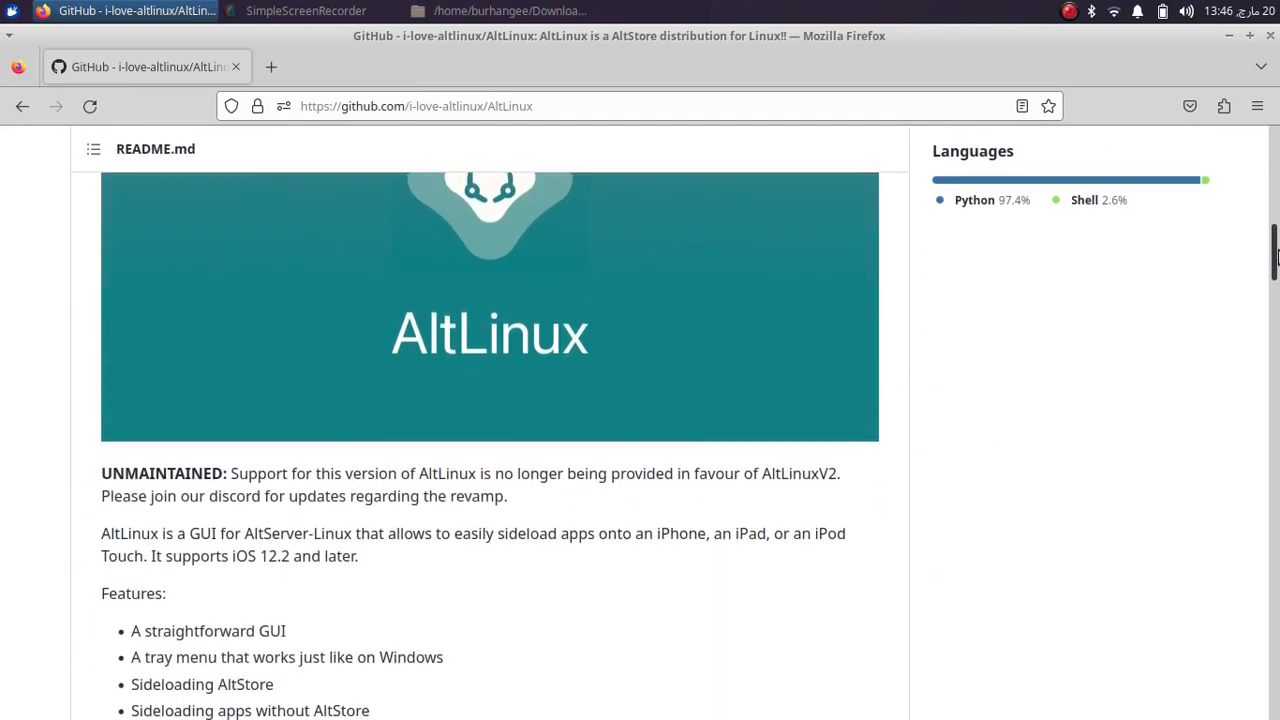
scroll("down", 3)
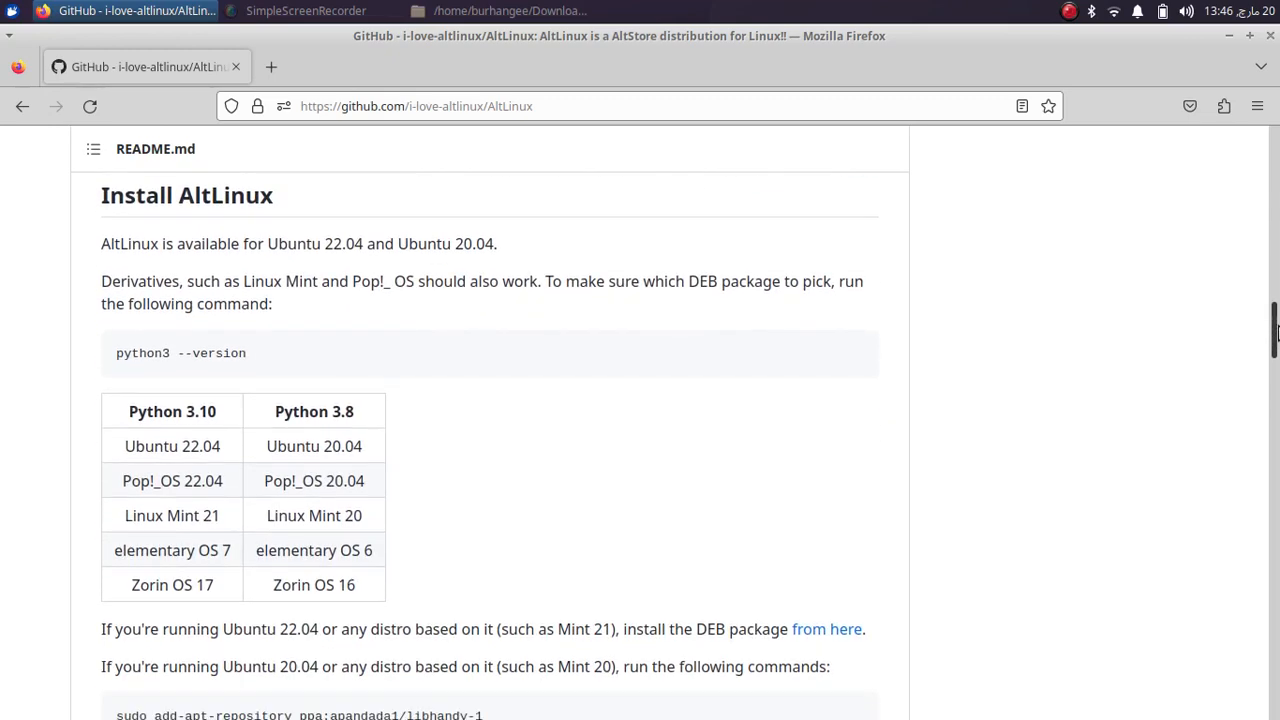
scroll("down", 3)
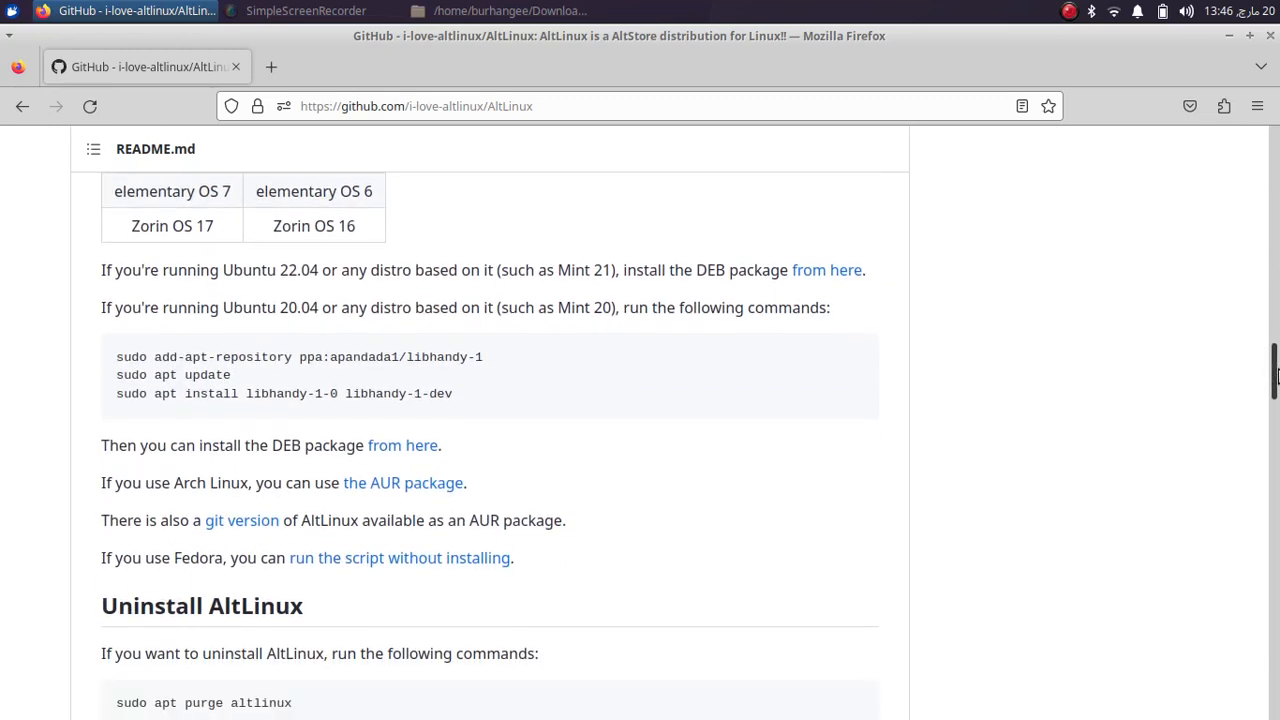
scroll("down", 3)
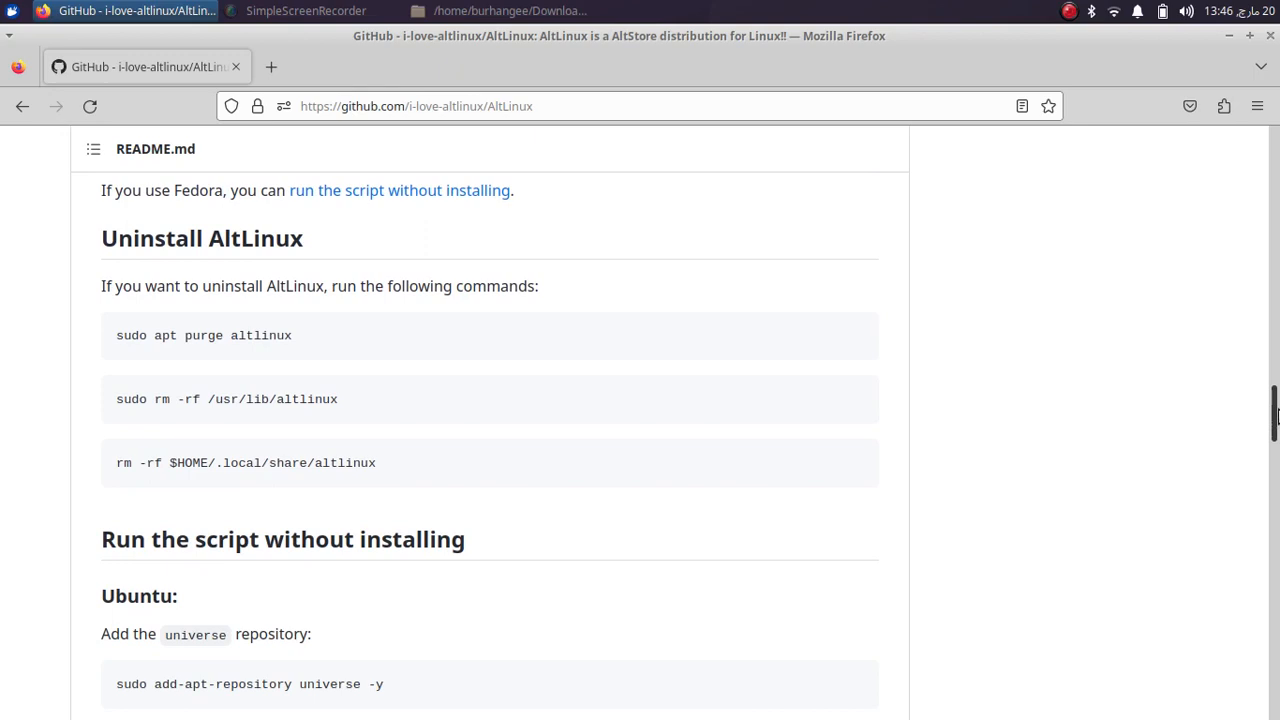
scroll("down", 3)
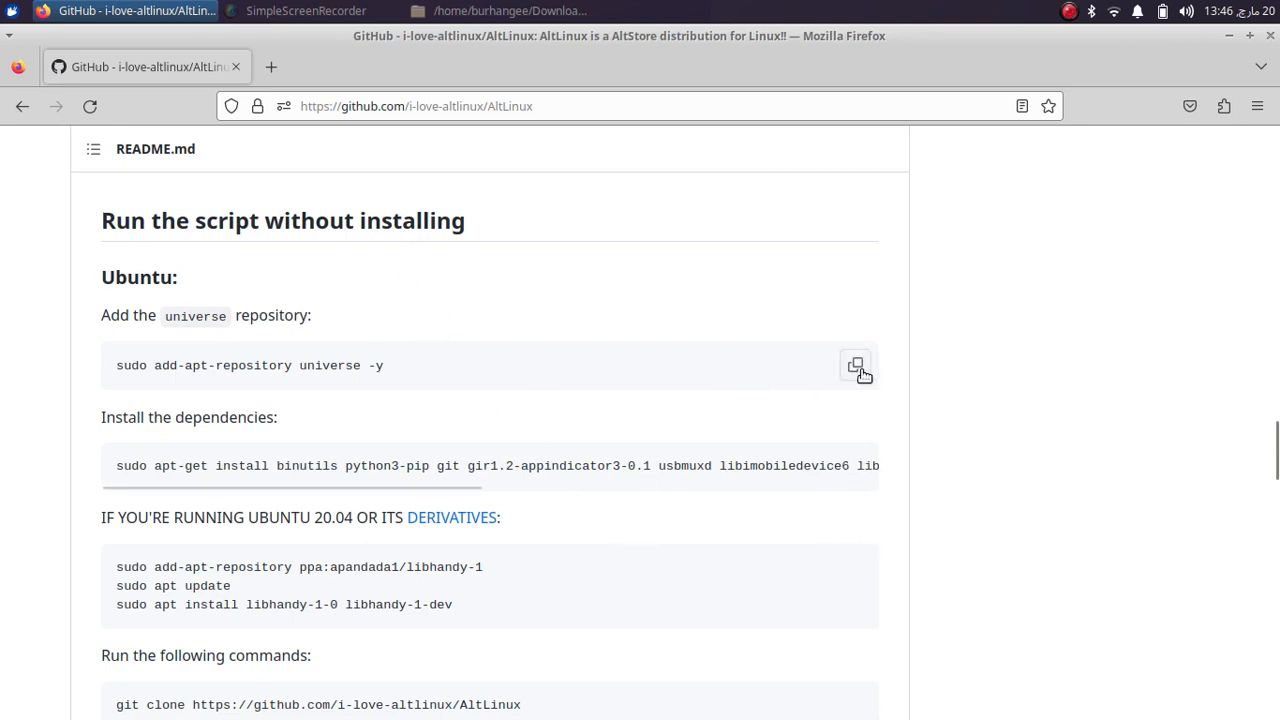
left_click(856, 364)
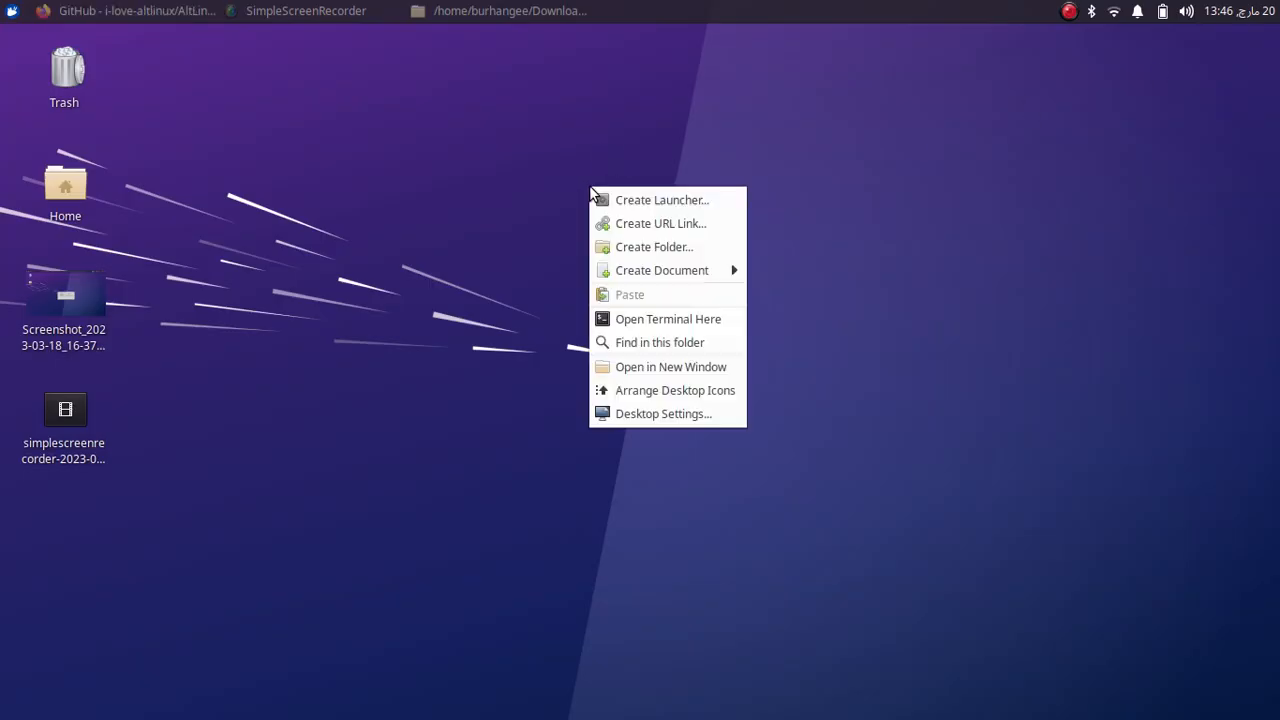
Run 'sudo add-apt-repository universe -y' in a Desktop terminal, then return to the README in Firefox.
left_click(668, 318)
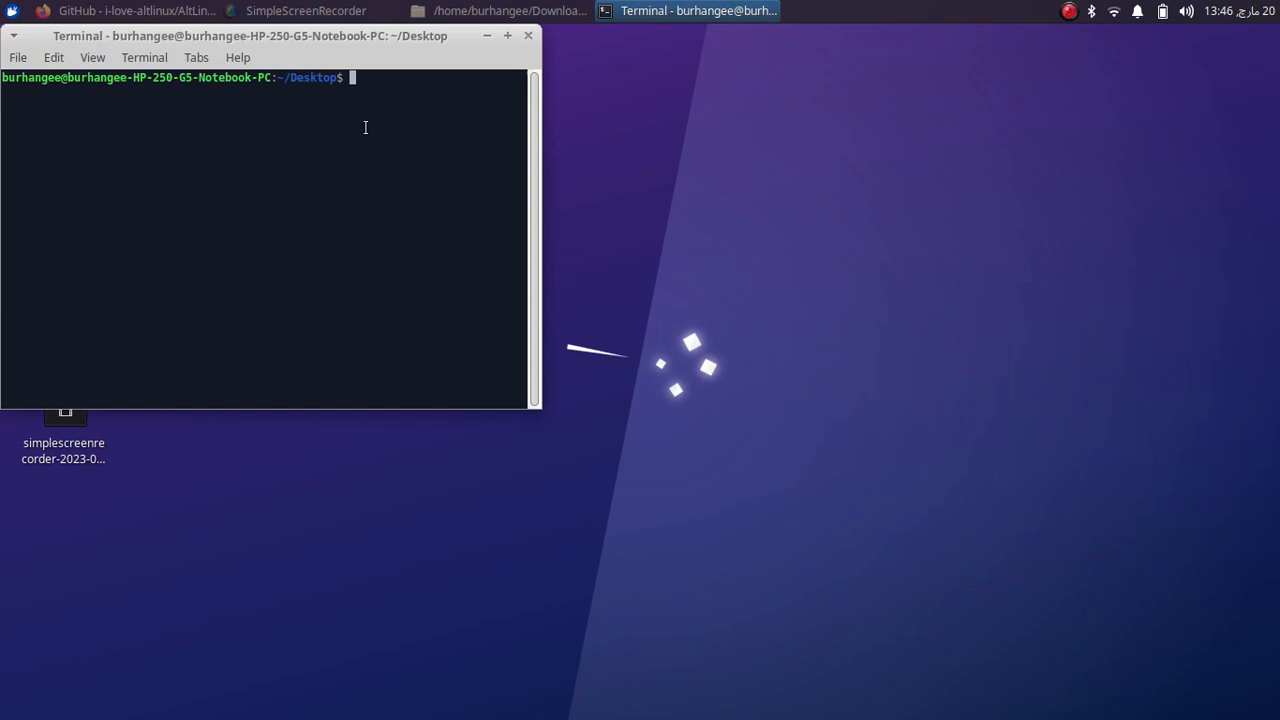
type("sudo add-apt-repository universe -y")
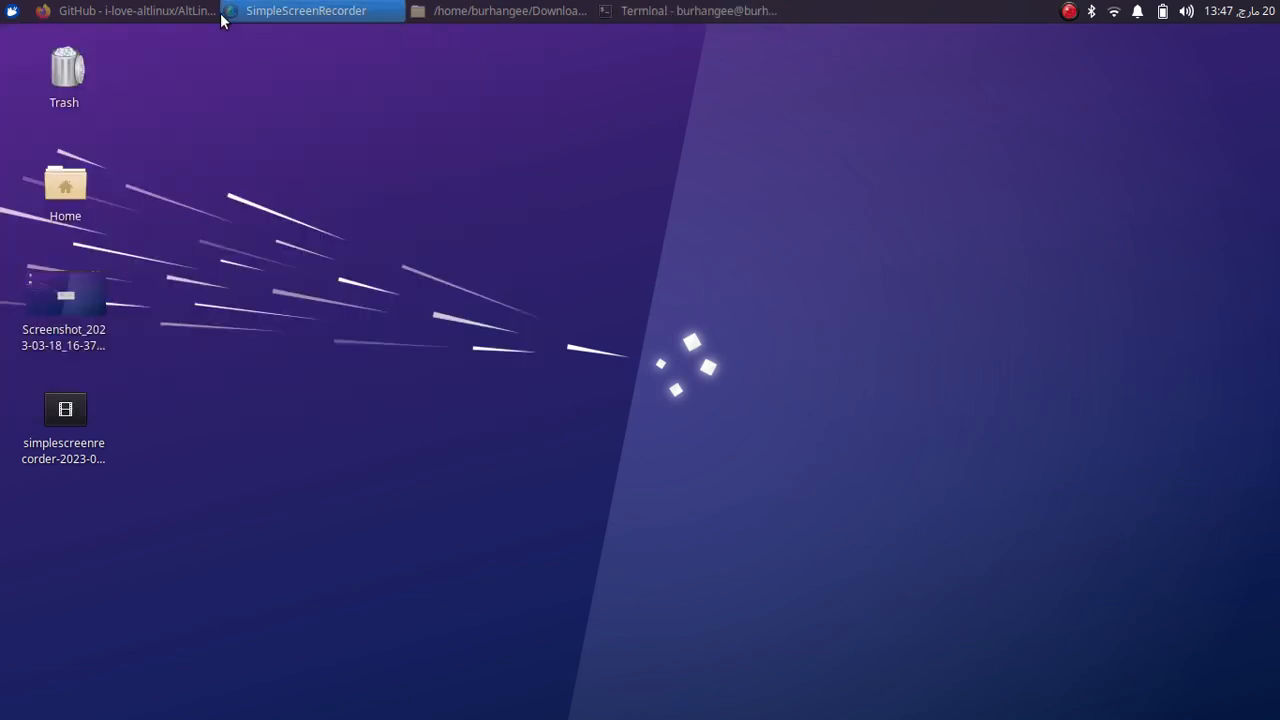
left_click(136, 12)
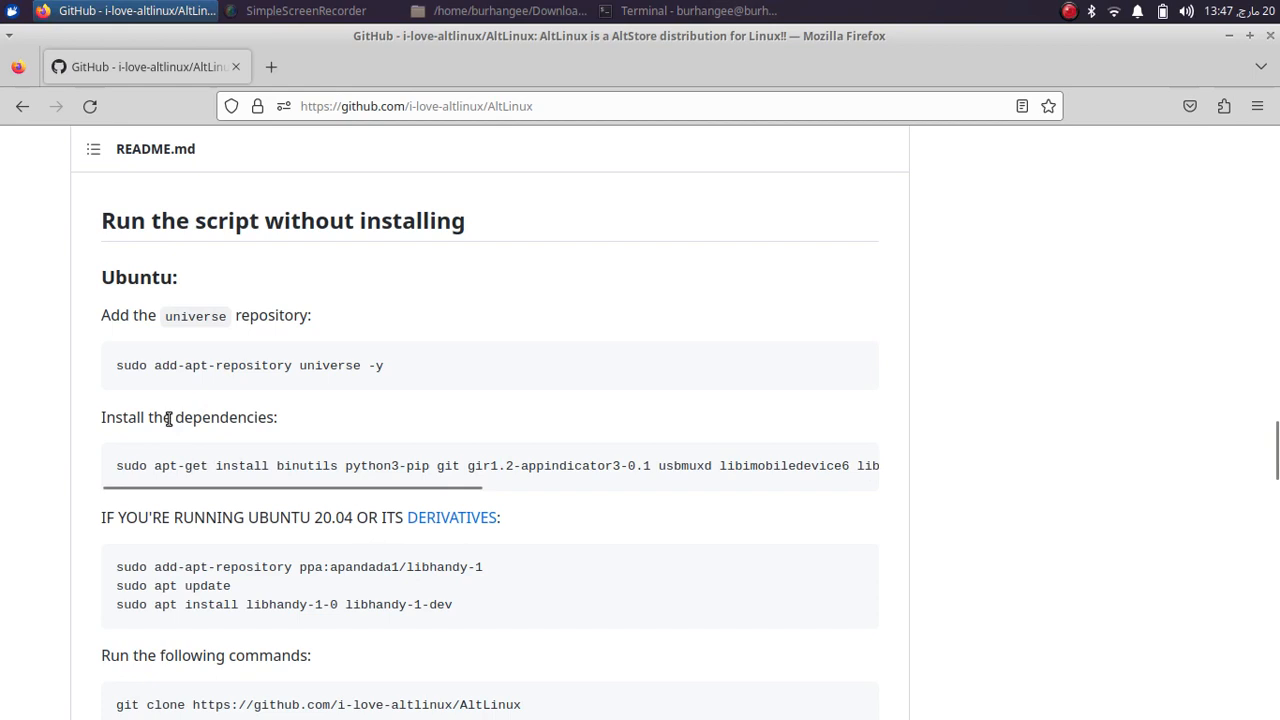
mouse_move(252, 448)
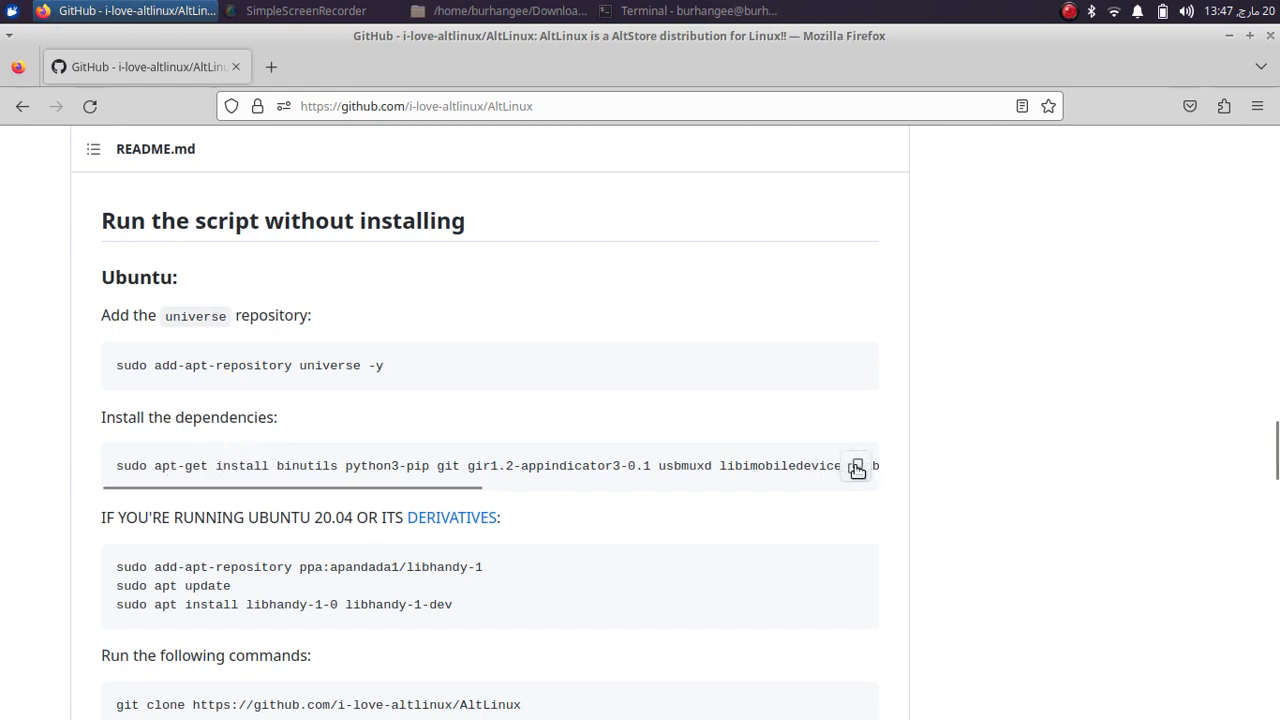
Copy the apt-get install dependencies command and paste it into the terminal to run.
left_click(698, 12)
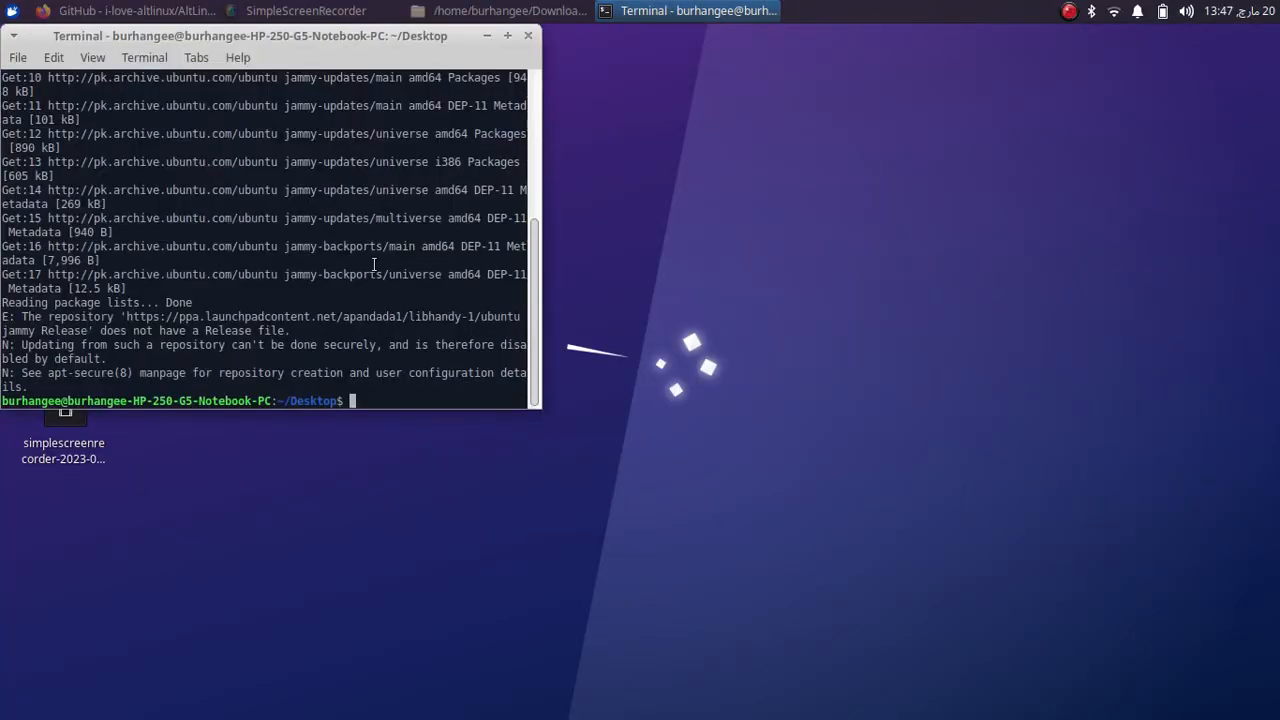
right_click(420, 400)
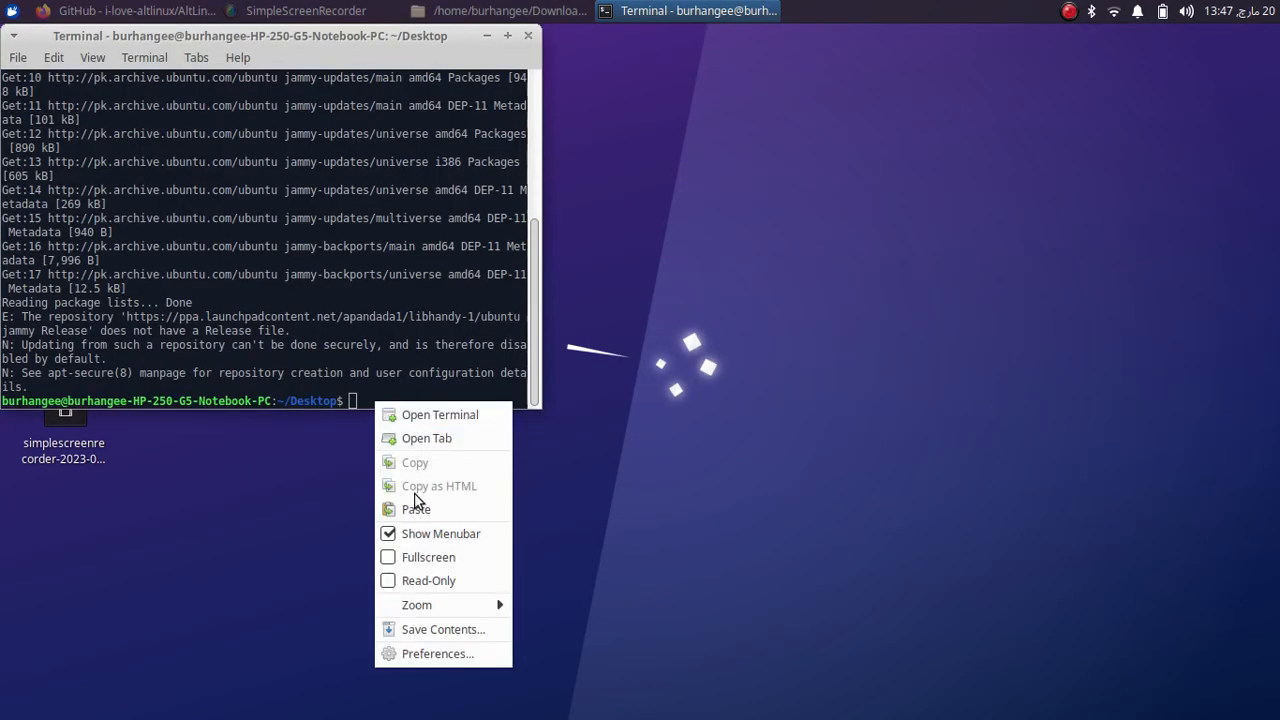
left_click(416, 510)
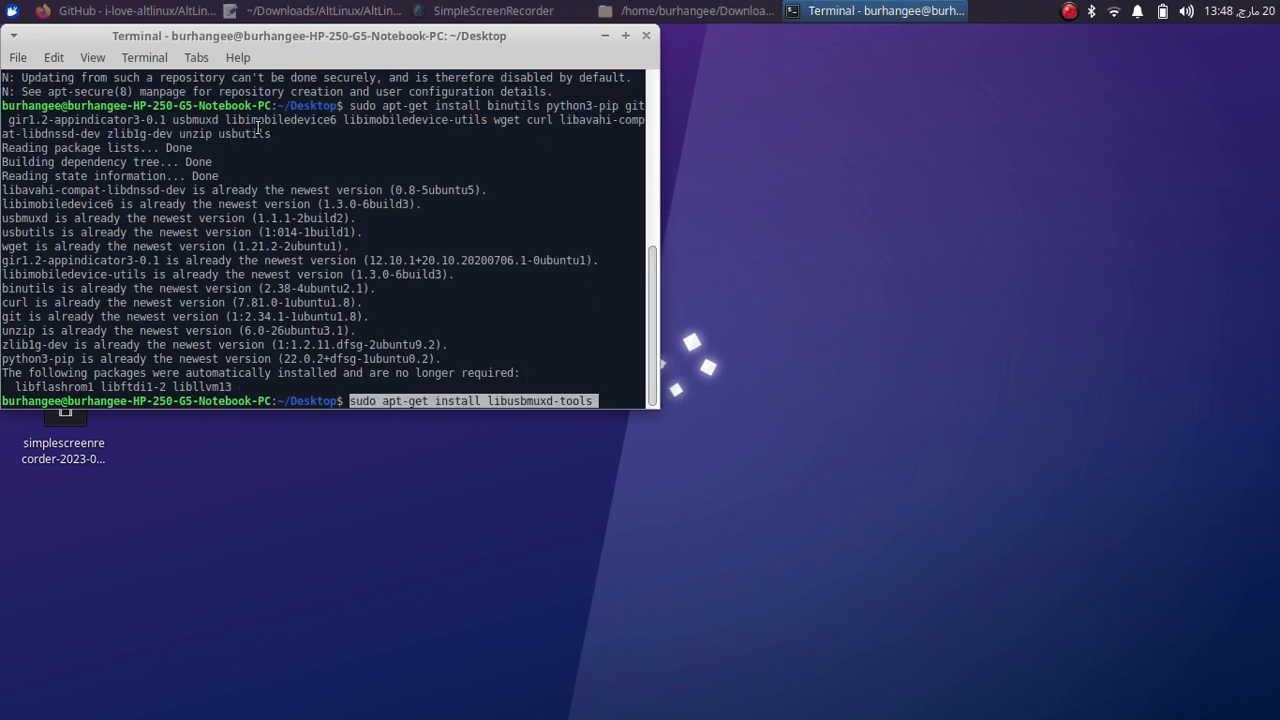
mouse_move(574, 306)
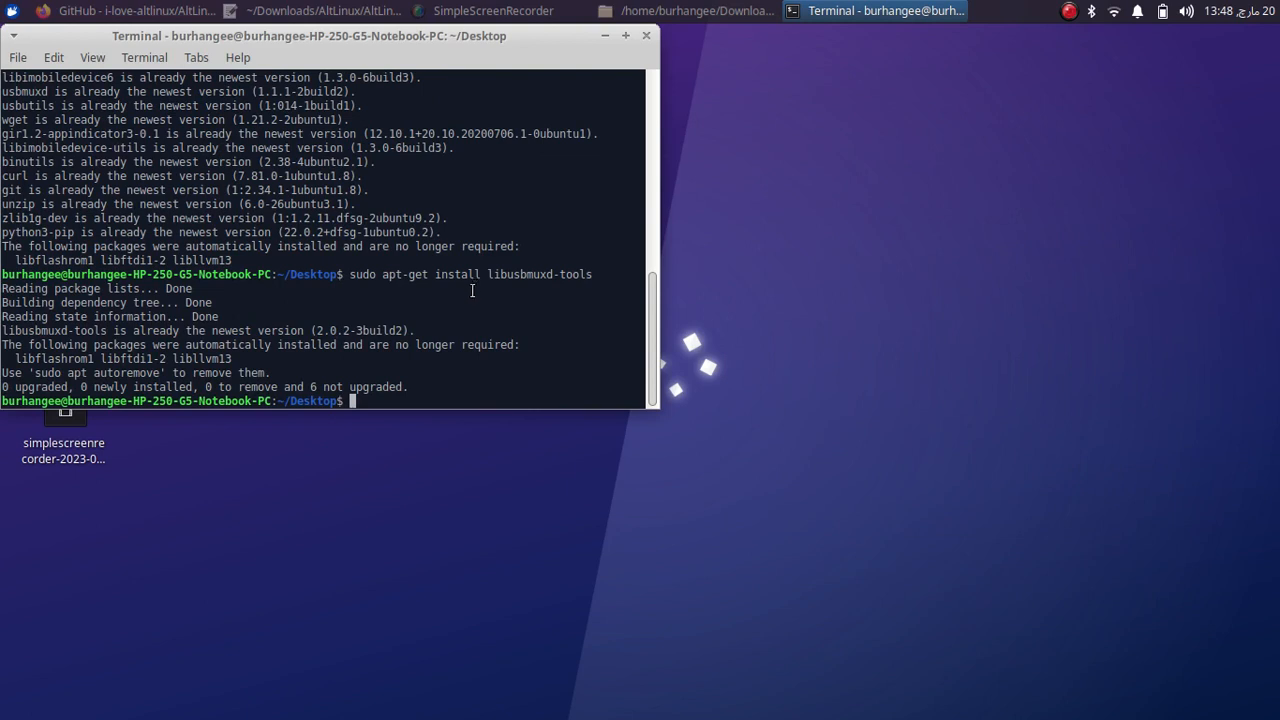
mouse_move(536, 176)
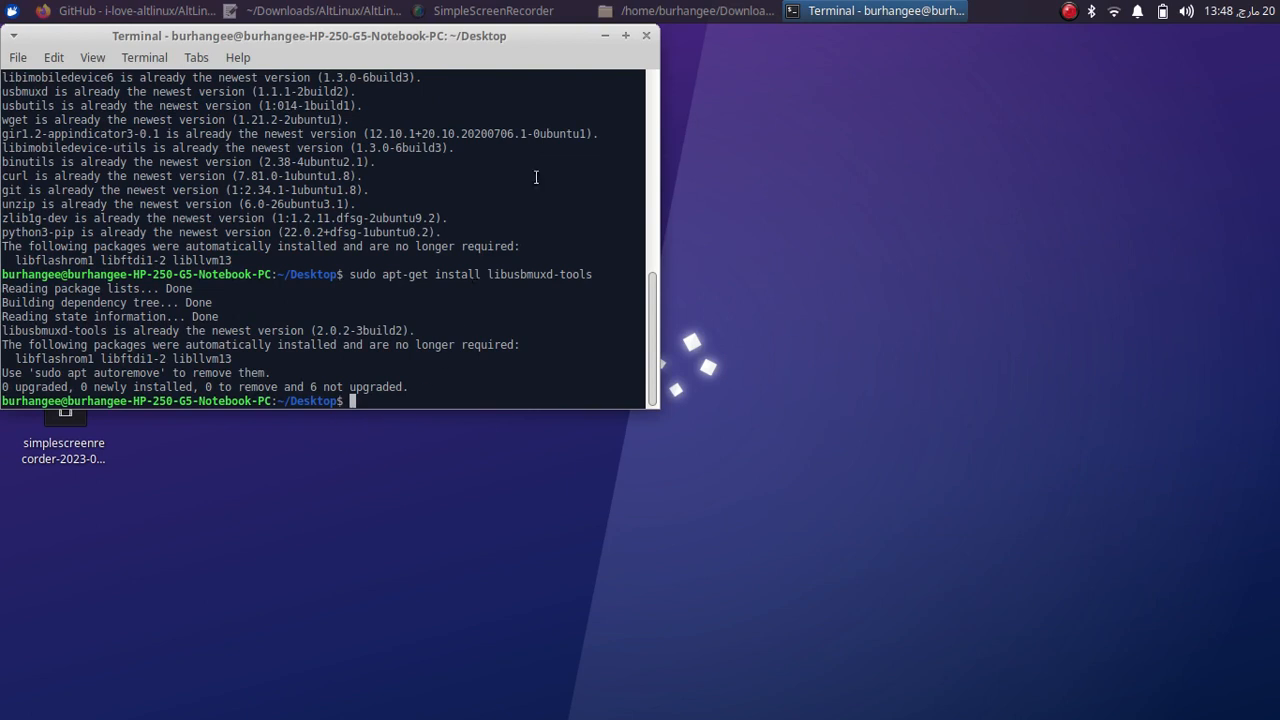
Copy the Ubuntu 20.04 libhandy commands from the README and minimize Firefox.
left_click(136, 10)
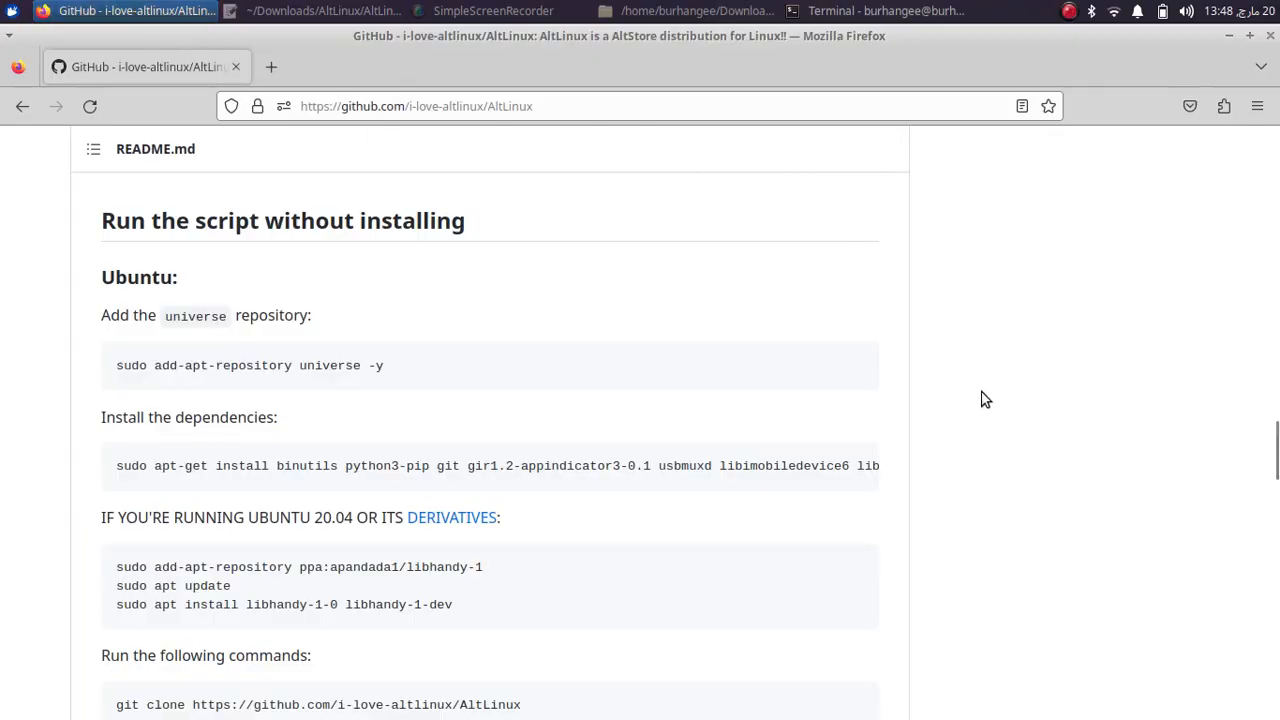
scroll("down", 3)
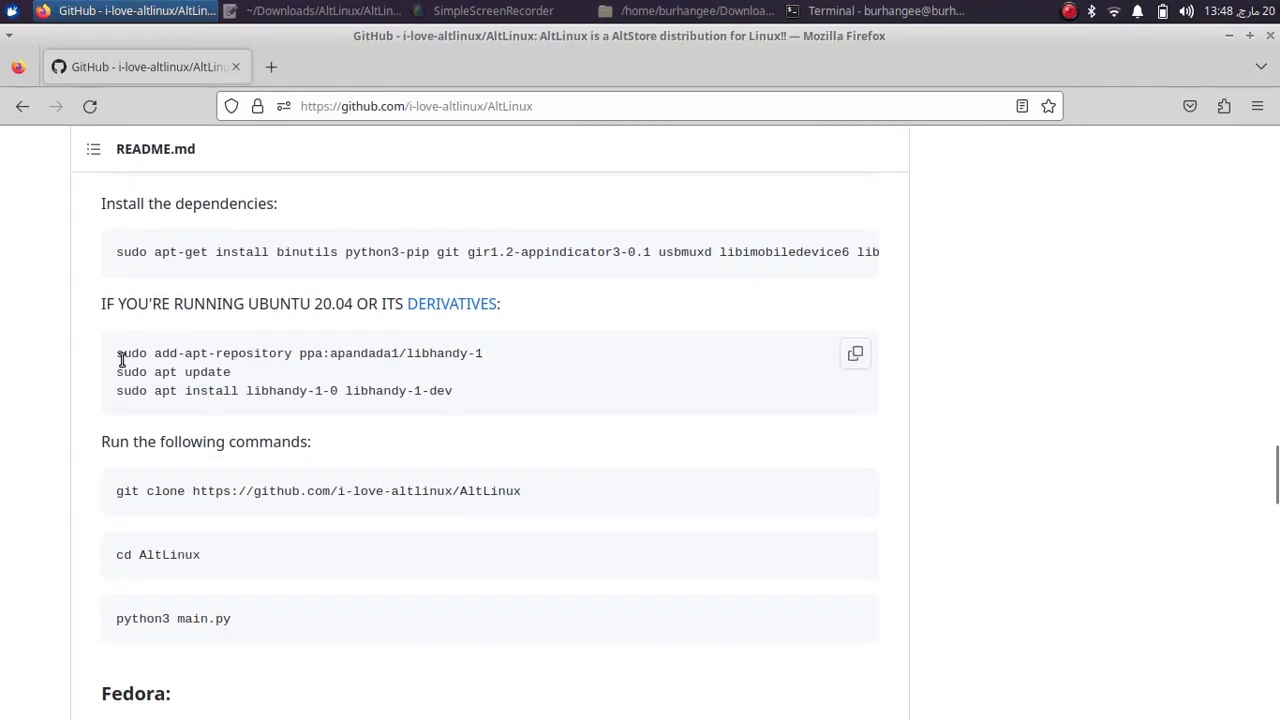
mouse_move(448, 352)
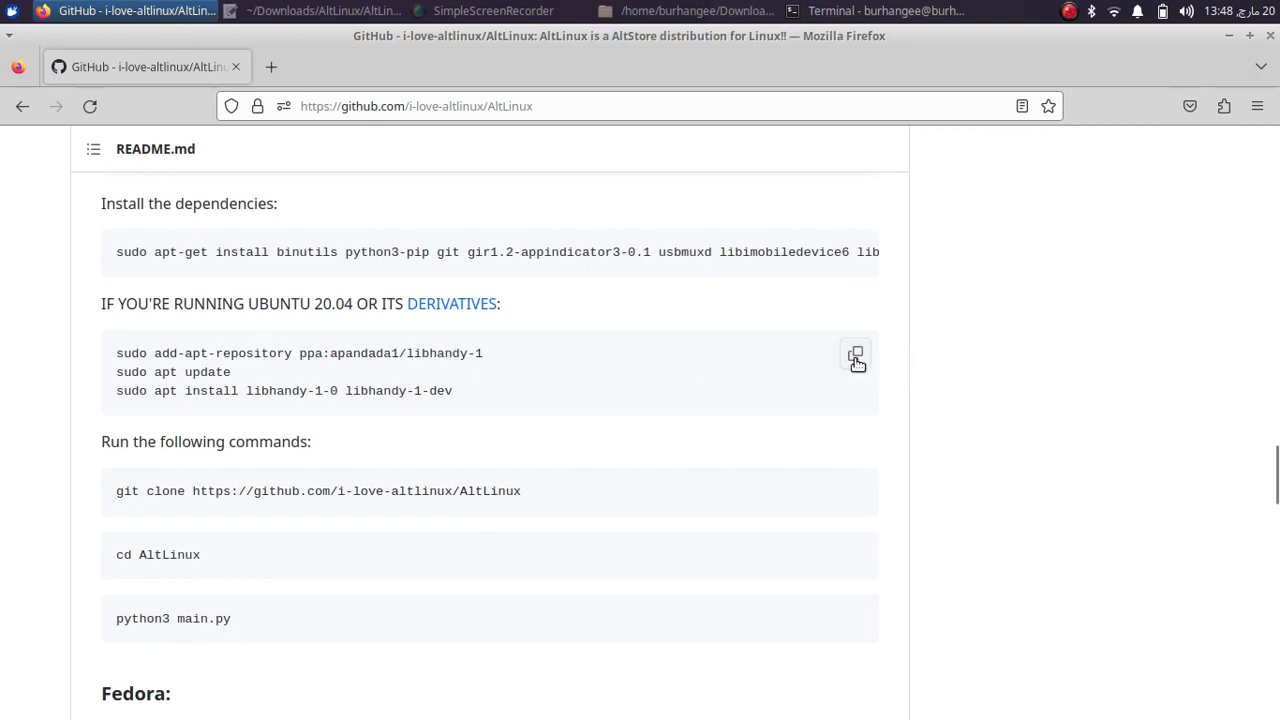
left_click(856, 354)
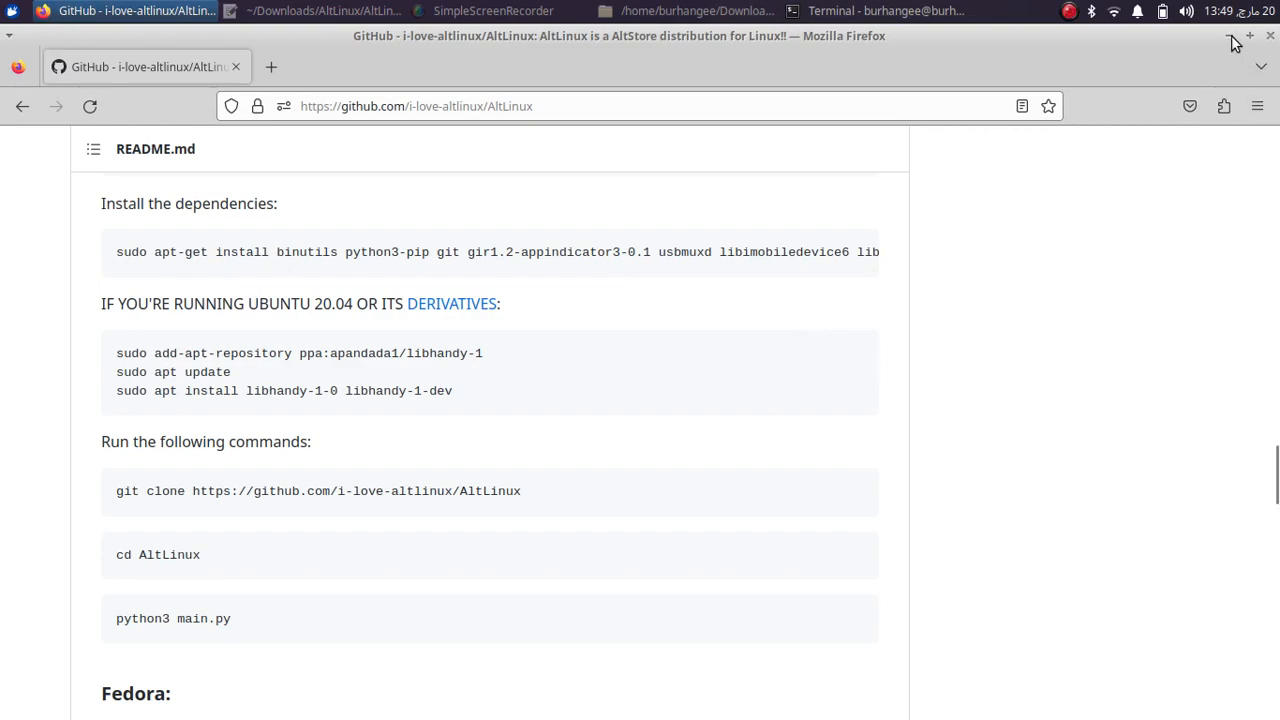
left_click(884, 12)
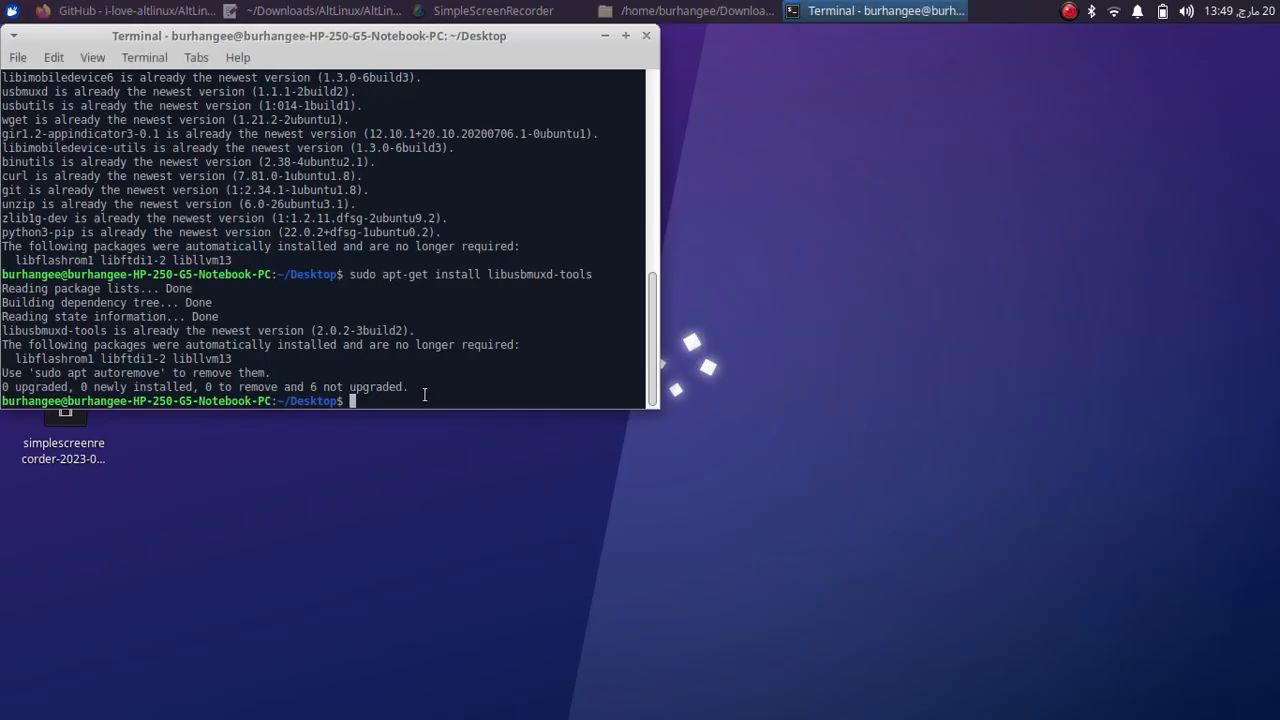
Paste and run the libhandy PPA commands, confirming the Unsafe Paste warning, then enter 'sudo pip3 install requests'.
right_click(404, 414)
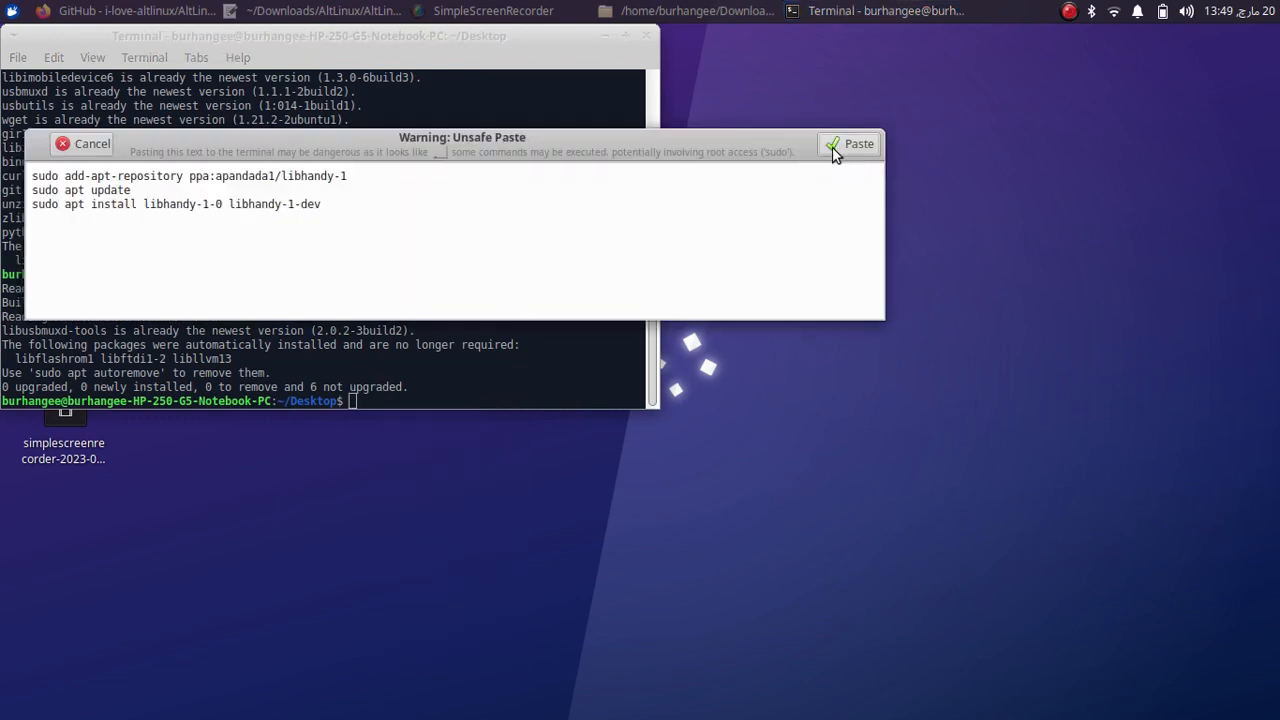
left_click(850, 144)
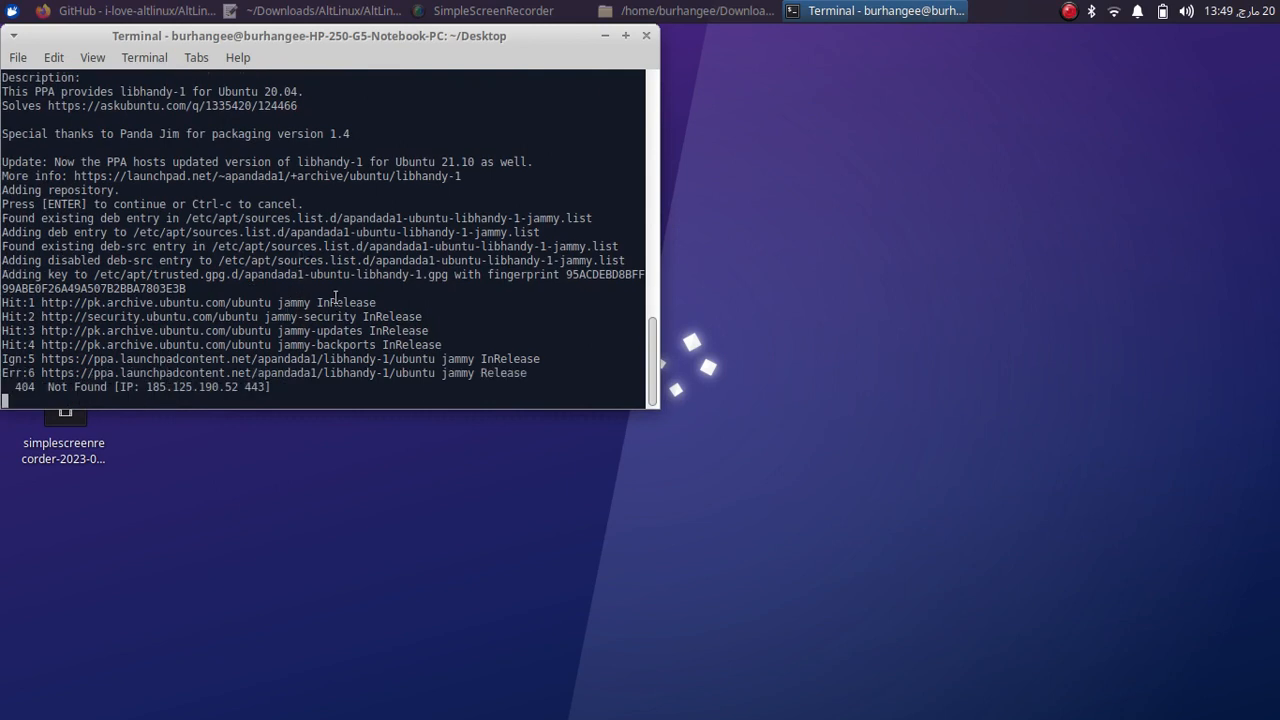
type("sudo pip3 install requests")
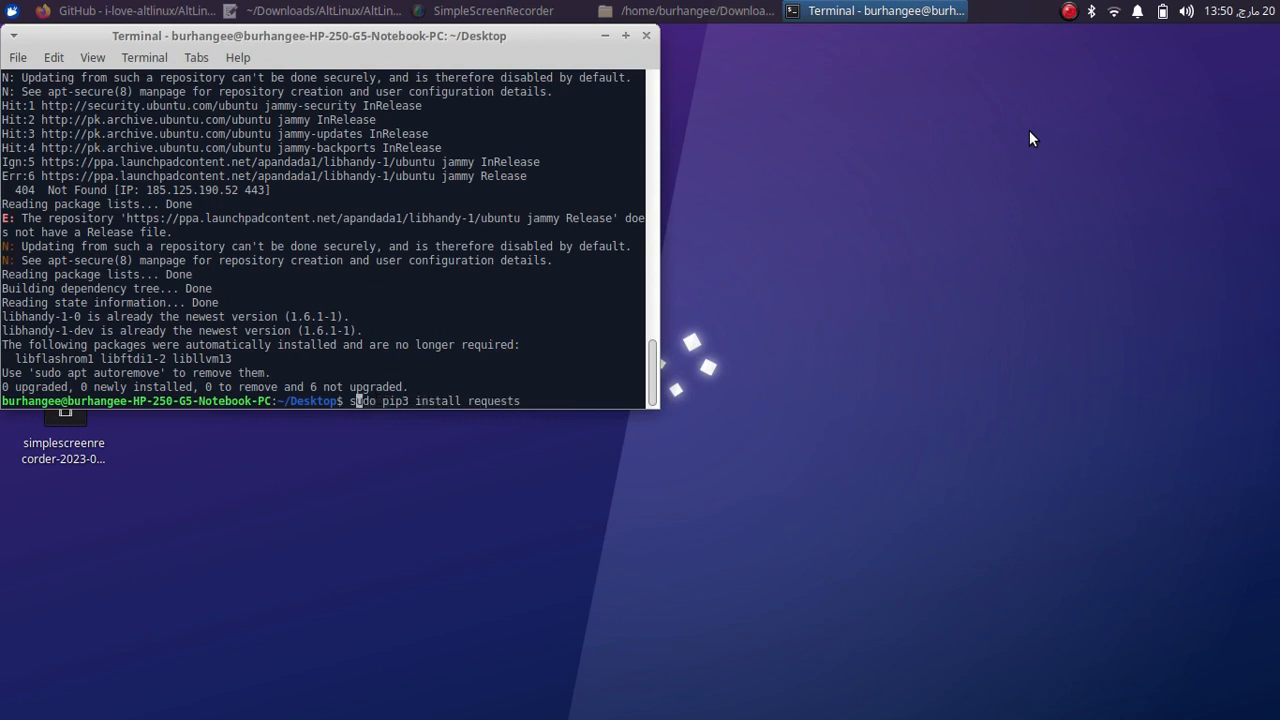
mouse_move(372, 400)
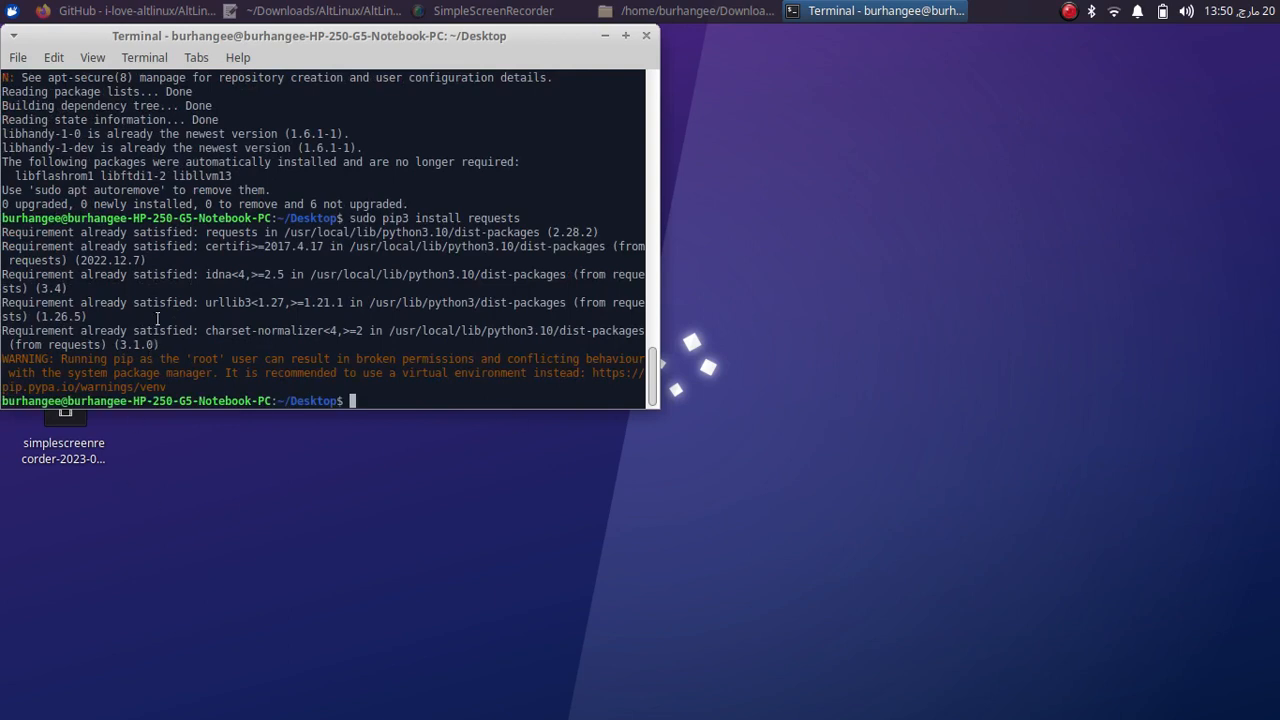
mouse_move(220, 312)
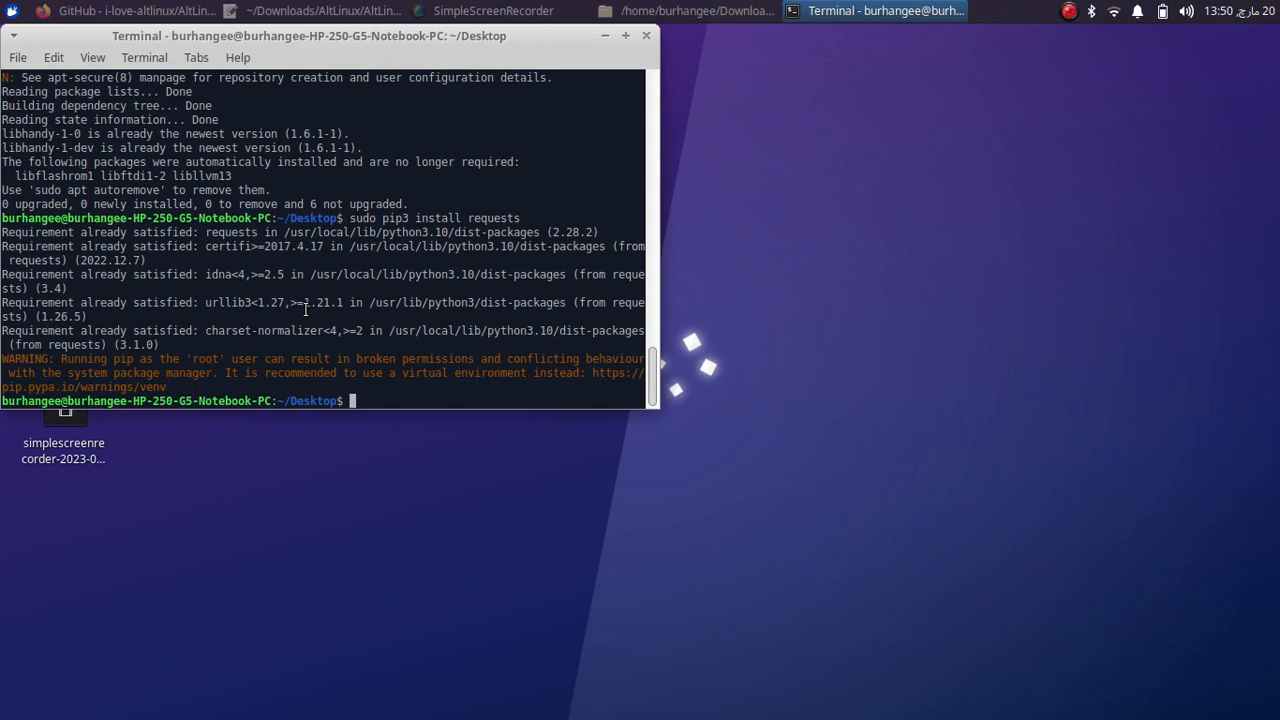
mouse_move(526, 318)
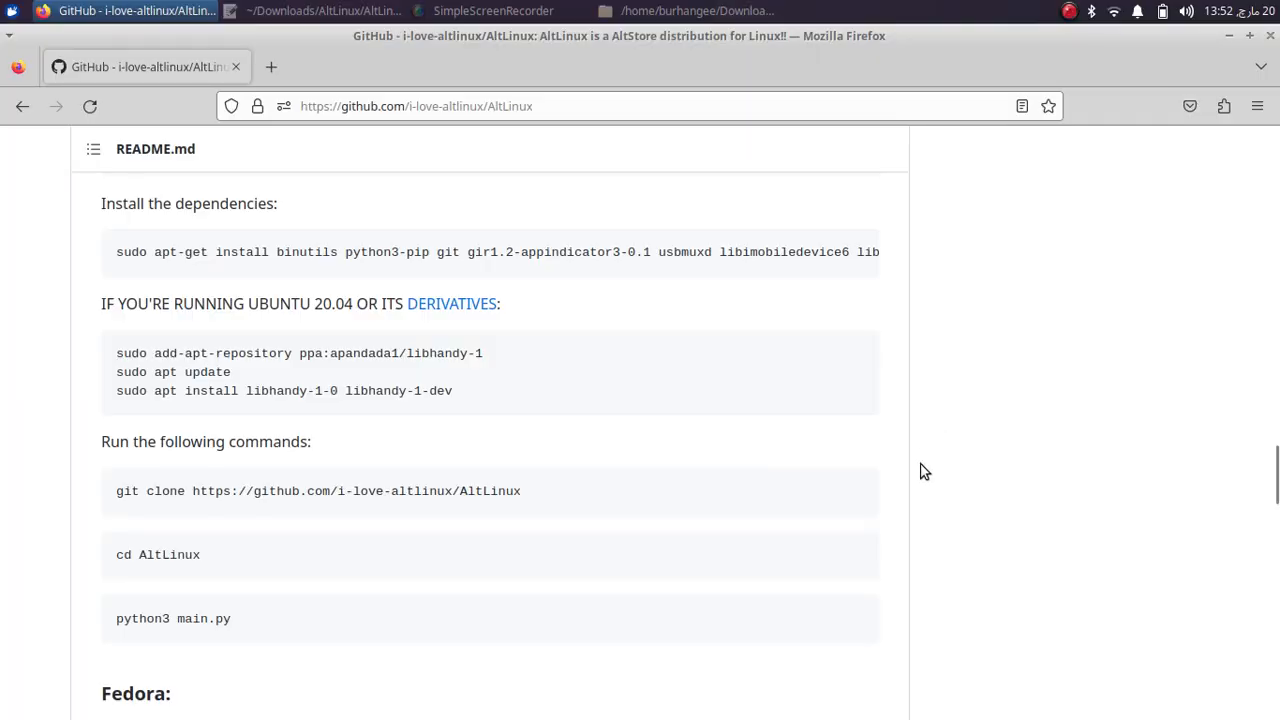
mouse_move(456, 496)
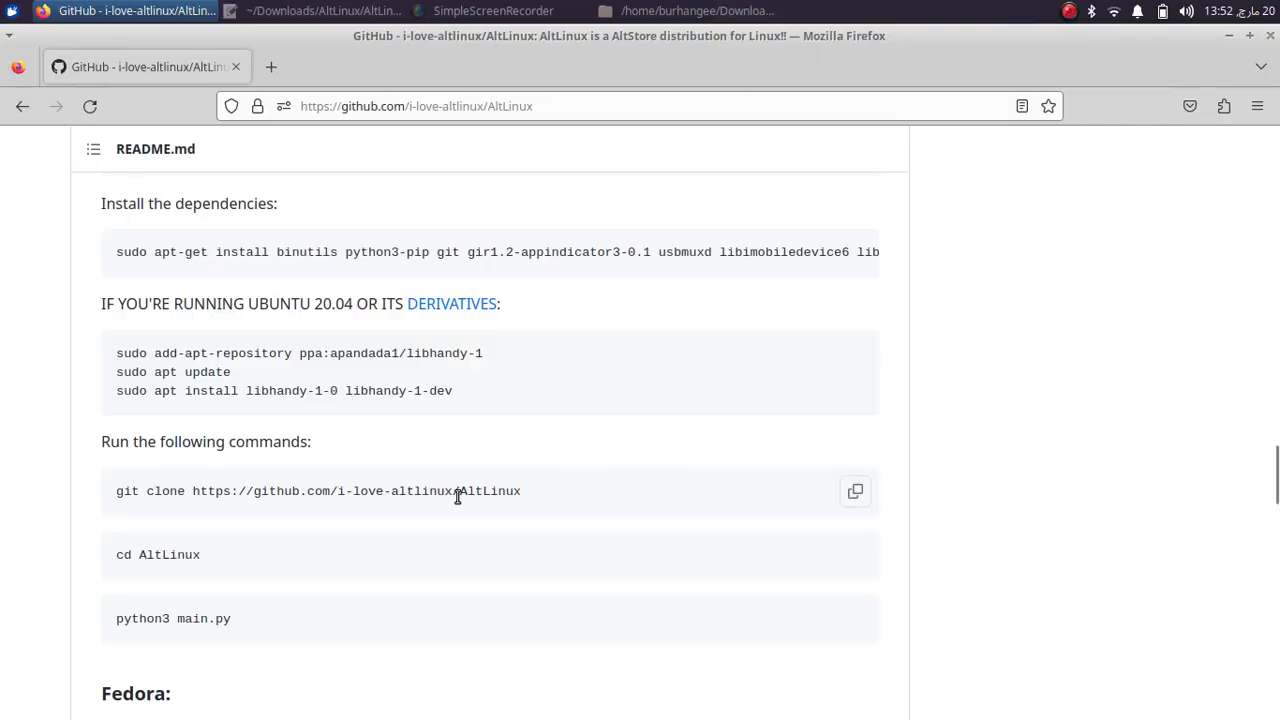
mouse_move(856, 492)
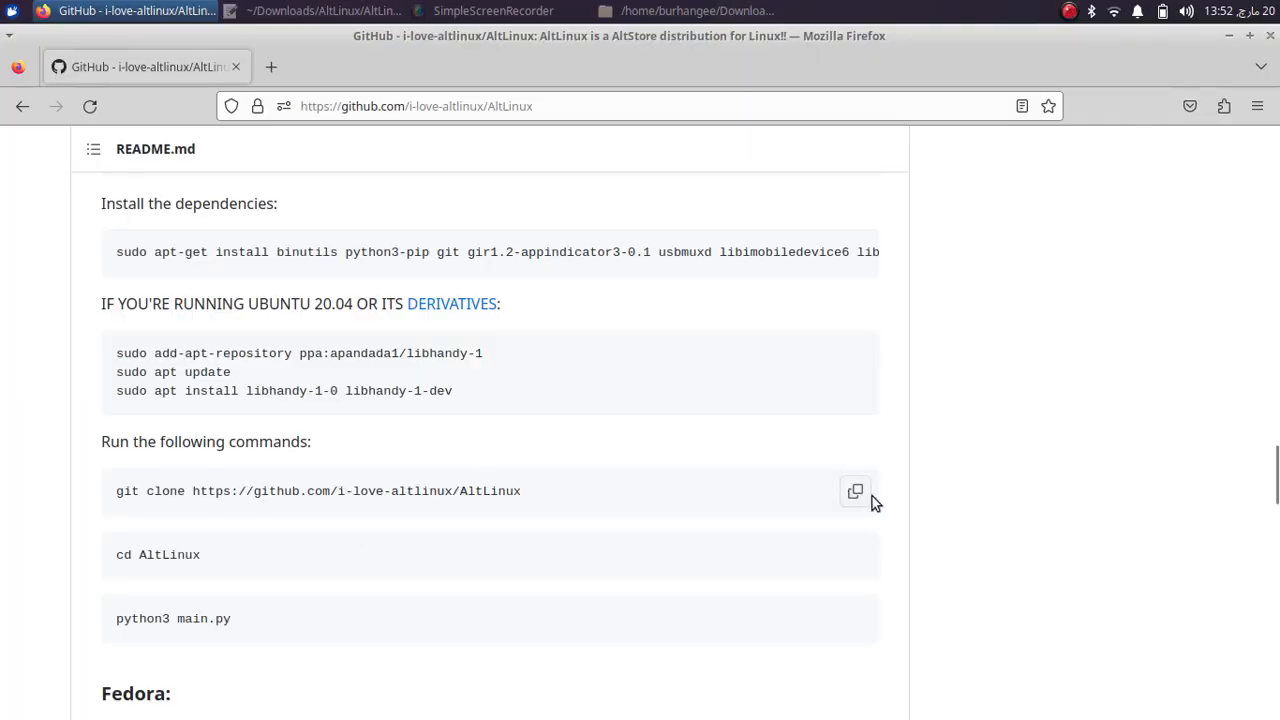
Copy the git clone command for AltLinux from the GitHub README.
left_click(684, 12)
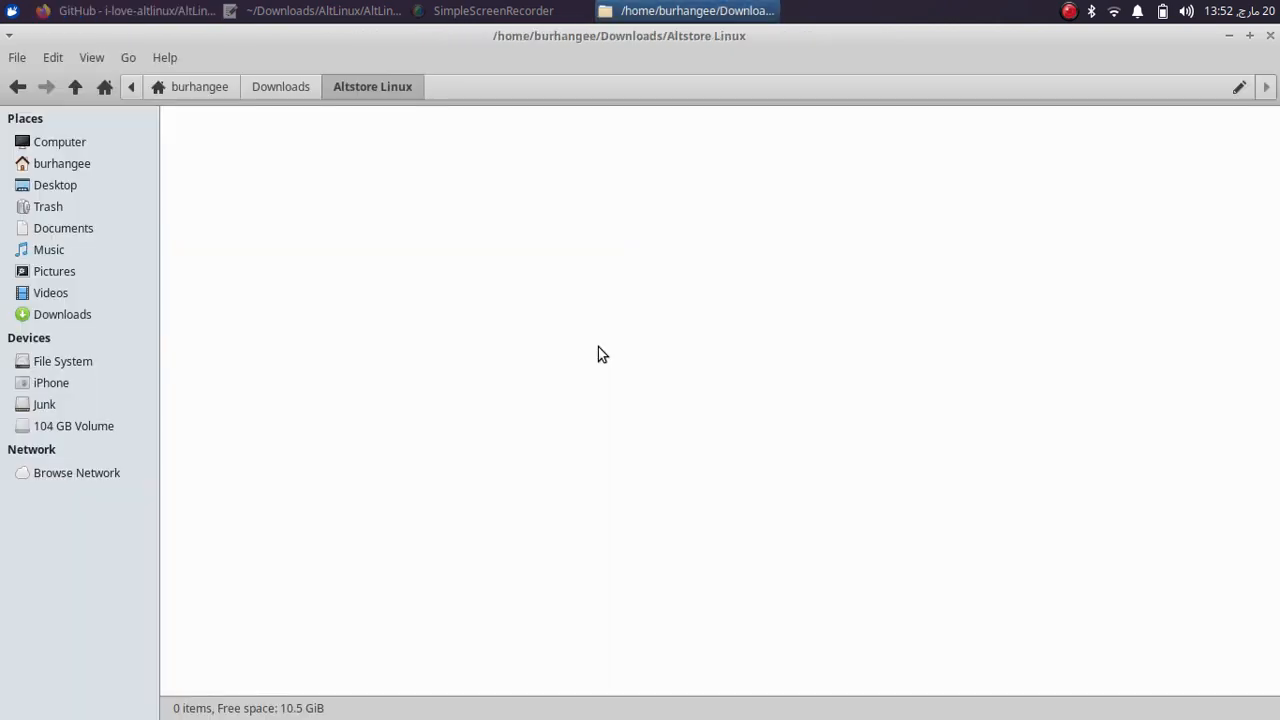
mouse_move(364, 110)
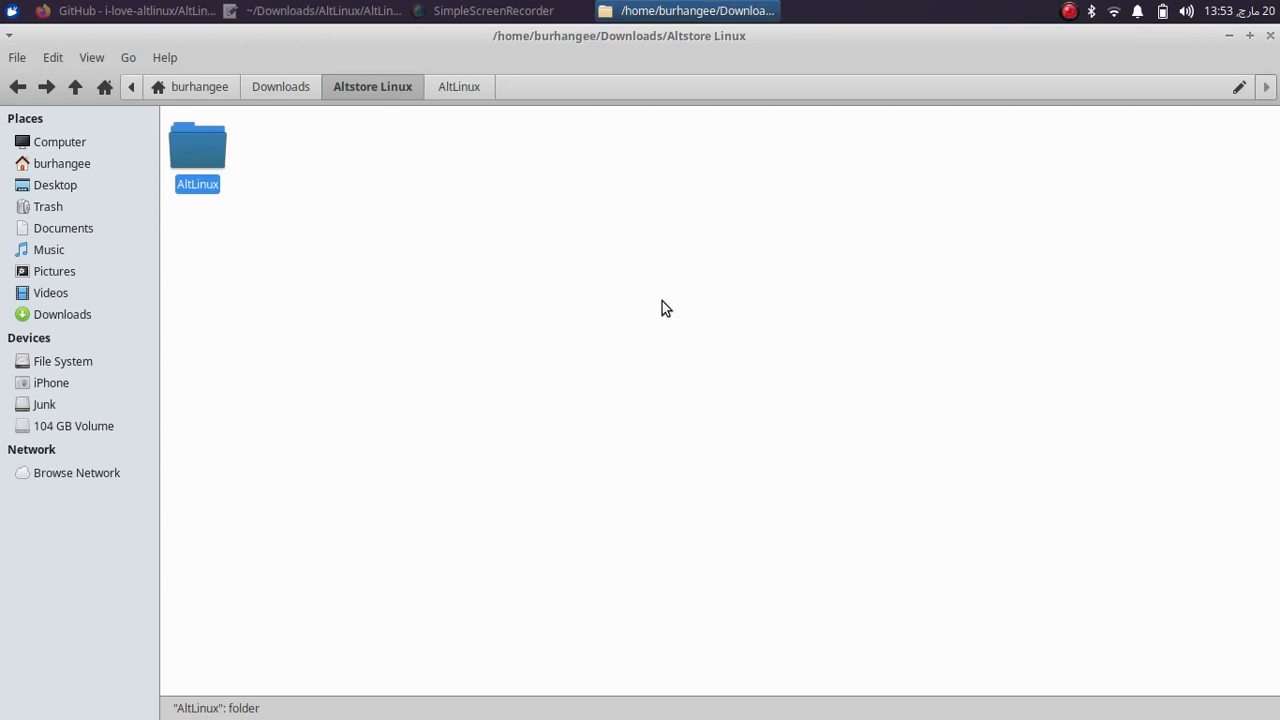
Open a terminal inside the cloned AltLinux folder and begin entering 'python3 main'.
right_click(668, 308)
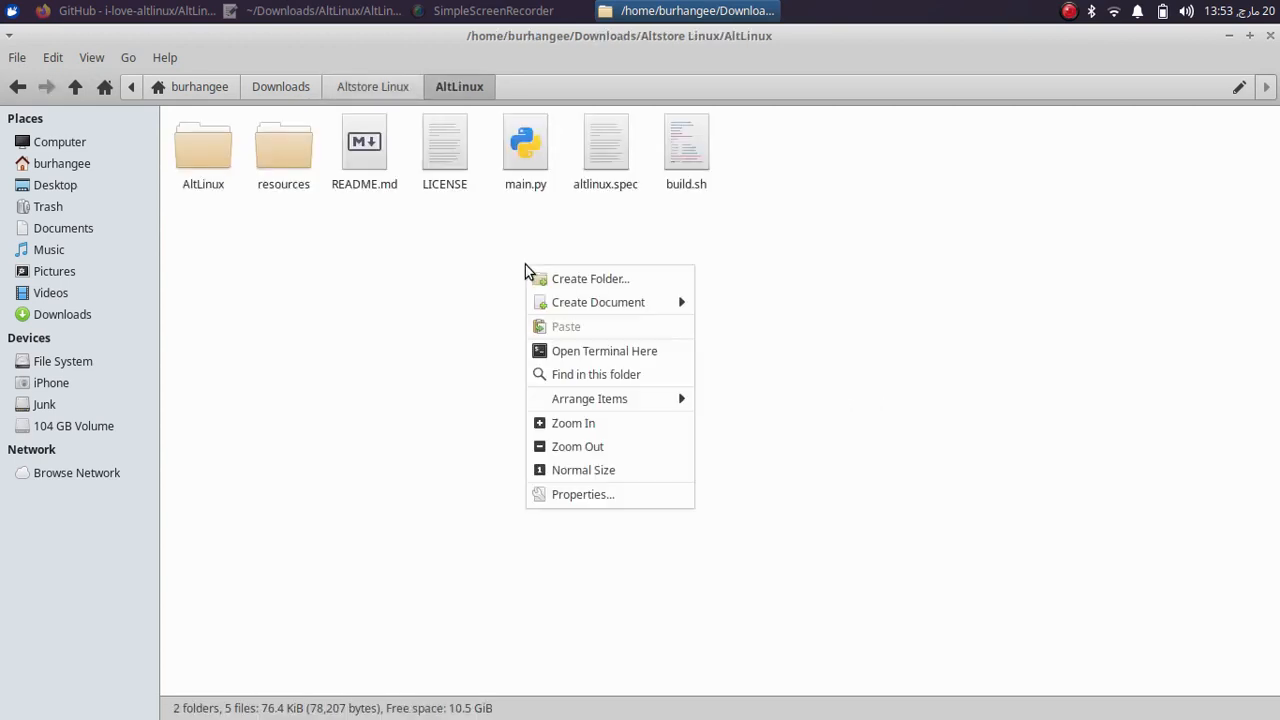
left_click(604, 352)
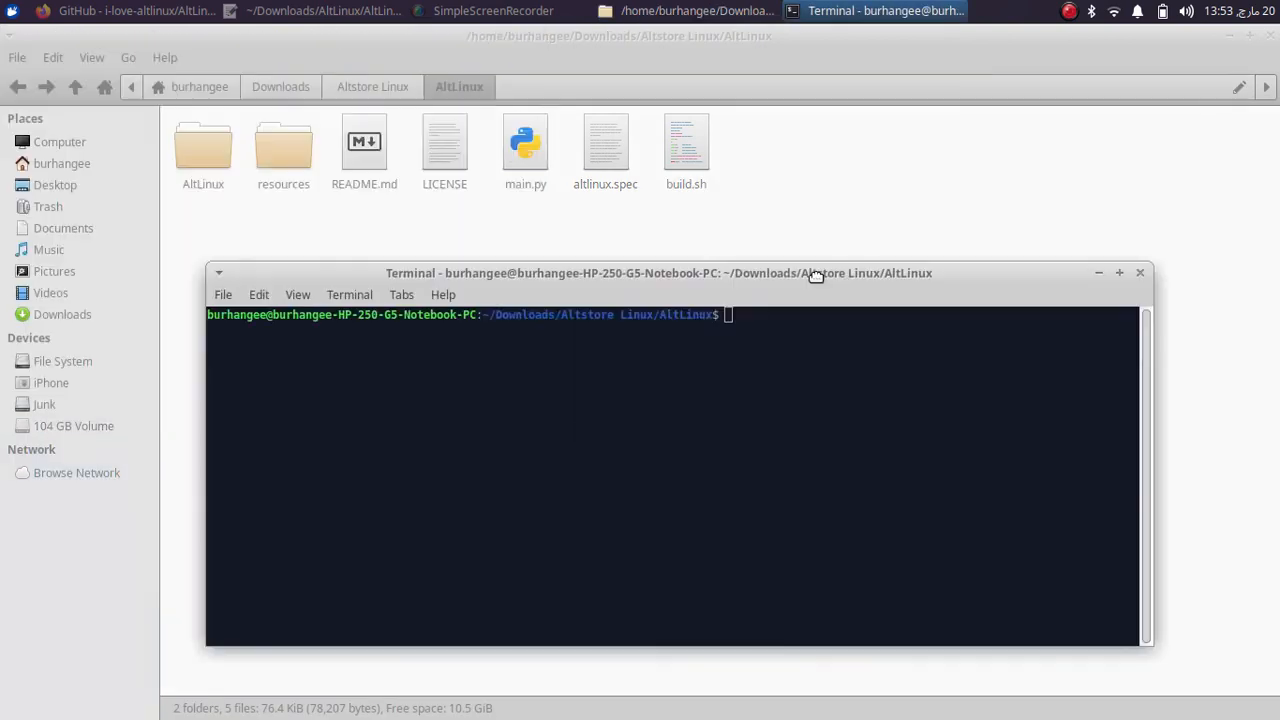
type("pytho")
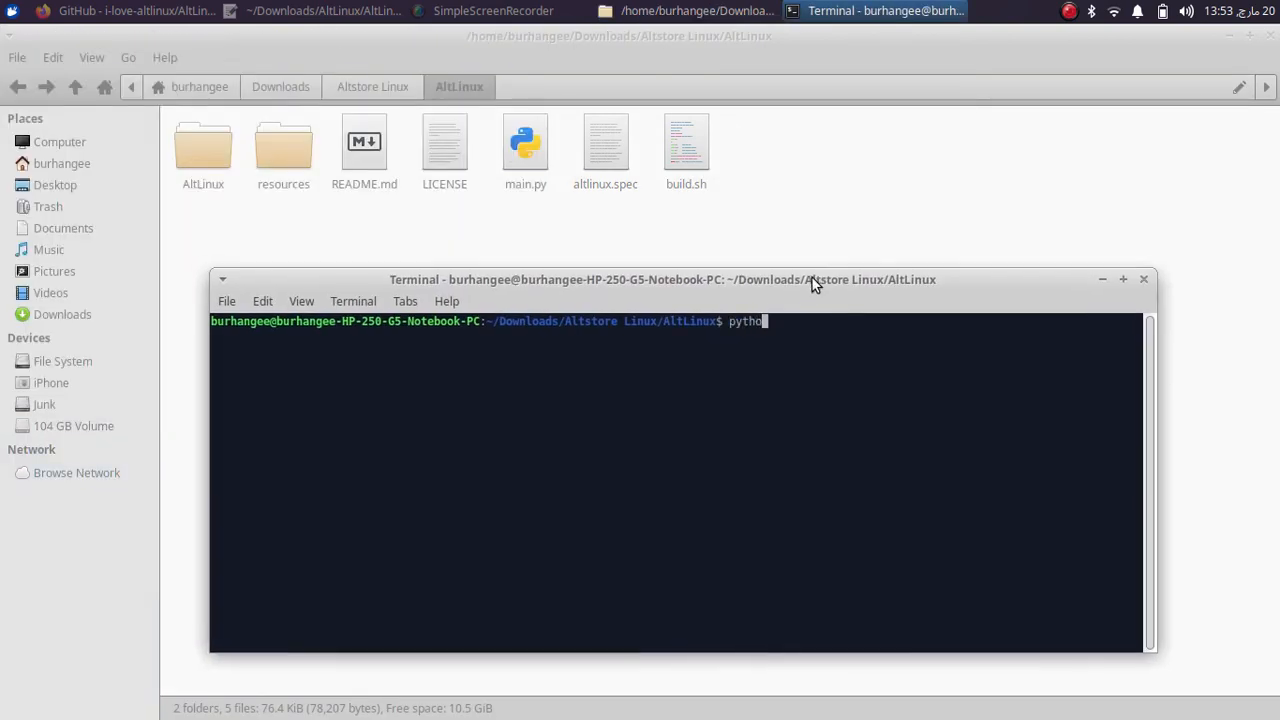
type("3")
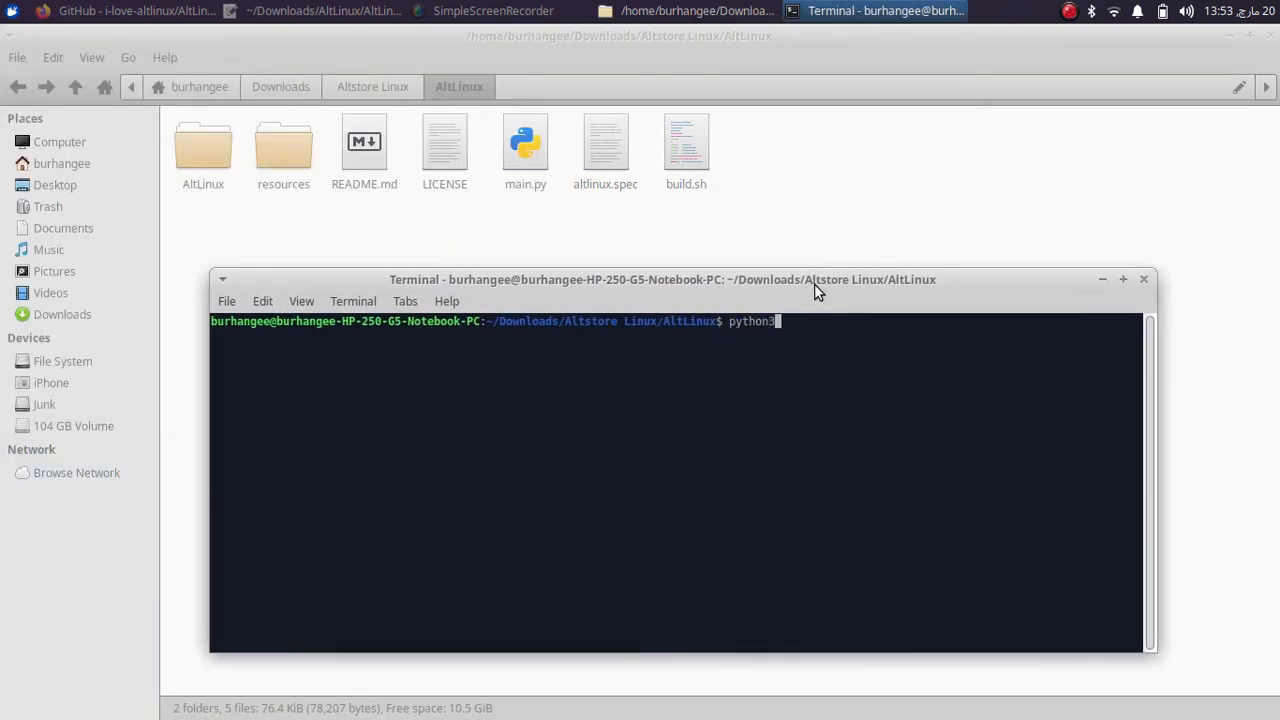
type("main")
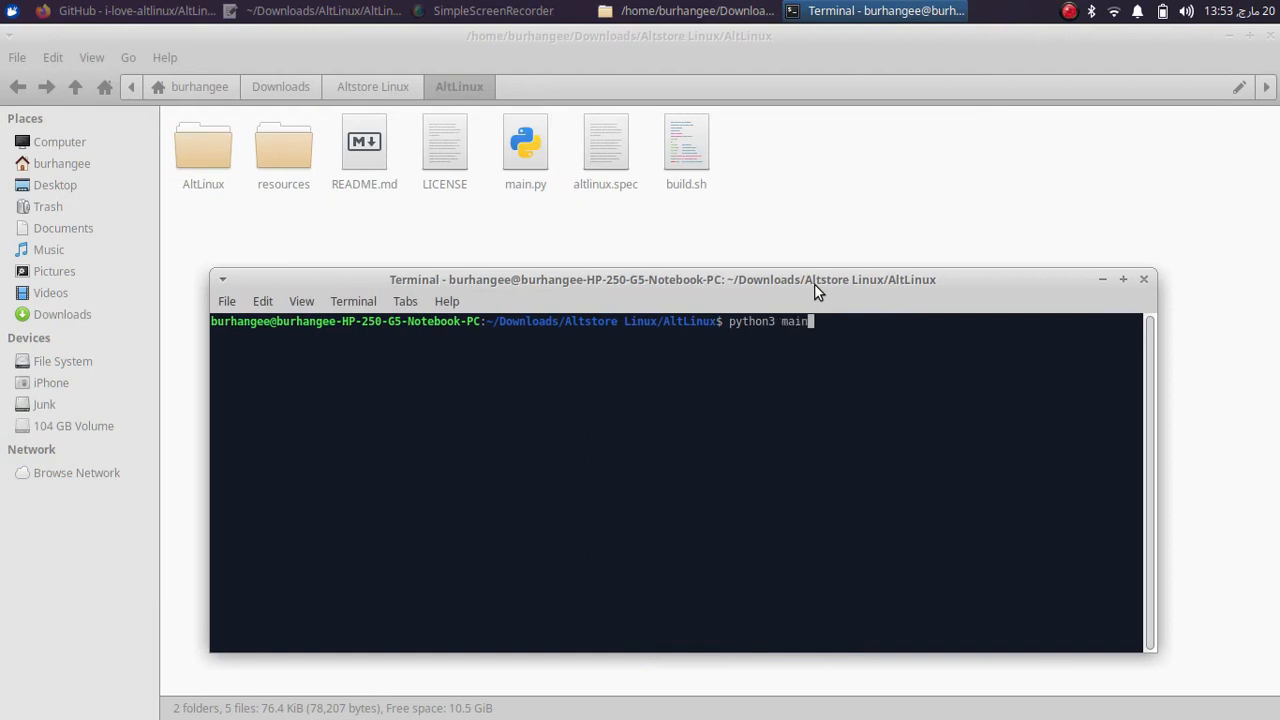
Run python3 main.py so AltLinux launches and downloads its resources.
type(".py")
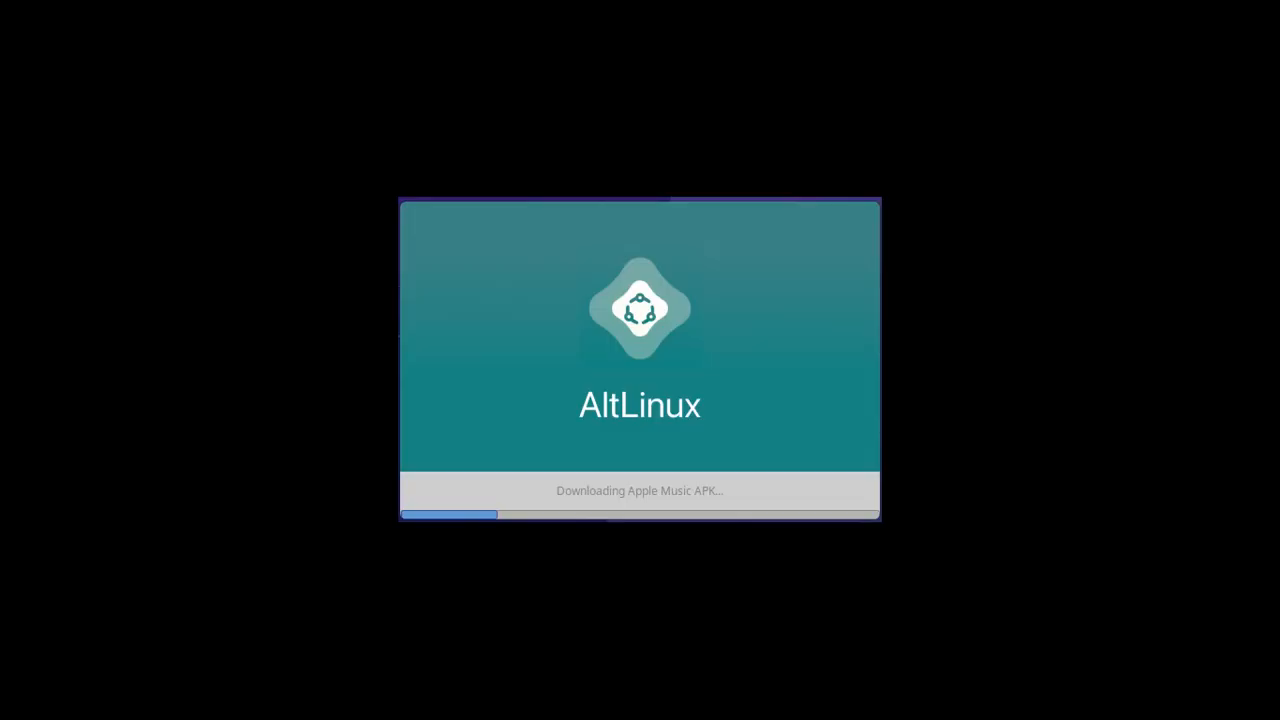
mouse_move(964, 396)
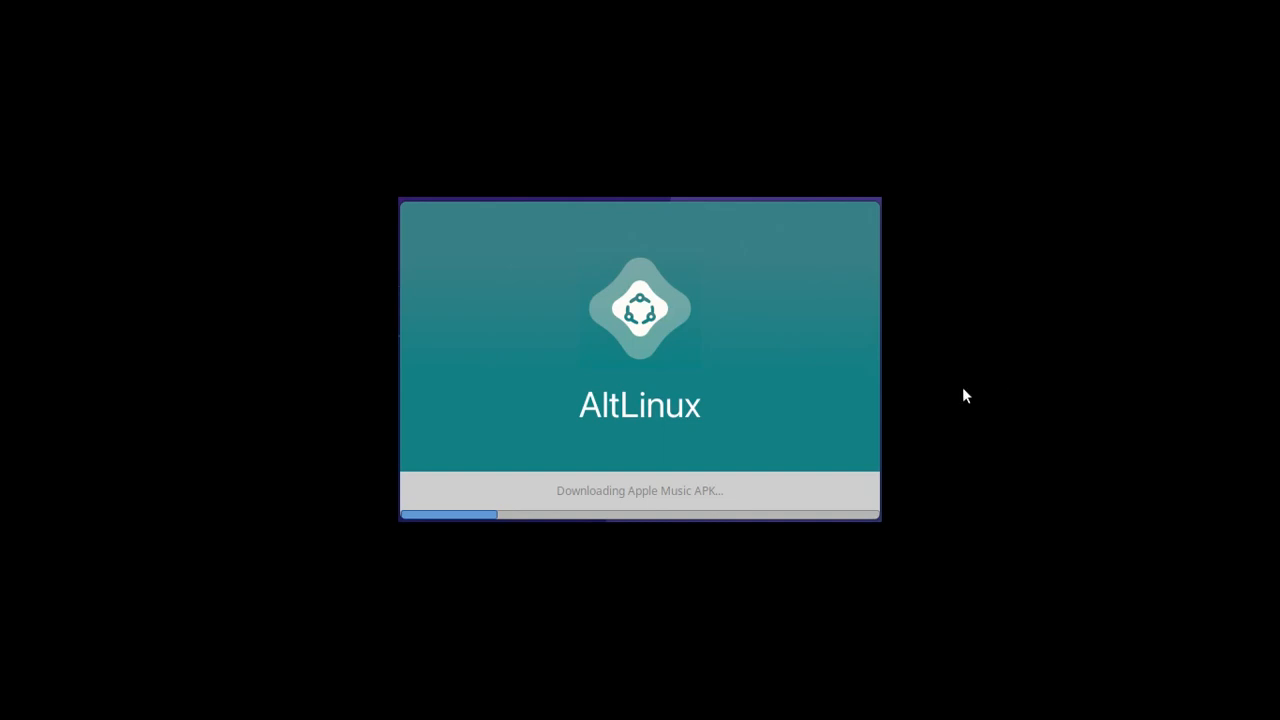
mouse_move(924, 476)
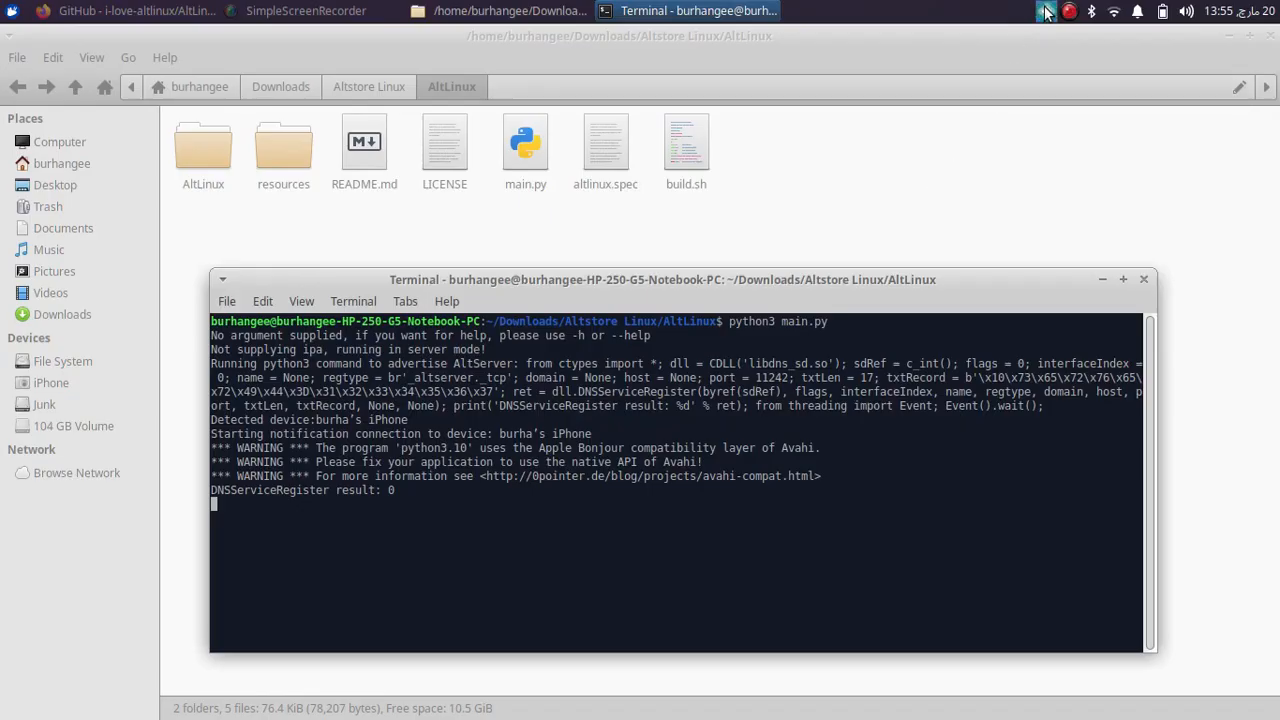
From the AltLinux tray menu, pair the iPhone and start installing AltStore onto it.
left_click(1046, 12)
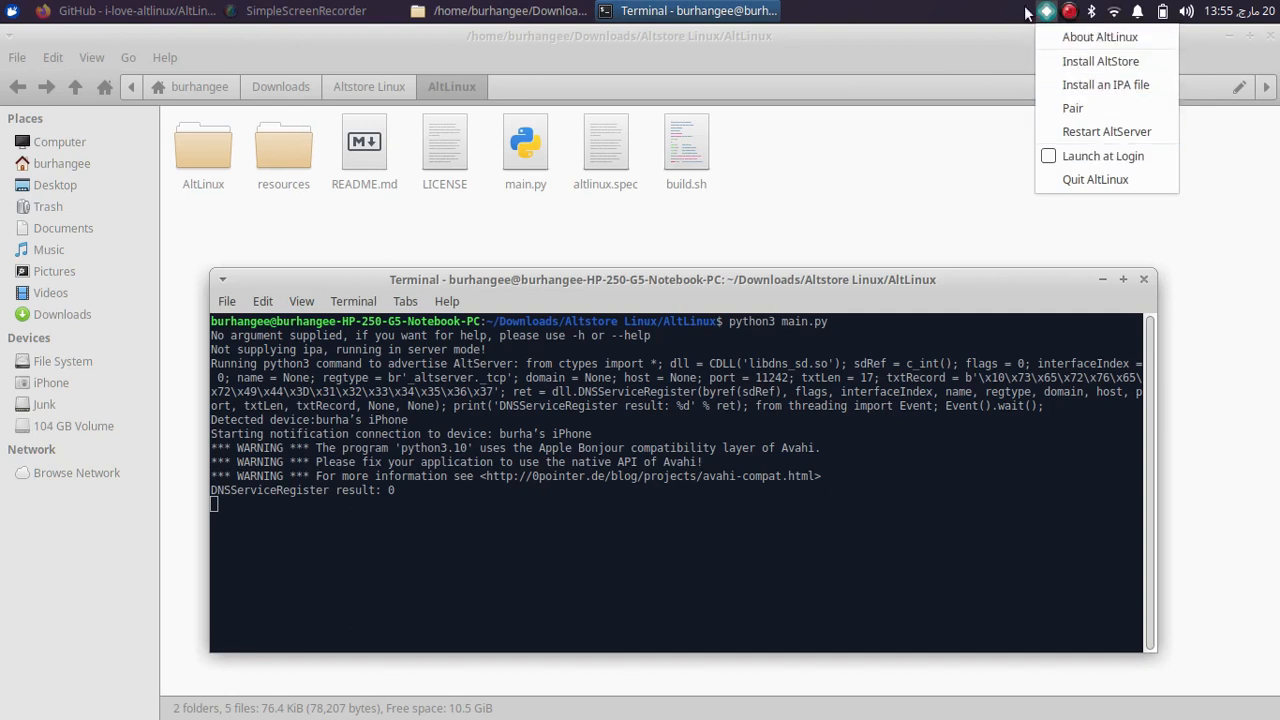
mouse_move(1050, 296)
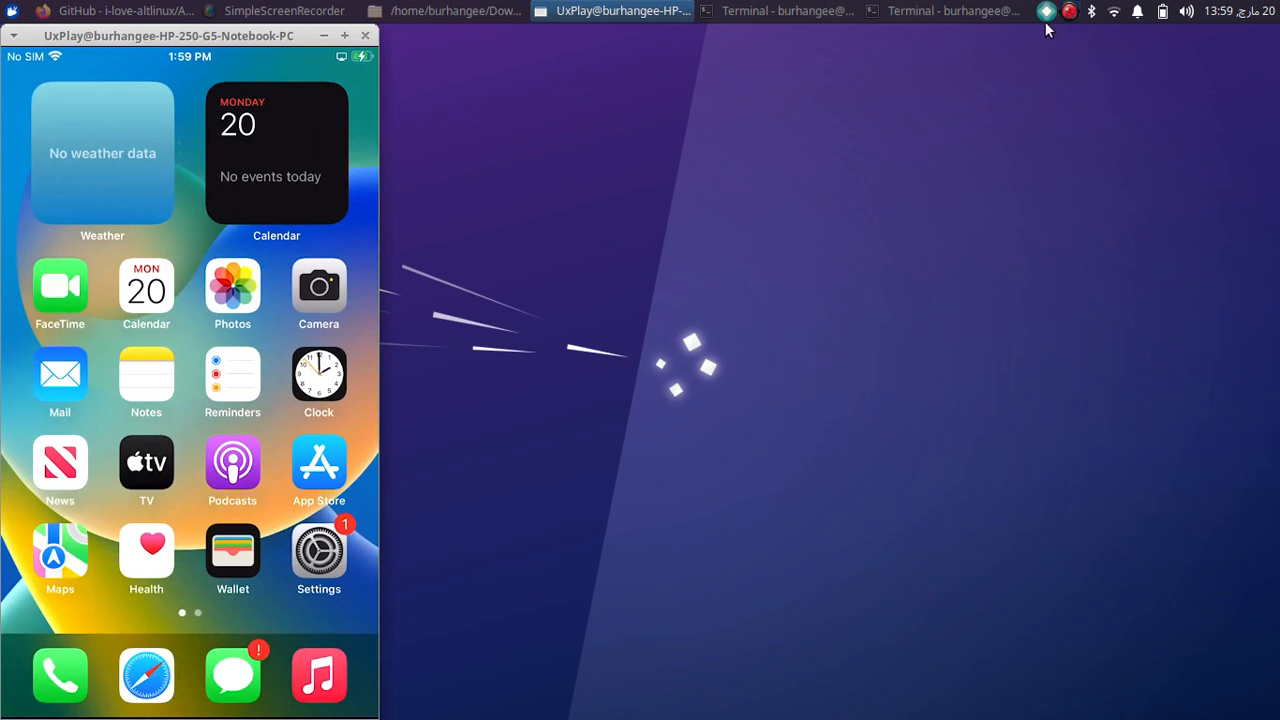
left_click(1048, 12)
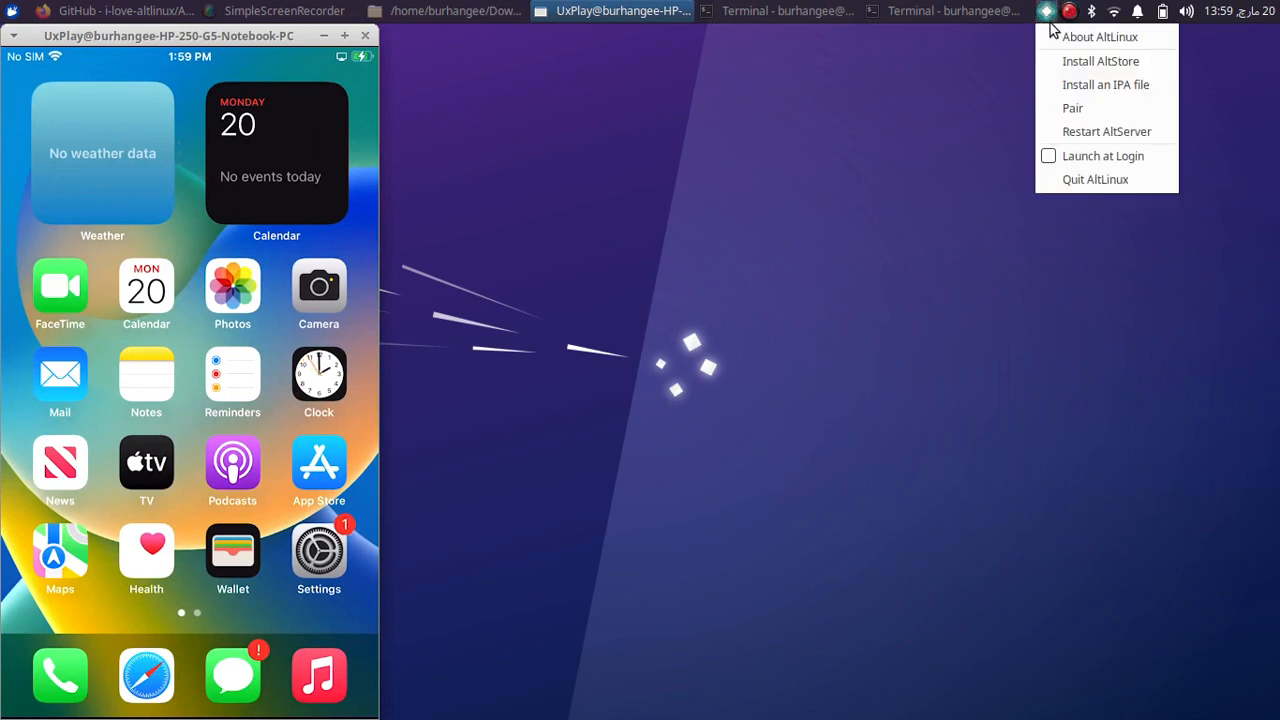
mouse_move(1072, 108)
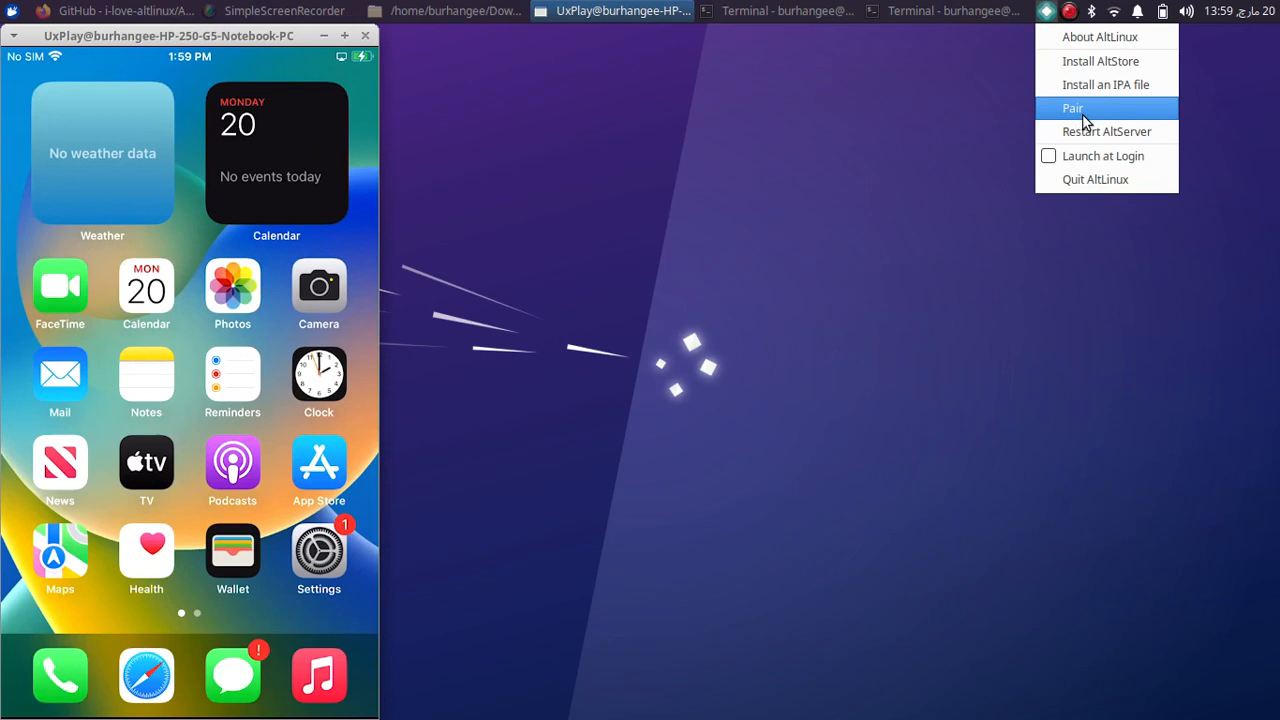
left_click(1072, 108)
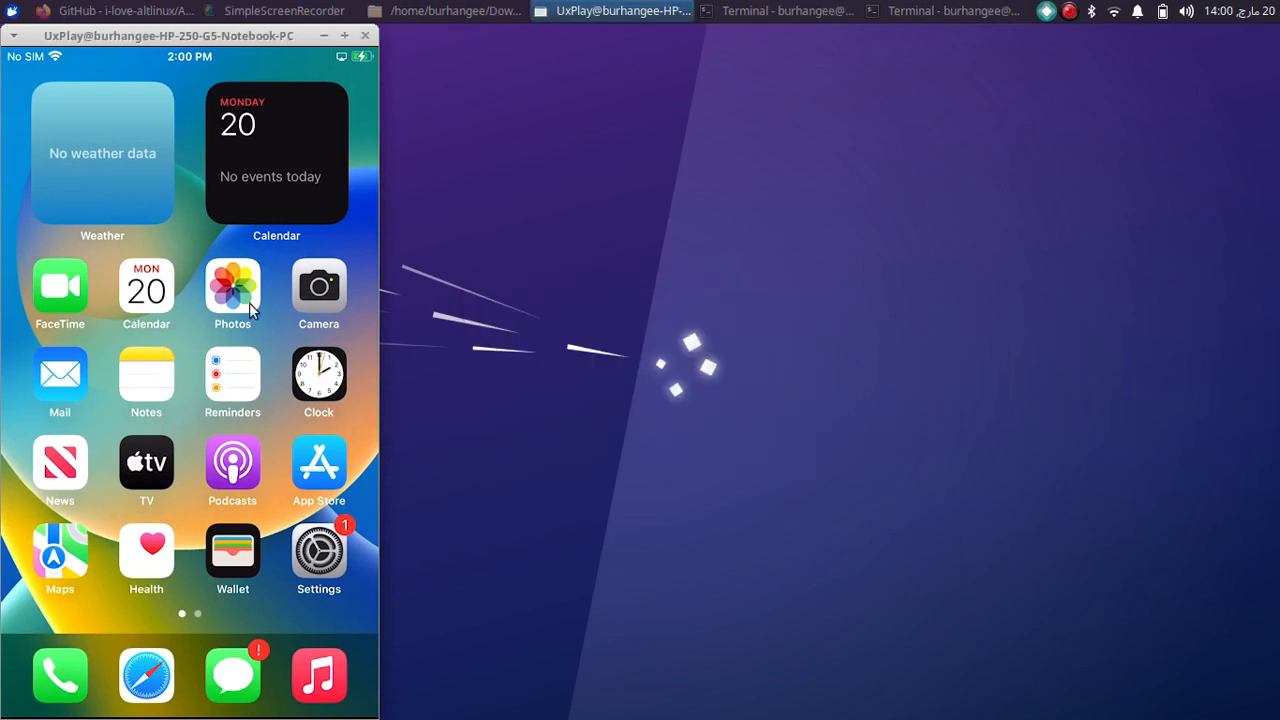
mouse_move(1060, 52)
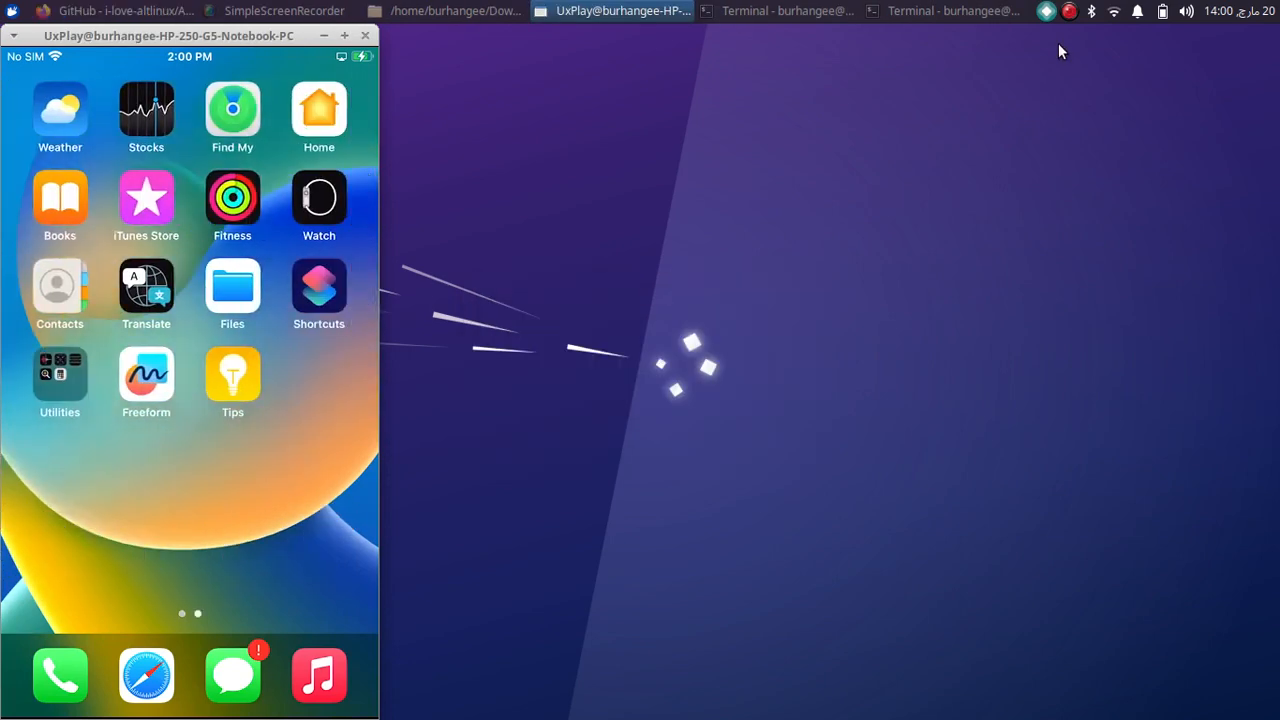
left_click(1046, 12)
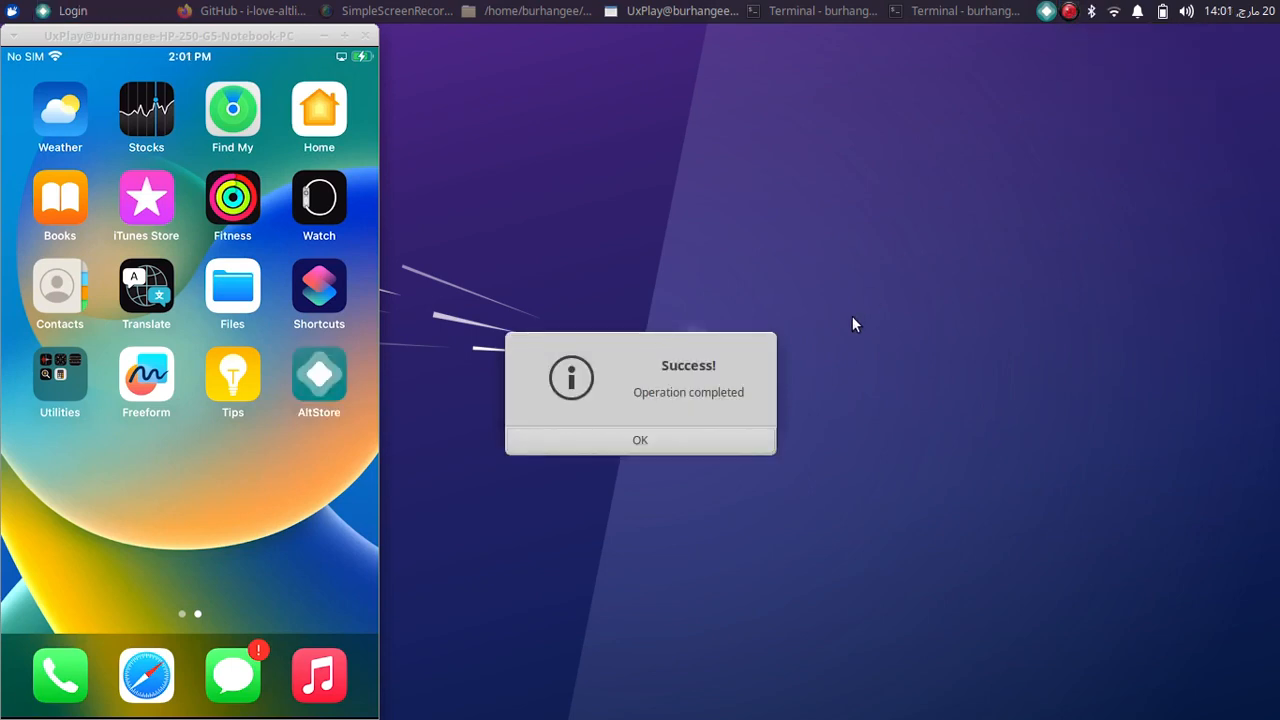
mouse_move(660, 398)
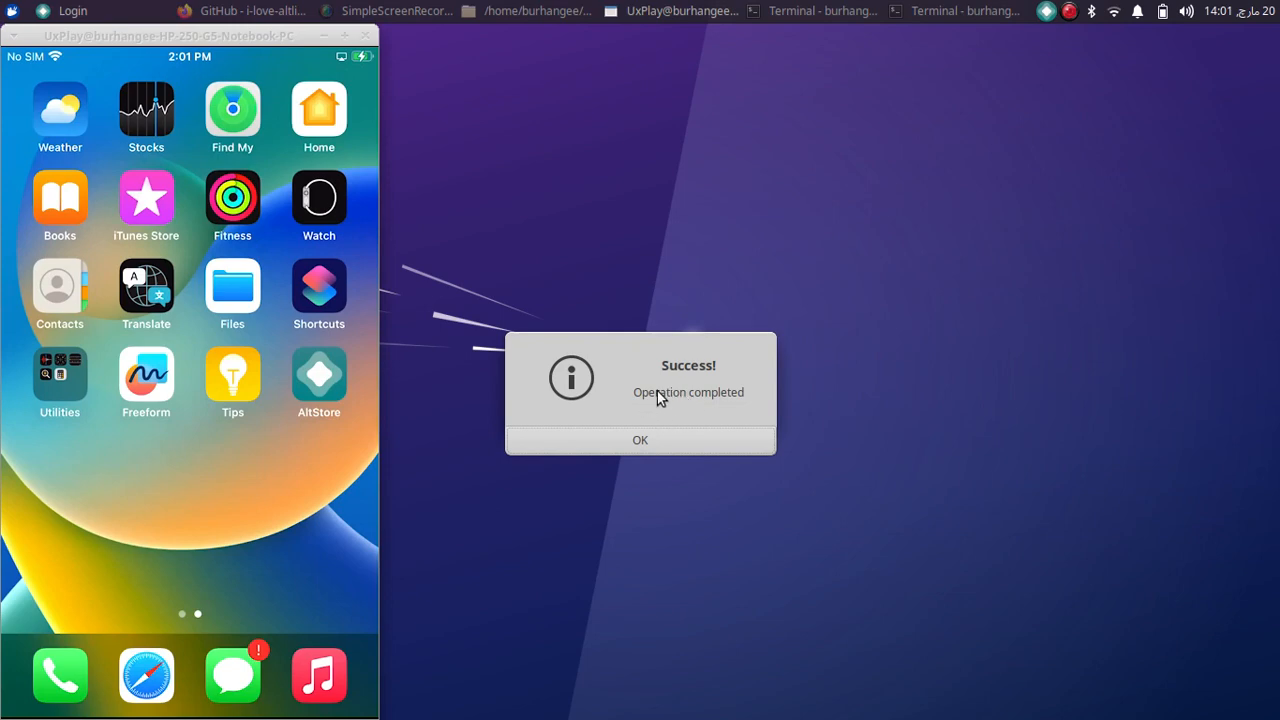
mouse_move(330, 390)
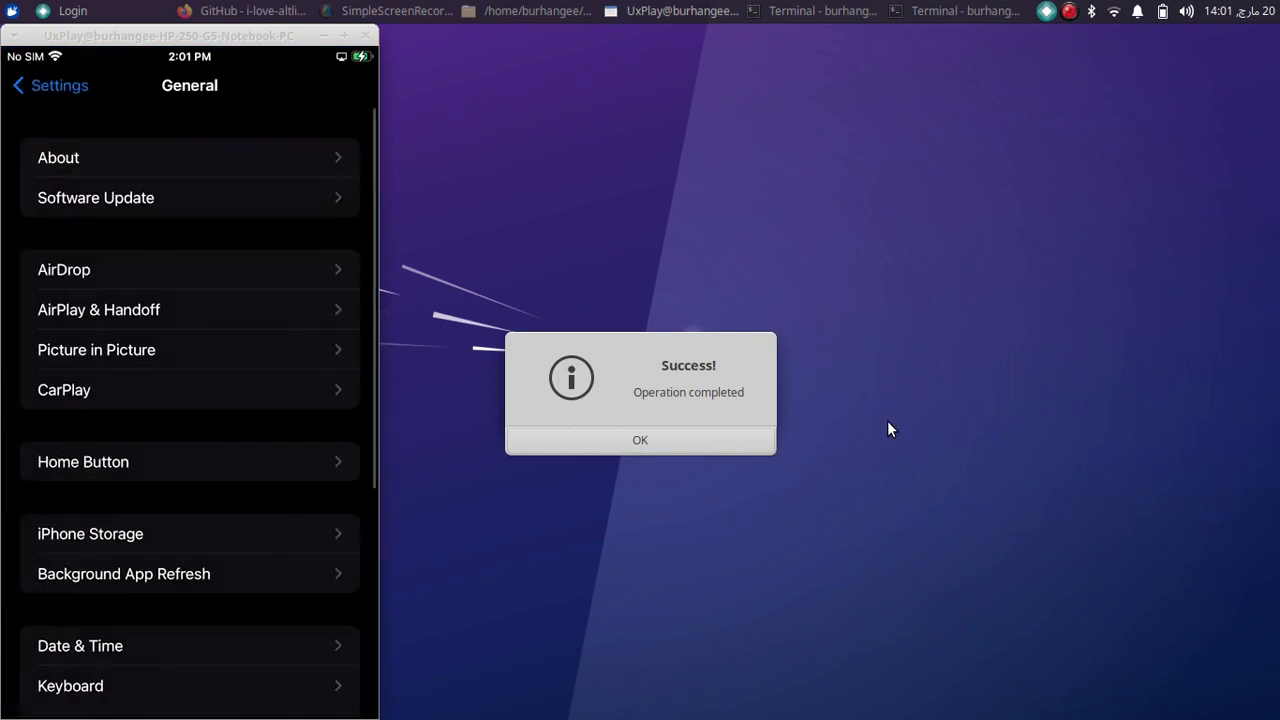
In iPhone Settings, switch Developer Mode on and confirm the restart prompt.
left_click(48, 84)
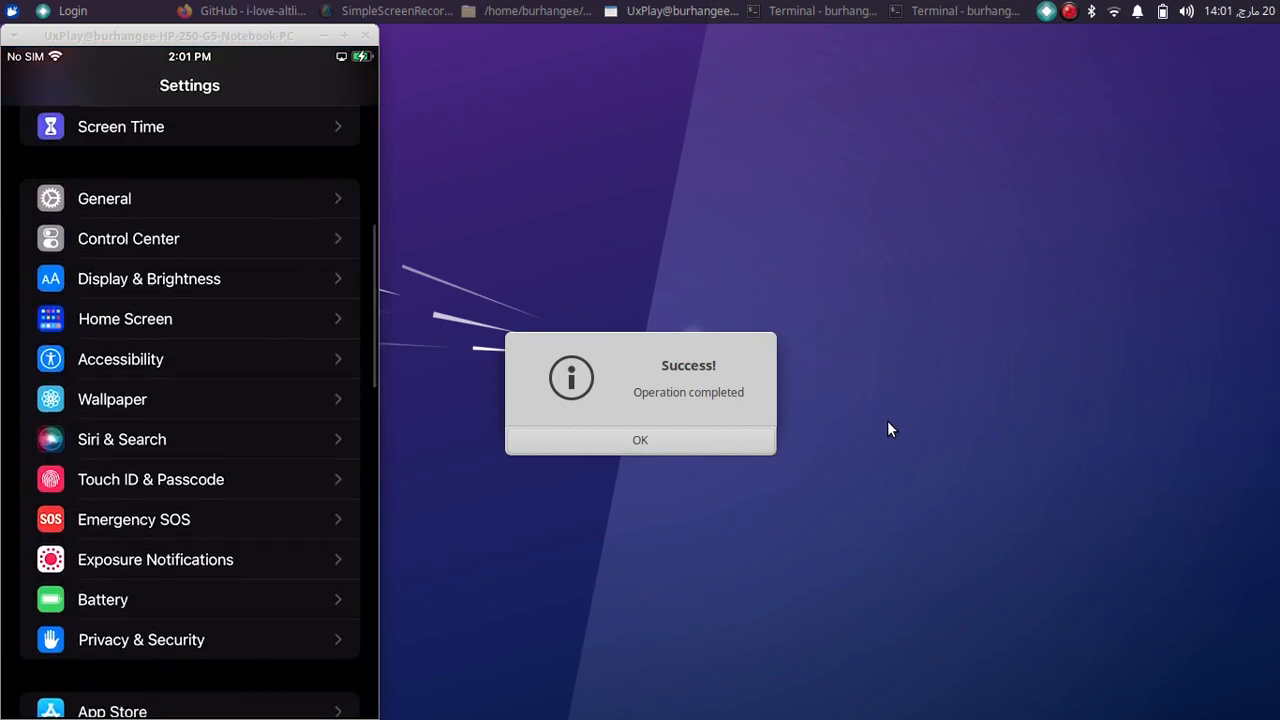
left_click(104, 198)
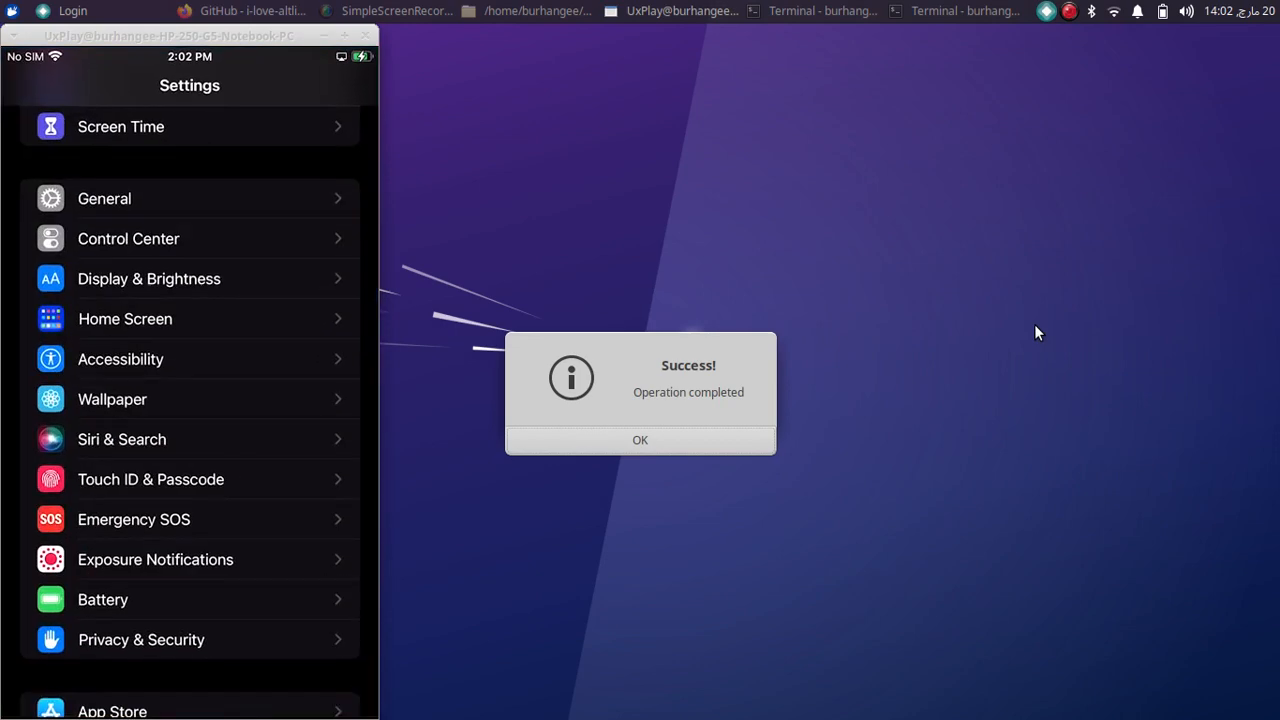
scroll("down", 3)
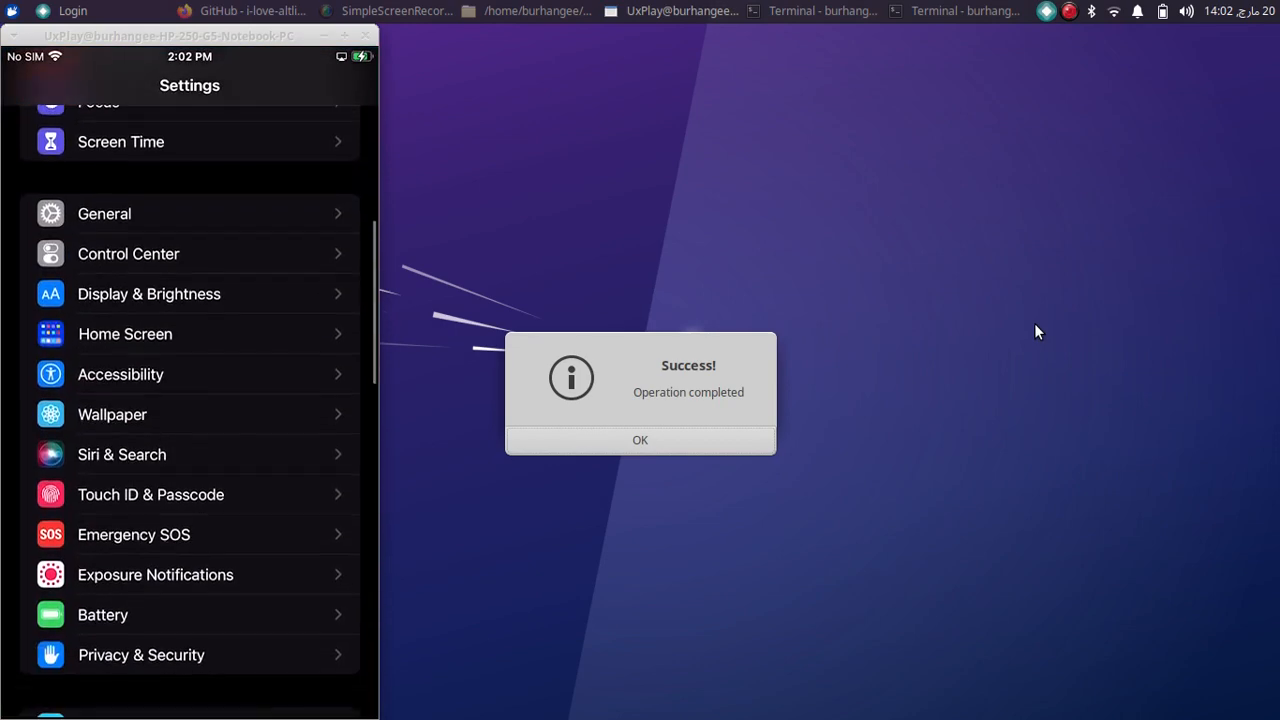
left_click(140, 654)
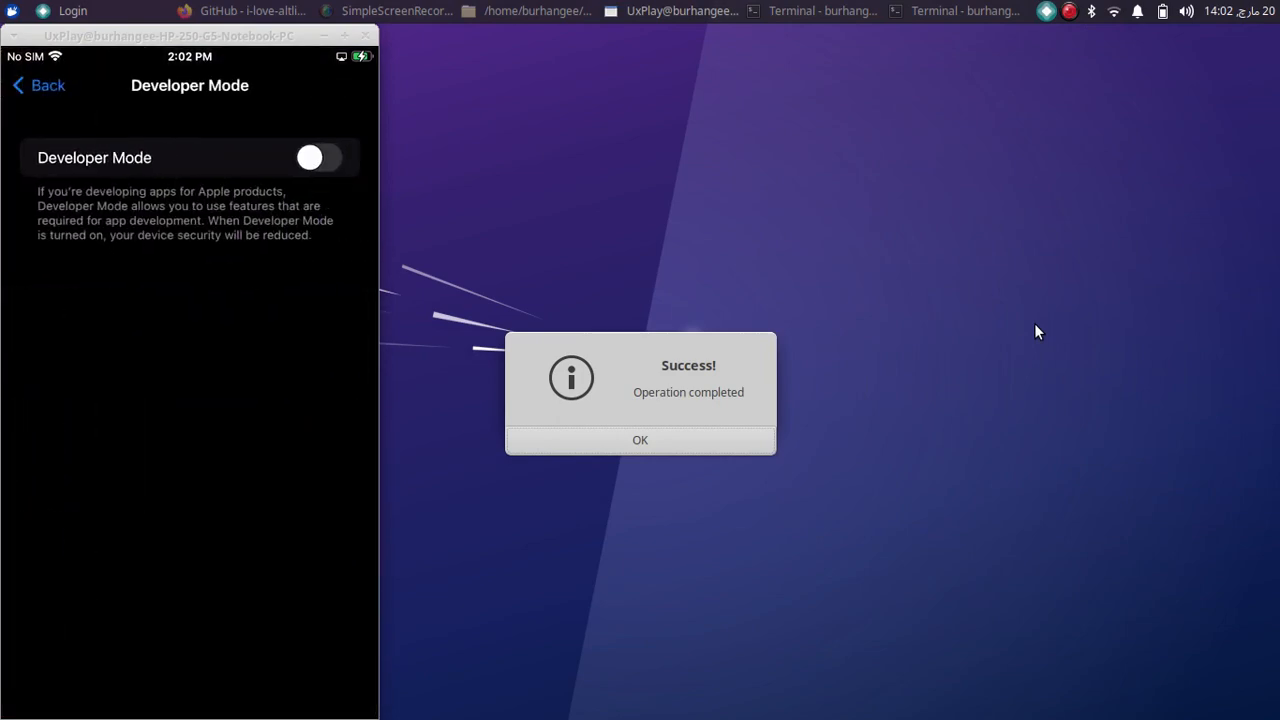
left_click(318, 156)
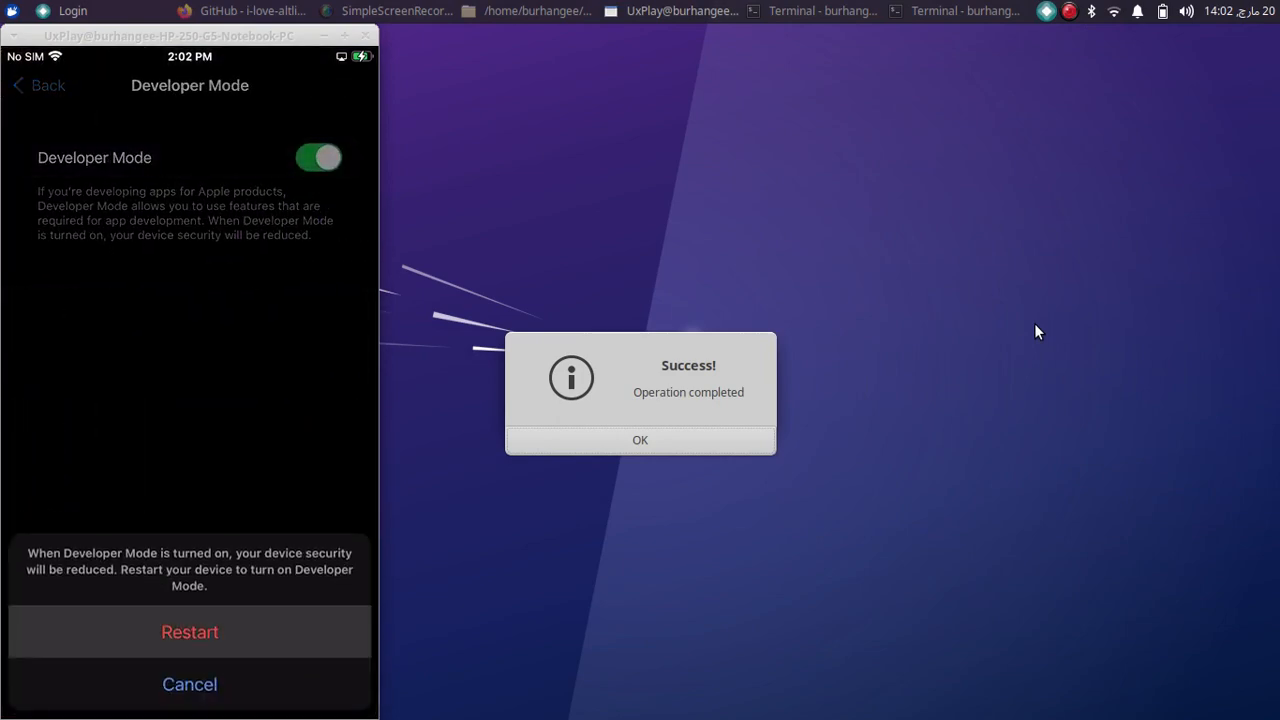
left_click(188, 632)
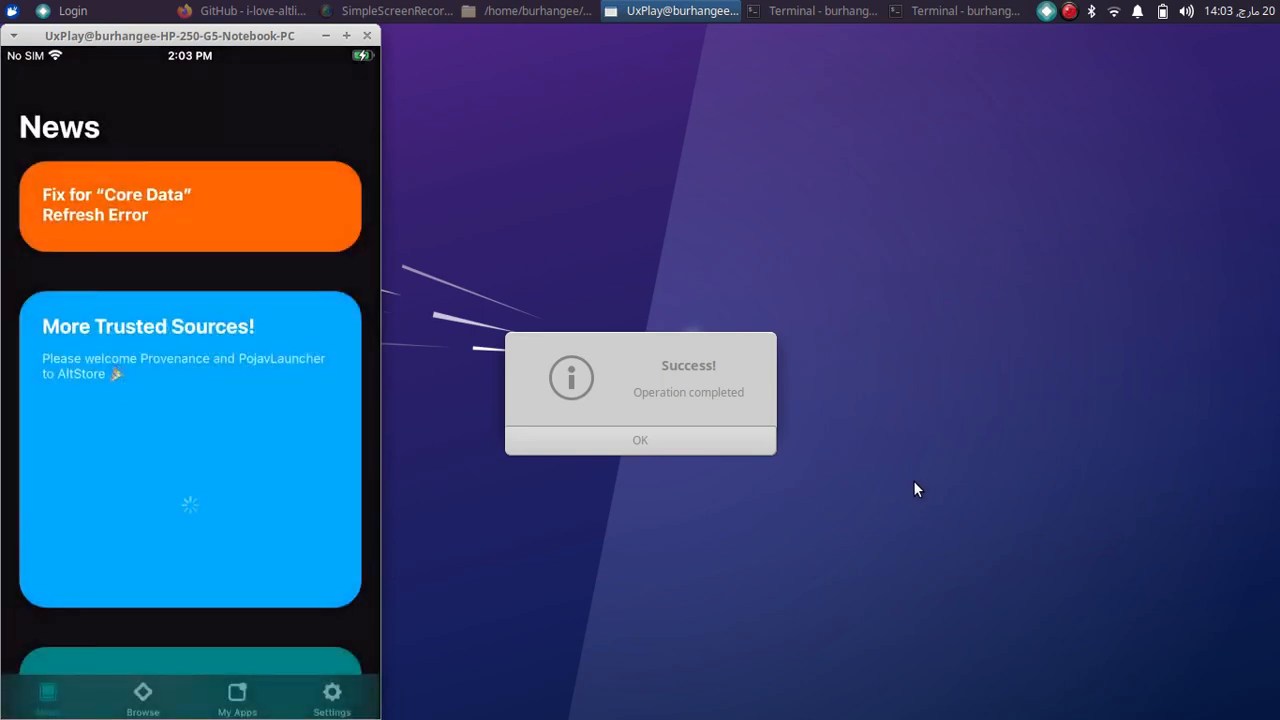
Refresh all apps in My Apps, signing in with the Apple ID, then return to the home screen.
left_click(236, 696)
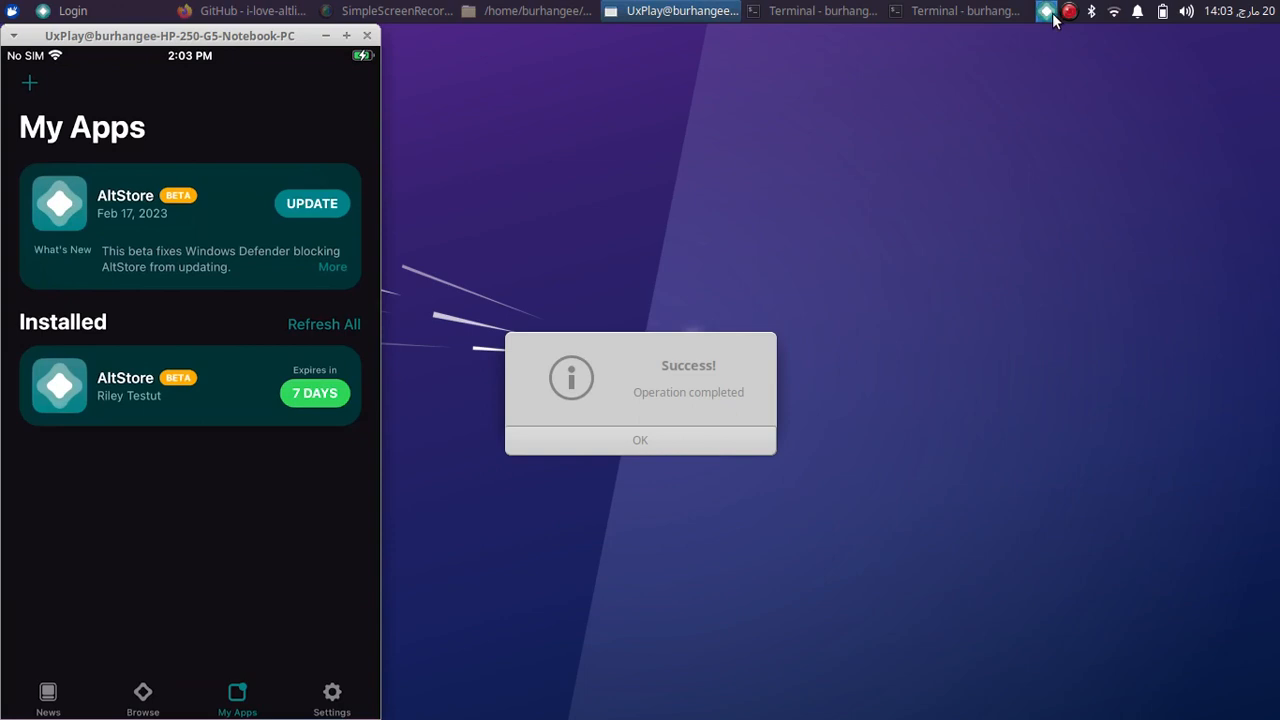
left_click(314, 392)
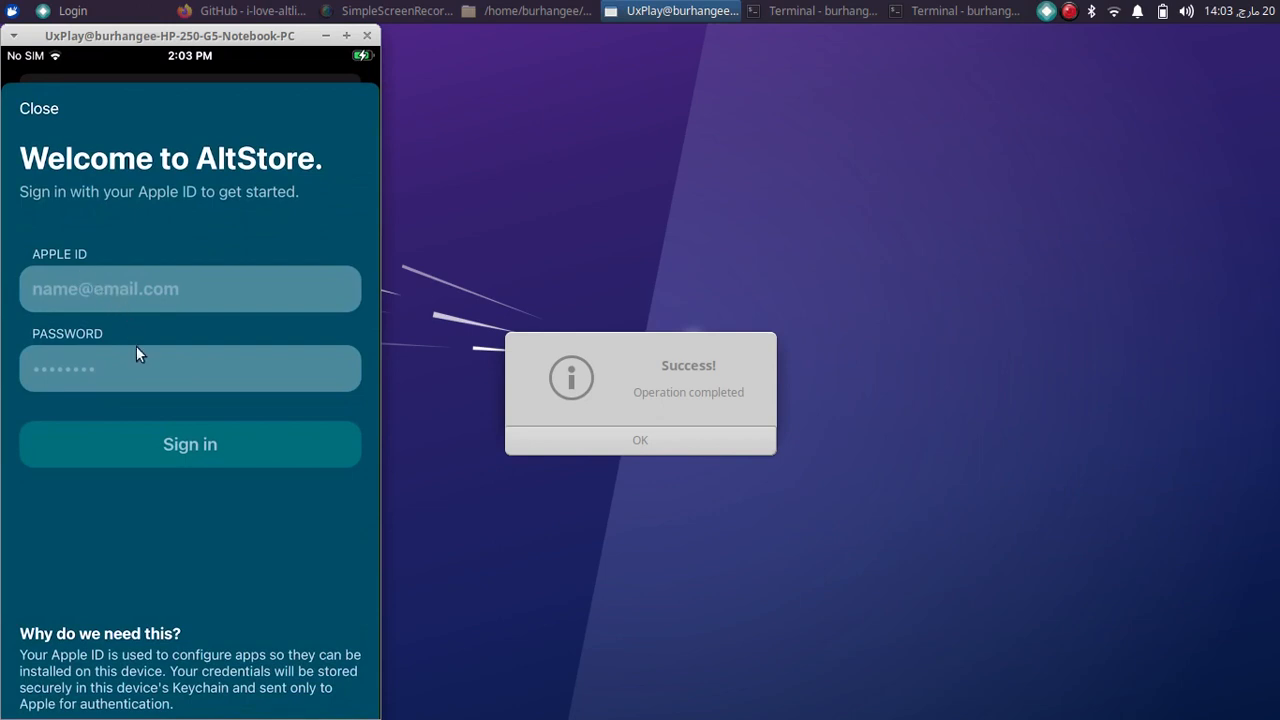
mouse_move(660, 392)
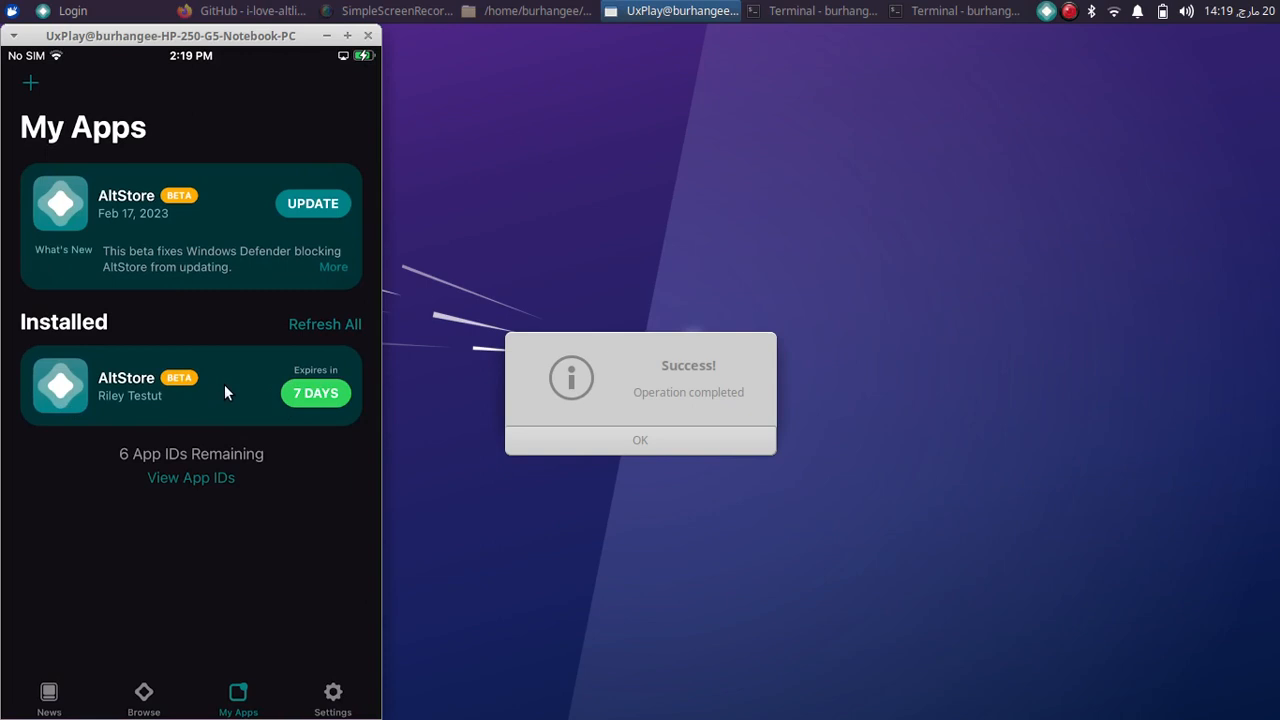
left_click(640, 440)
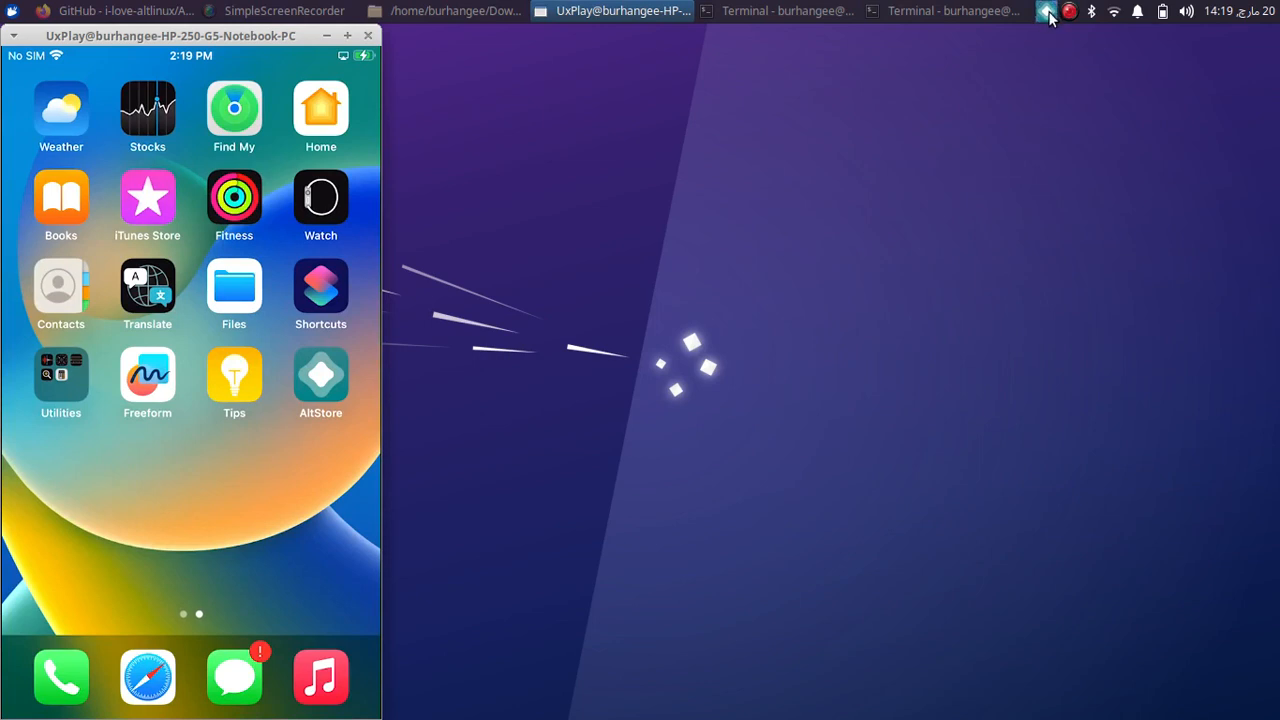
Sideload FileSwitcherX-1.7.ipa via the tray menu with the Apple ID login and confirm success.
left_click(1046, 12)
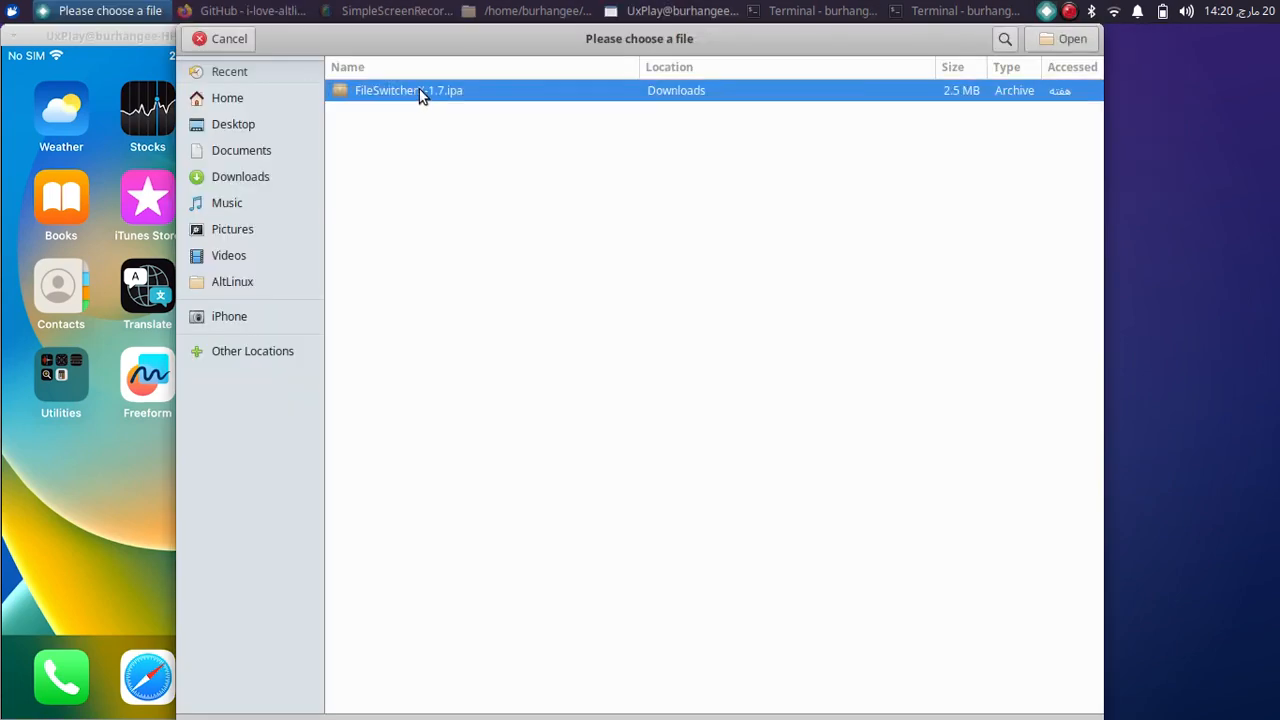
mouse_move(600, 168)
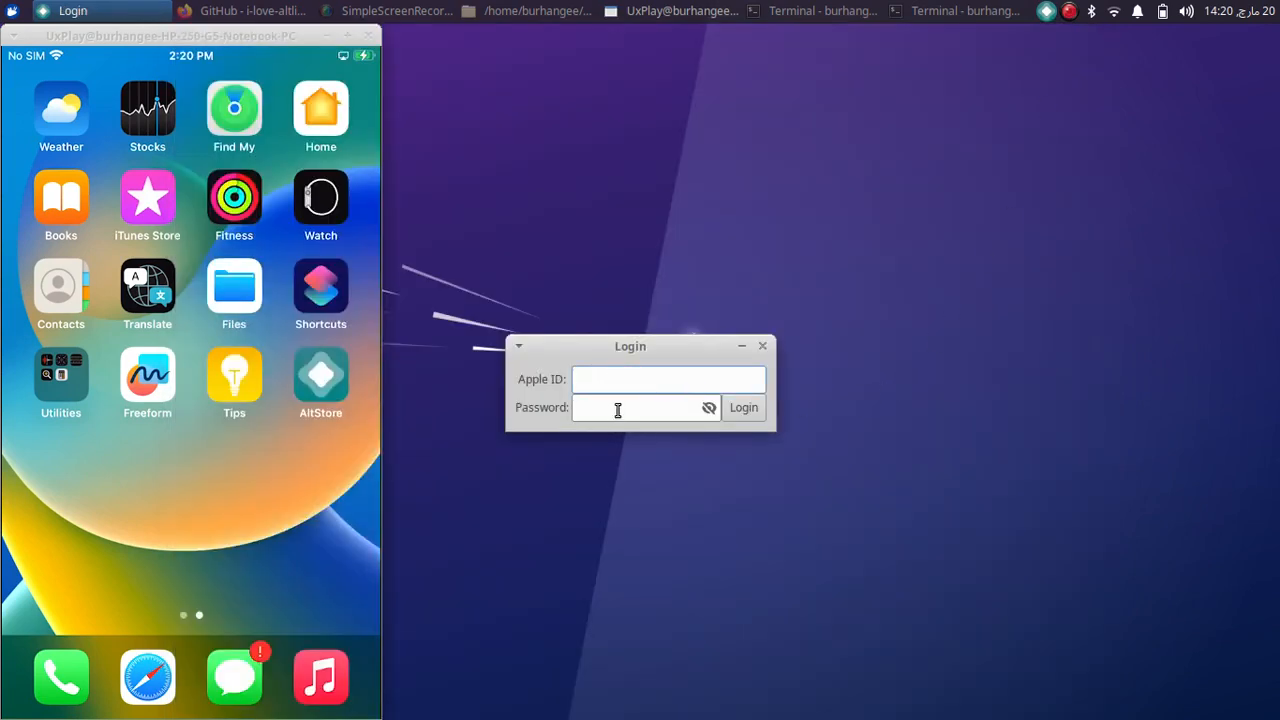
left_click(744, 408)
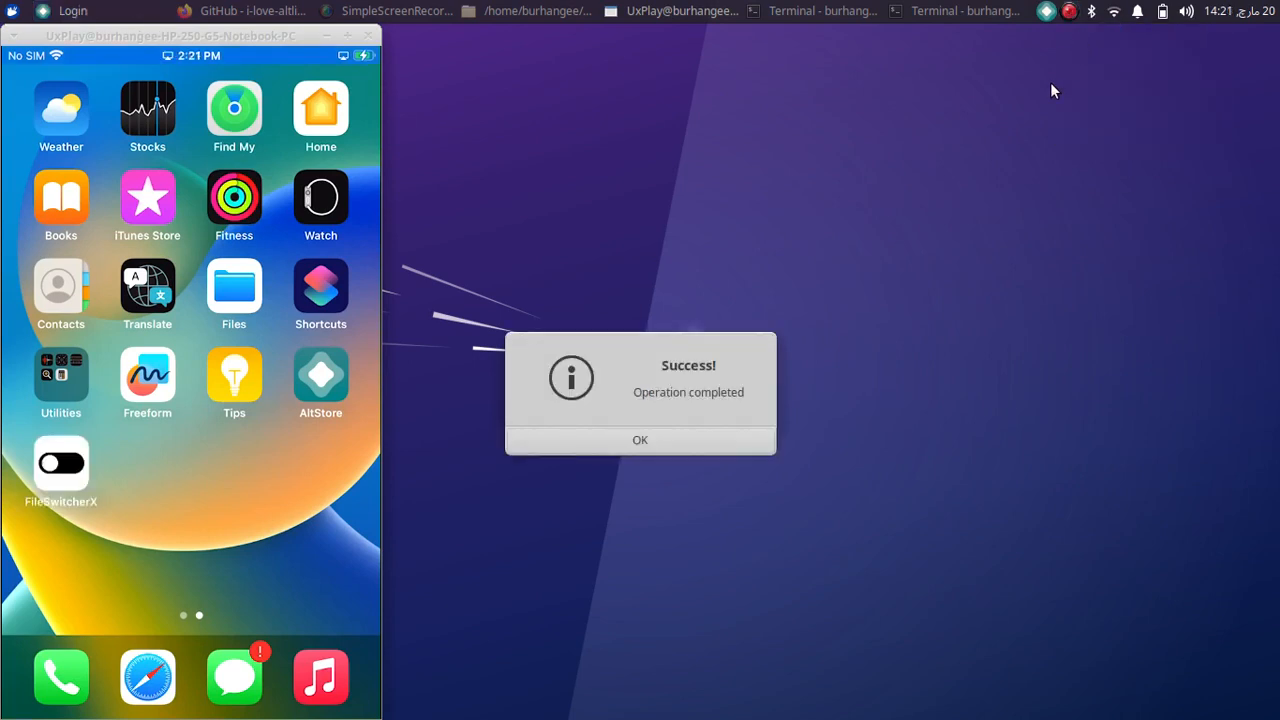
mouse_move(704, 370)
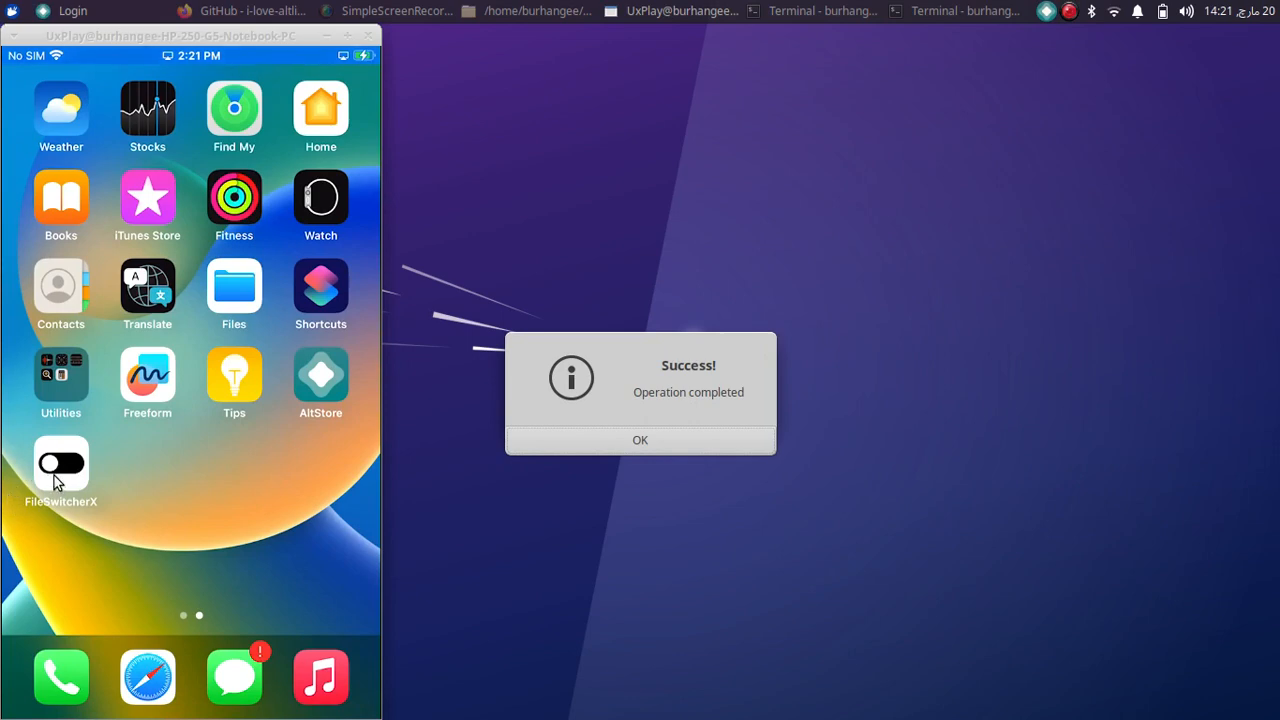
left_click(60, 464)
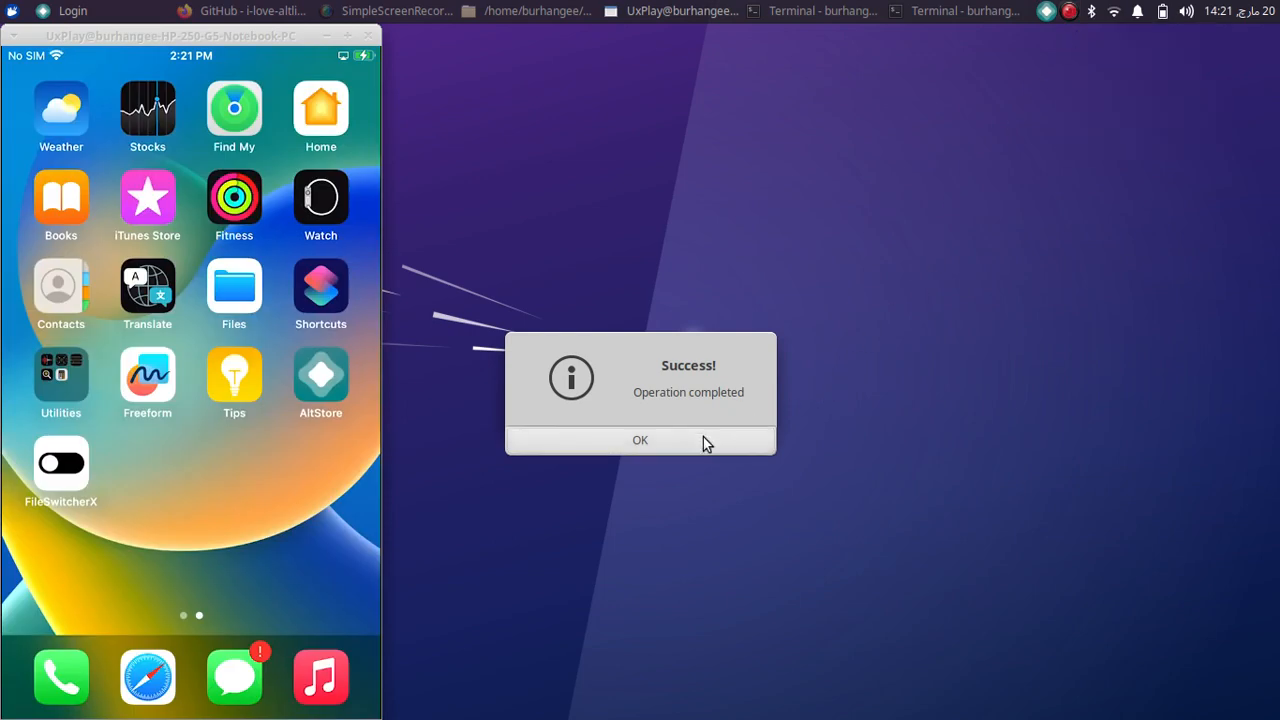
left_click(640, 440)
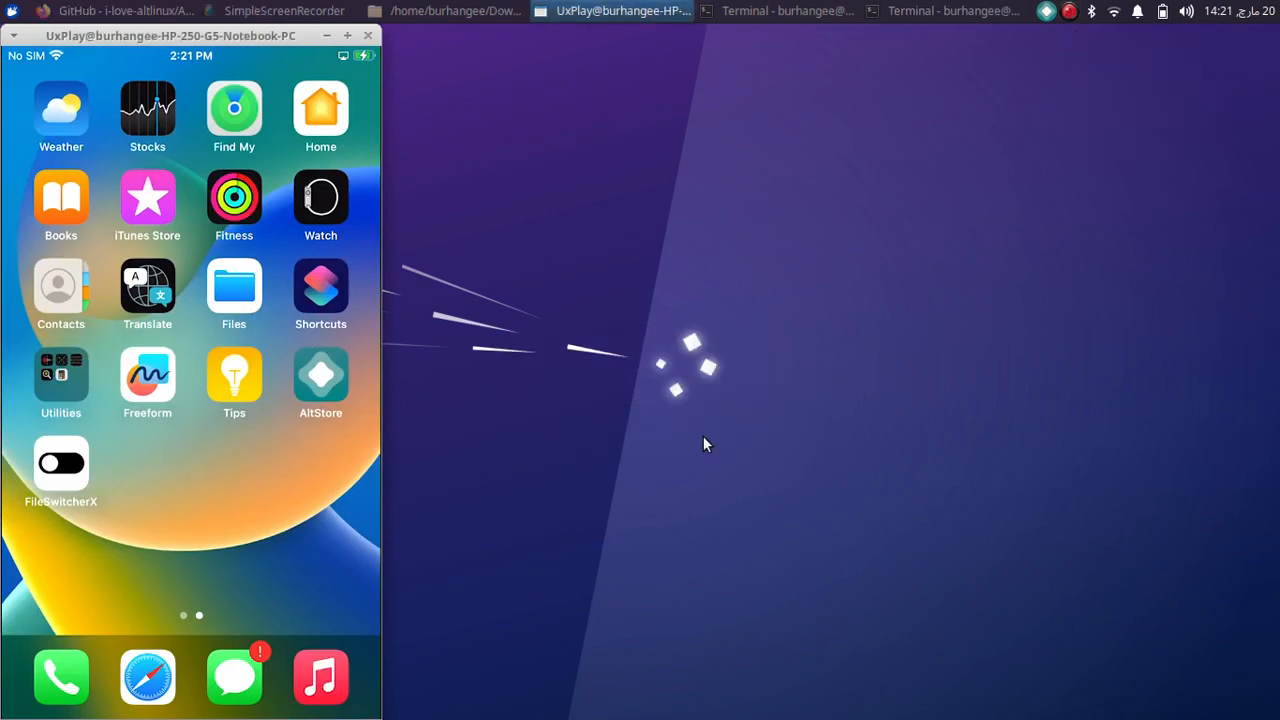
mouse_move(700, 308)
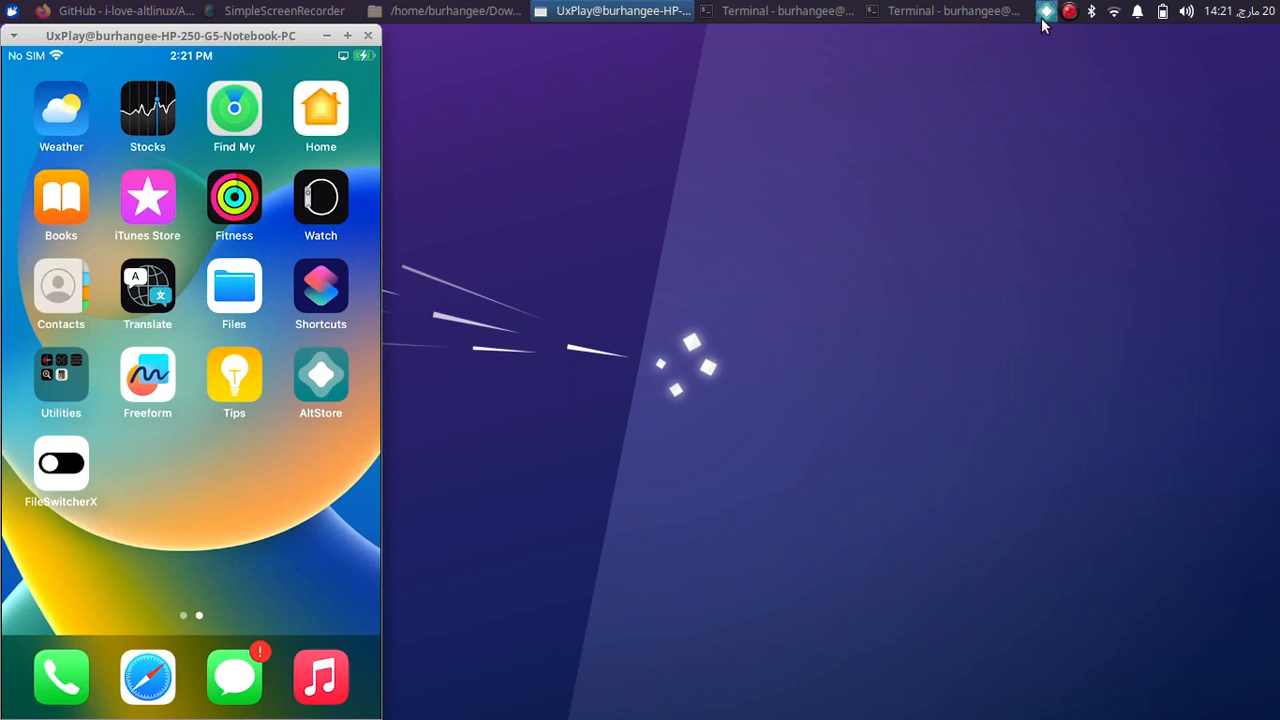
Restart AltLinux with python3 main.py so it returns to the tray.
left_click(1046, 12)
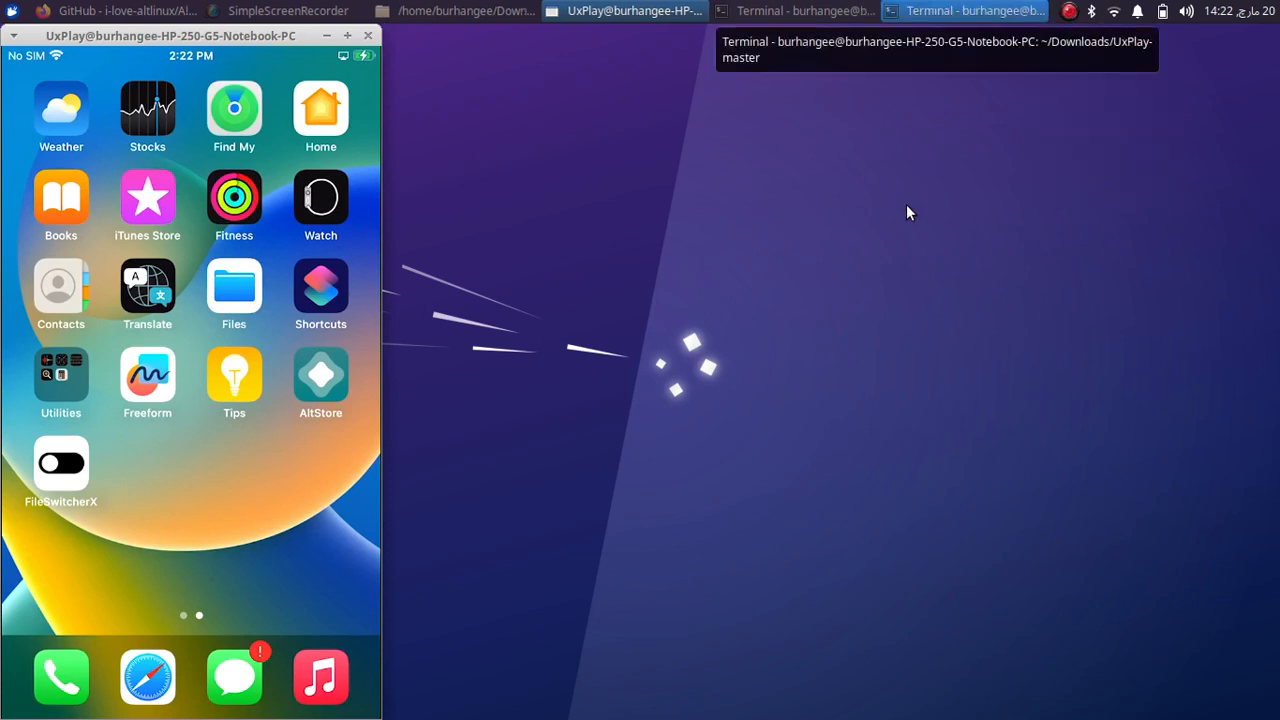
mouse_move(848, 196)
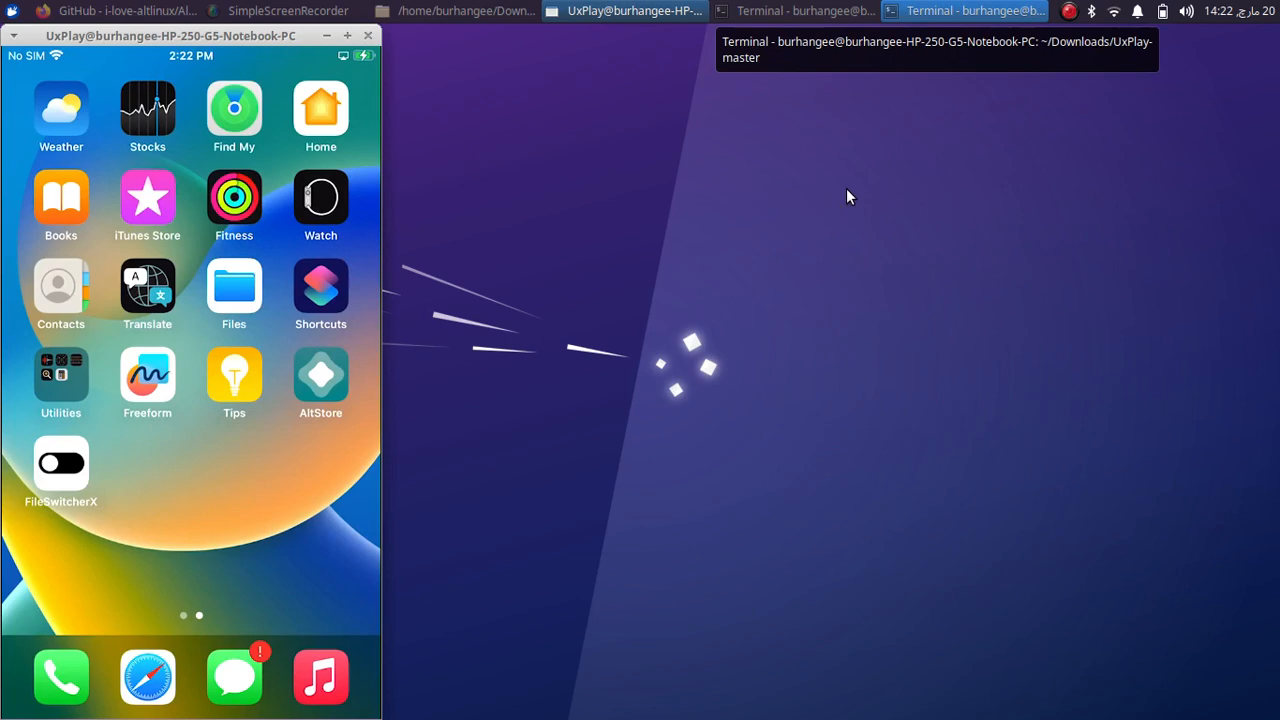
mouse_move(856, 130)
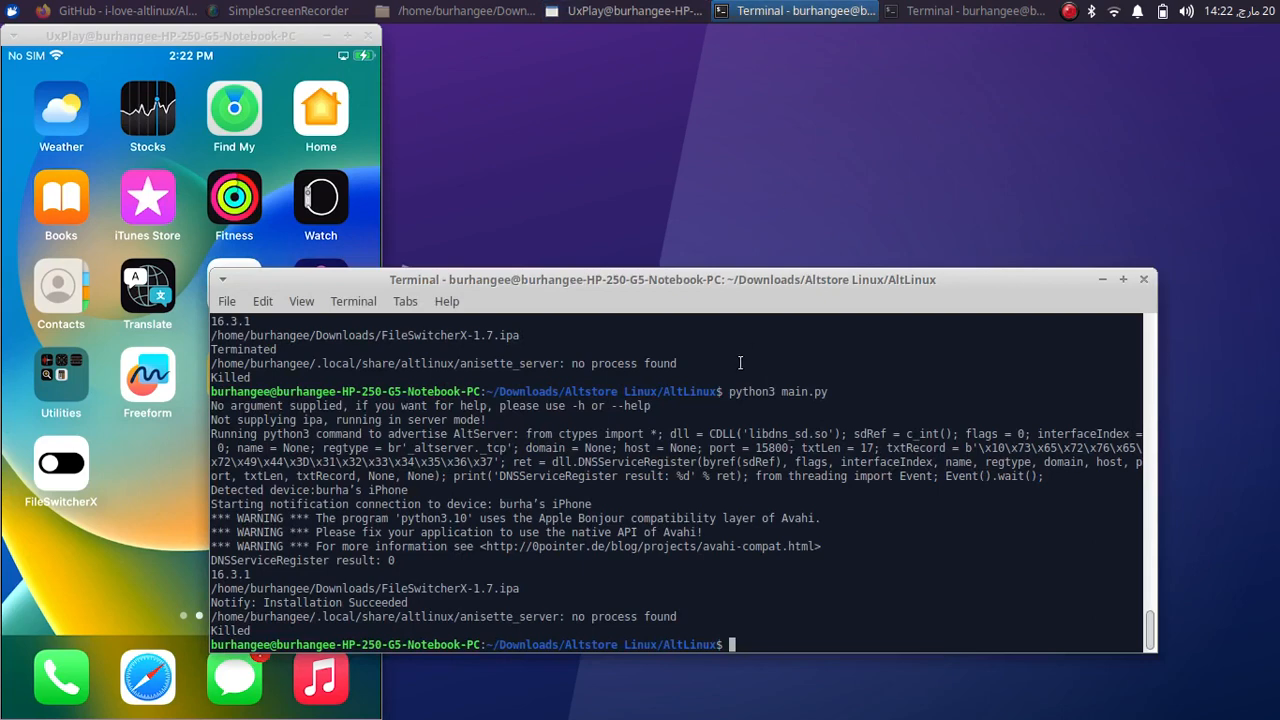
type("python3 main.py")
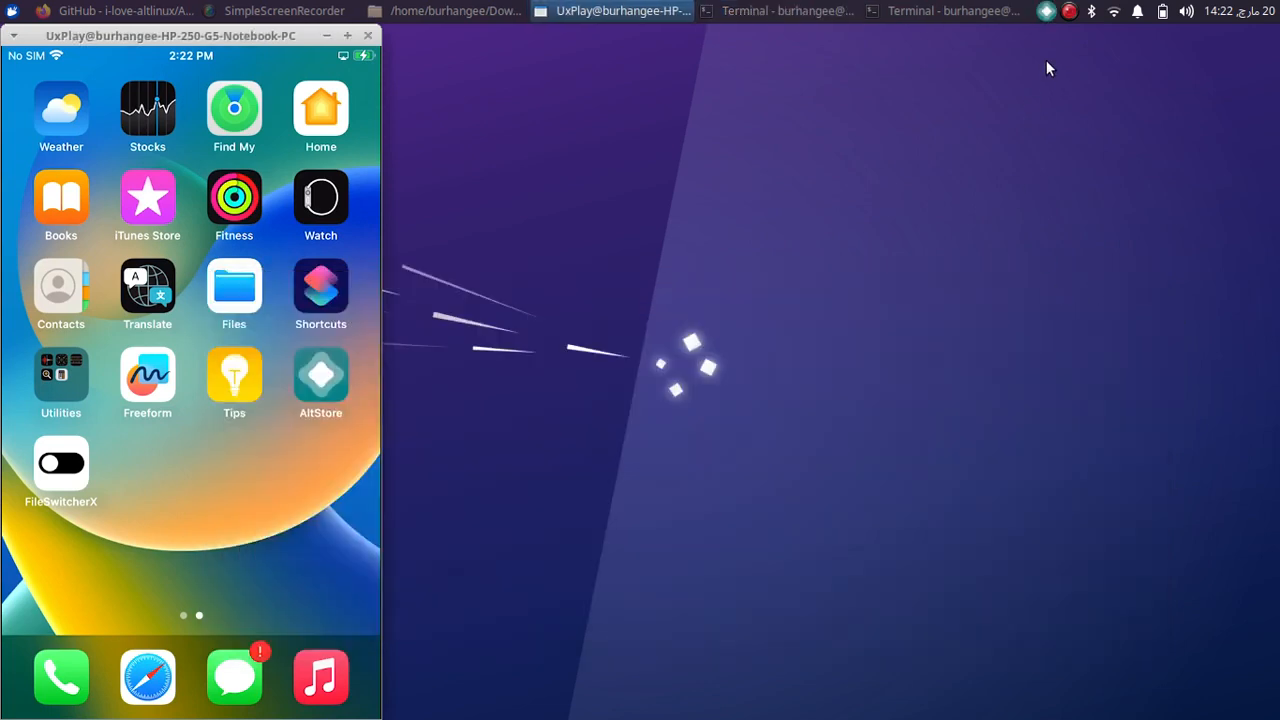
Launch AltStore from the home screen showing My Apps with 7 days before expiry.
left_click(1046, 12)
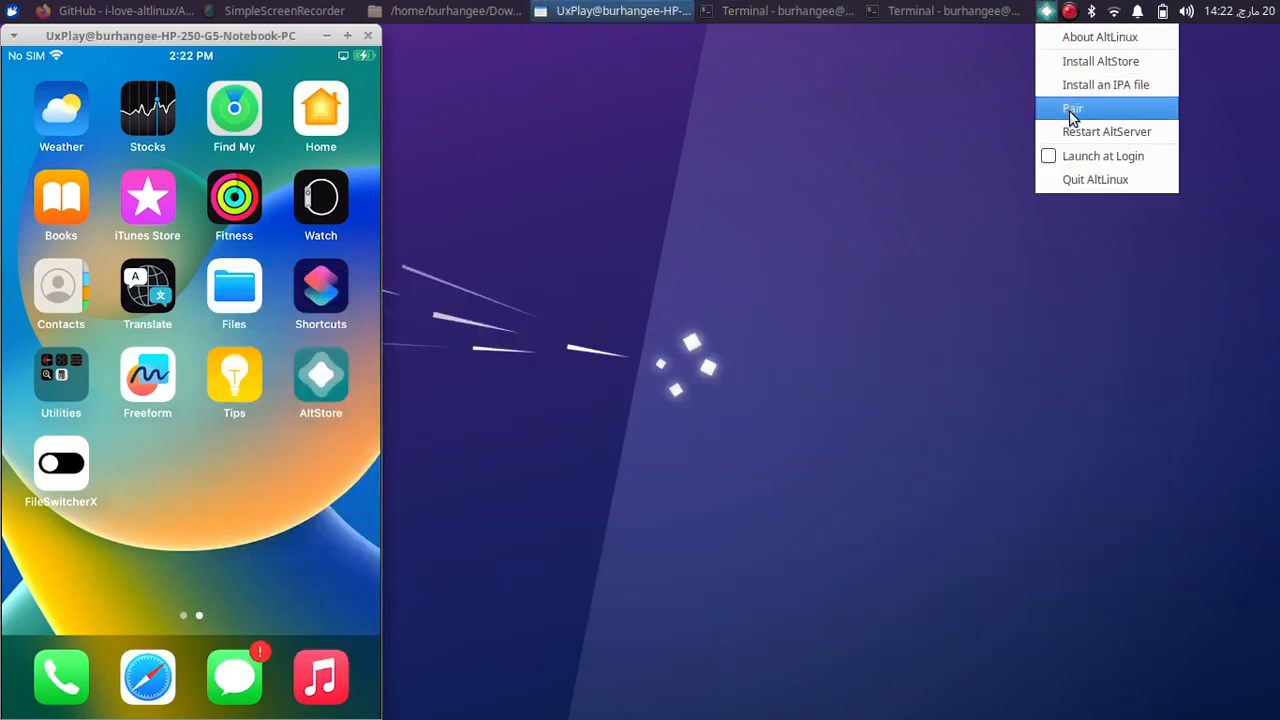
mouse_move(1098, 108)
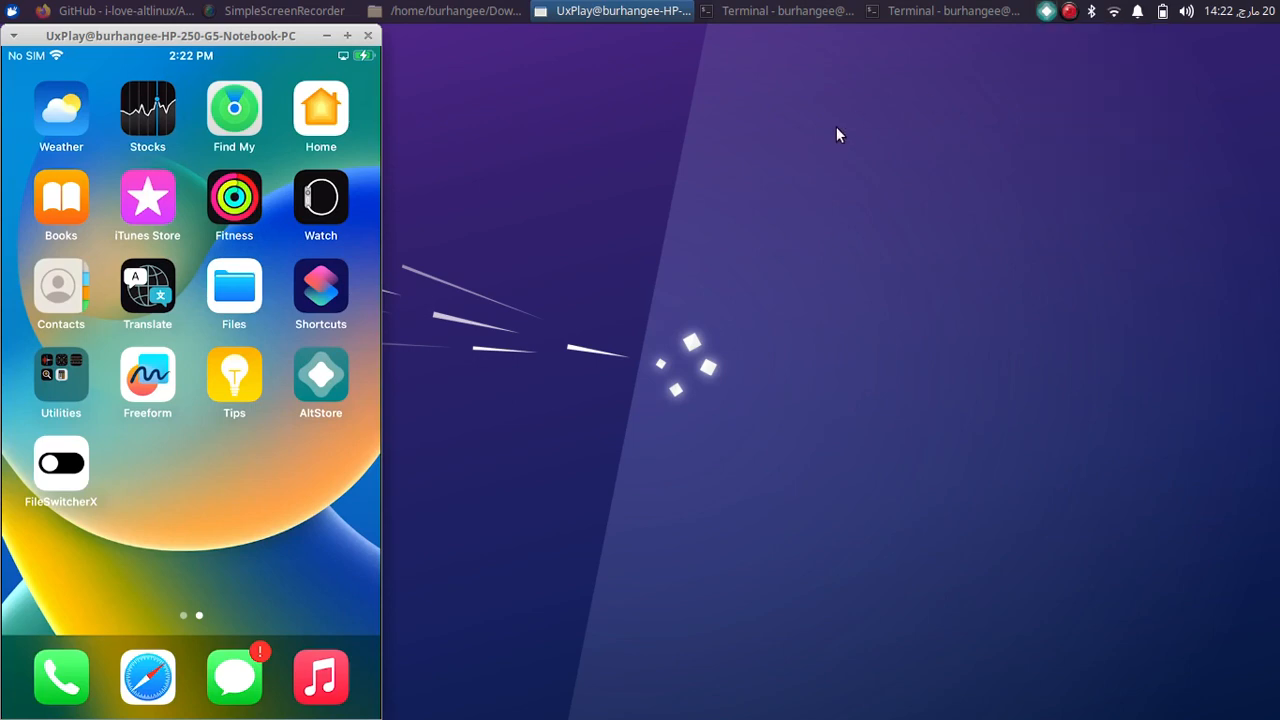
mouse_move(728, 328)
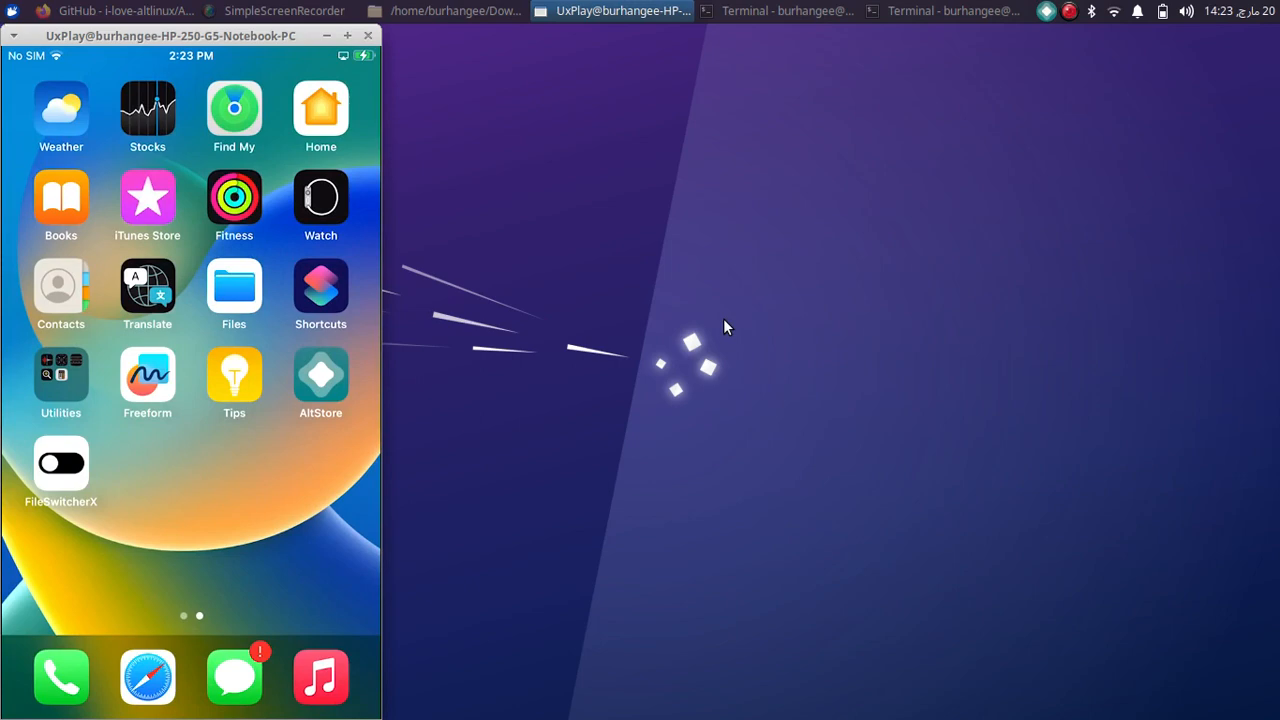
left_click(320, 384)
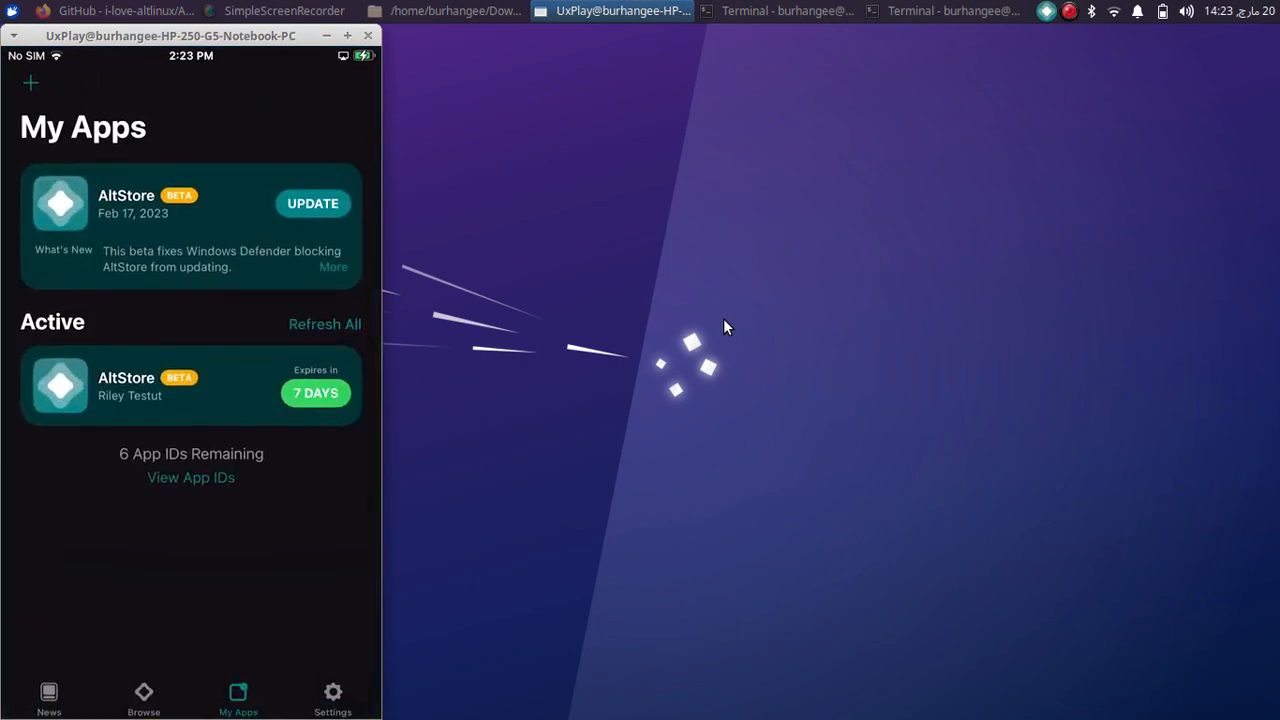
mouse_move(1048, 56)
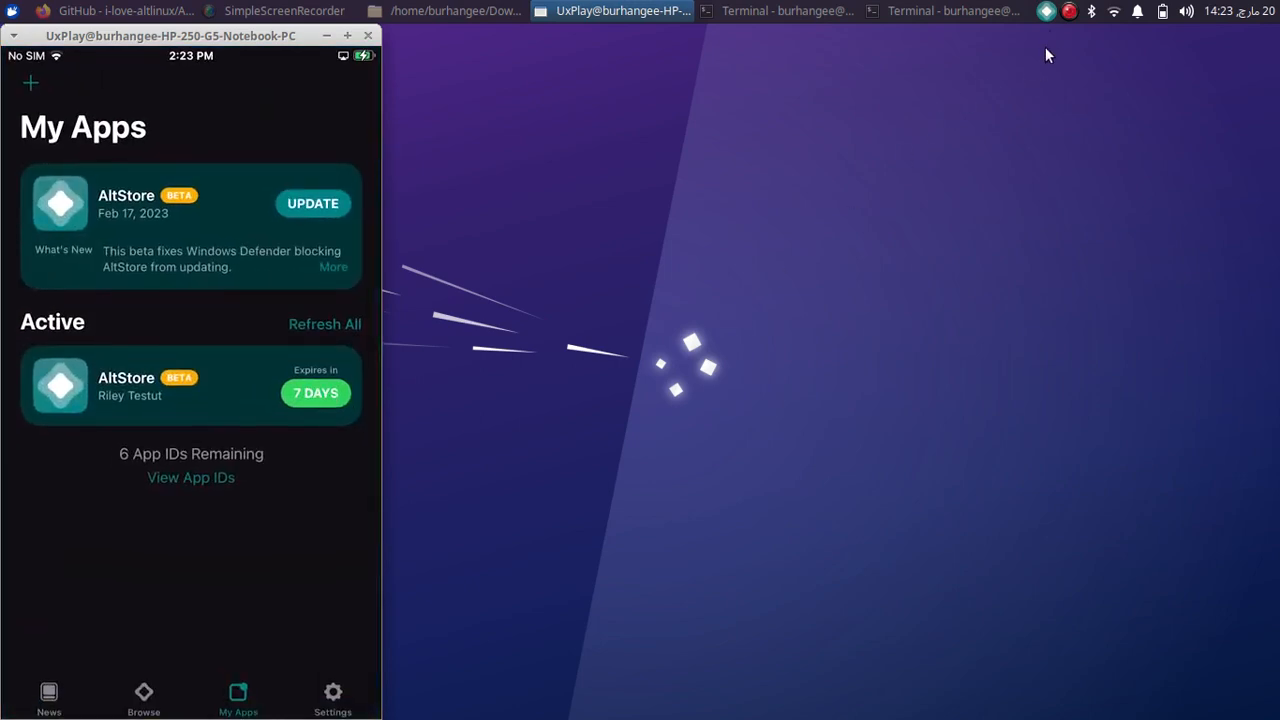
left_click(1046, 12)
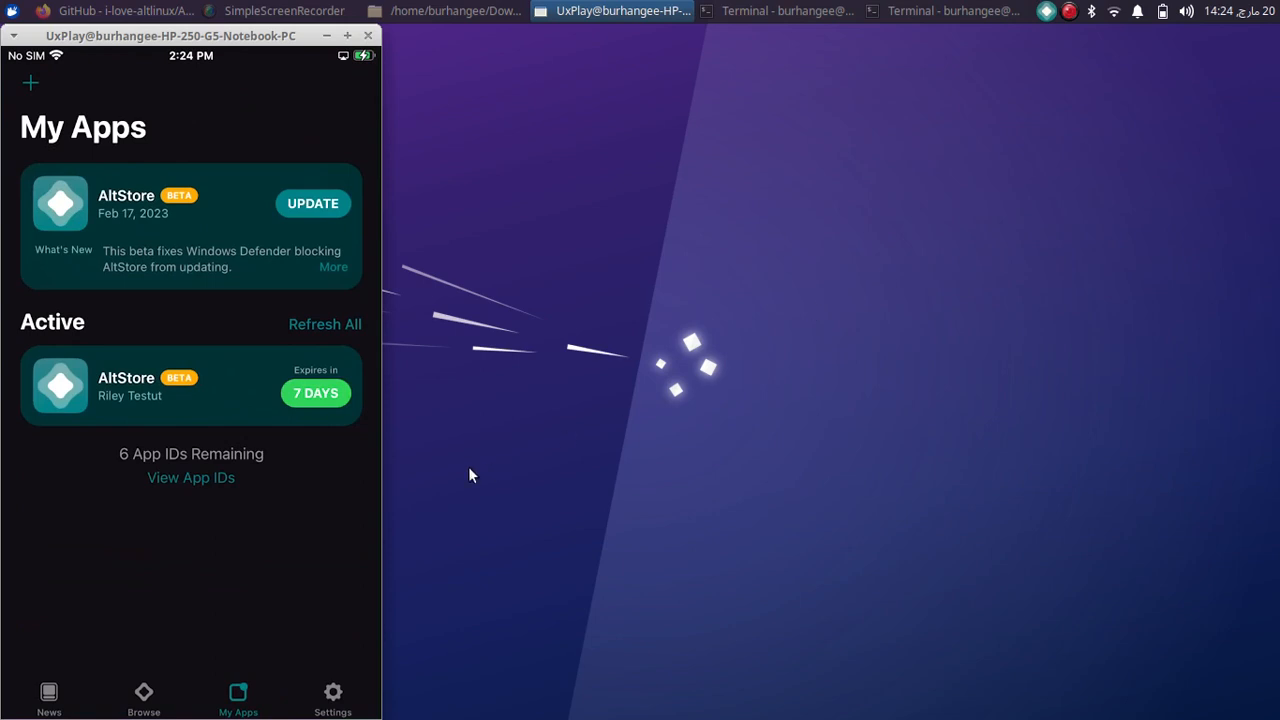
mouse_move(964, 160)
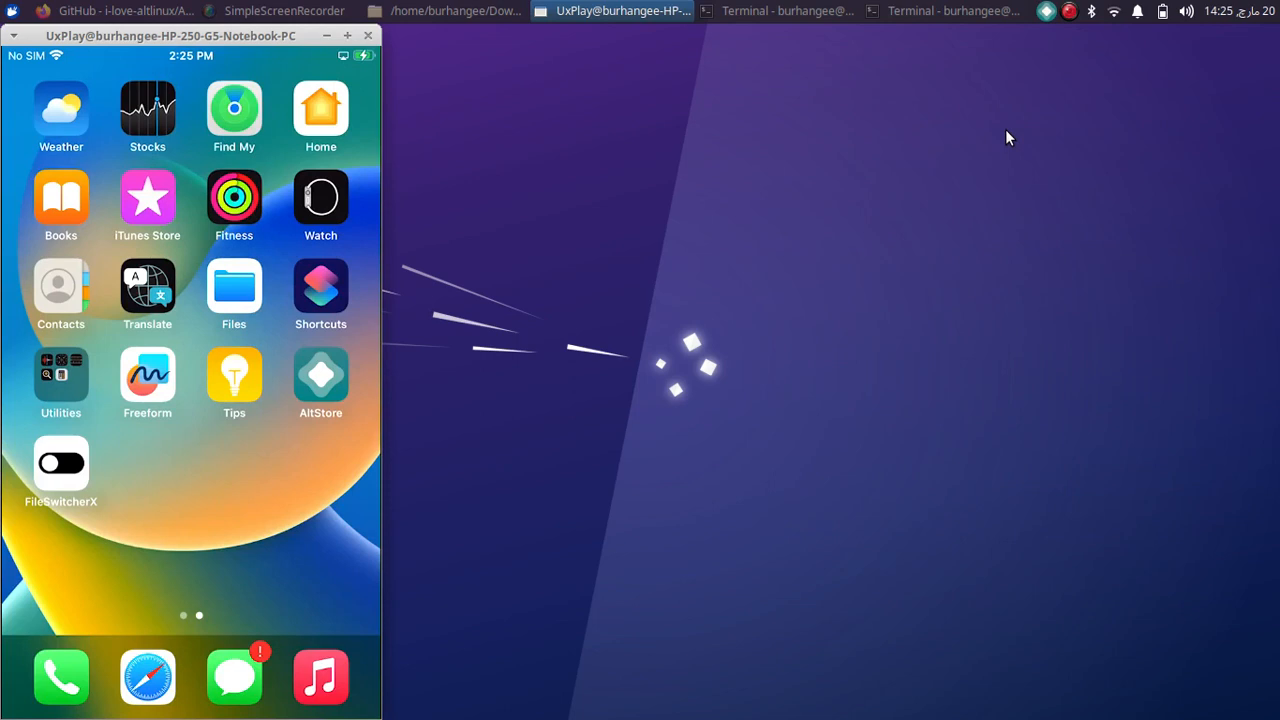
mouse_move(1052, 34)
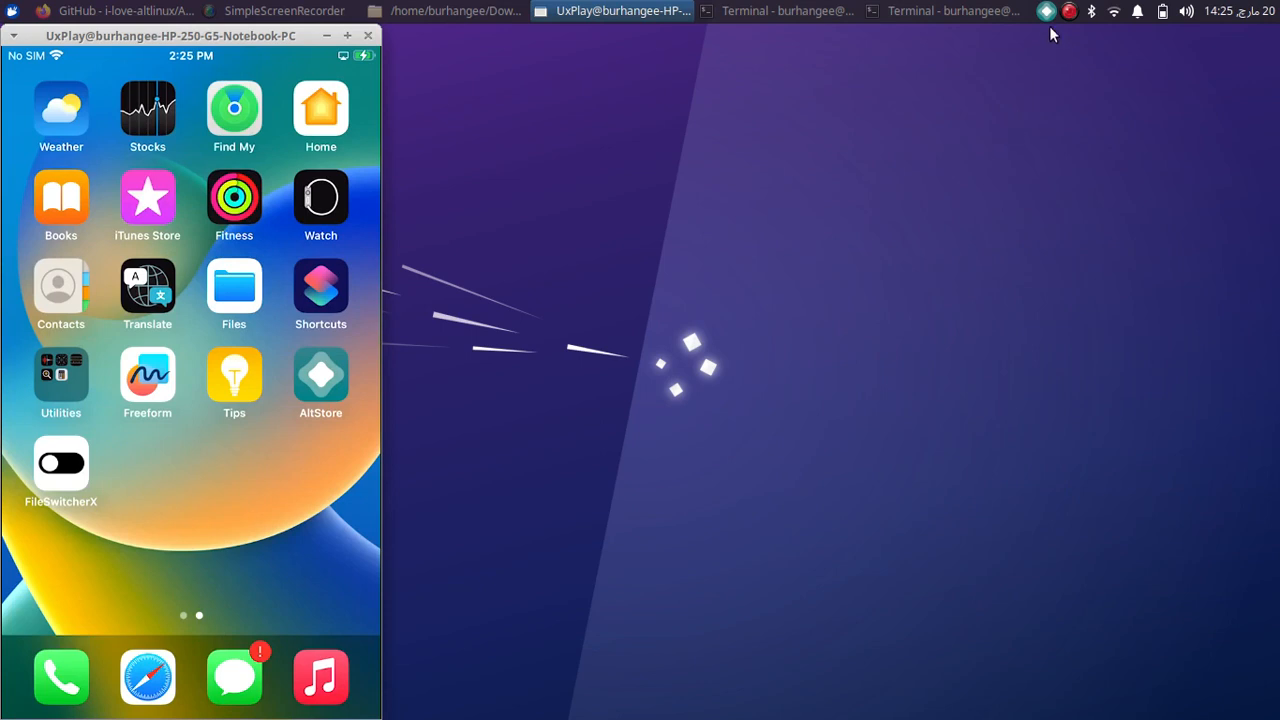
Quit AltLinux from its tray menu, leaving the iPhone on its home screen.
left_click(1046, 12)
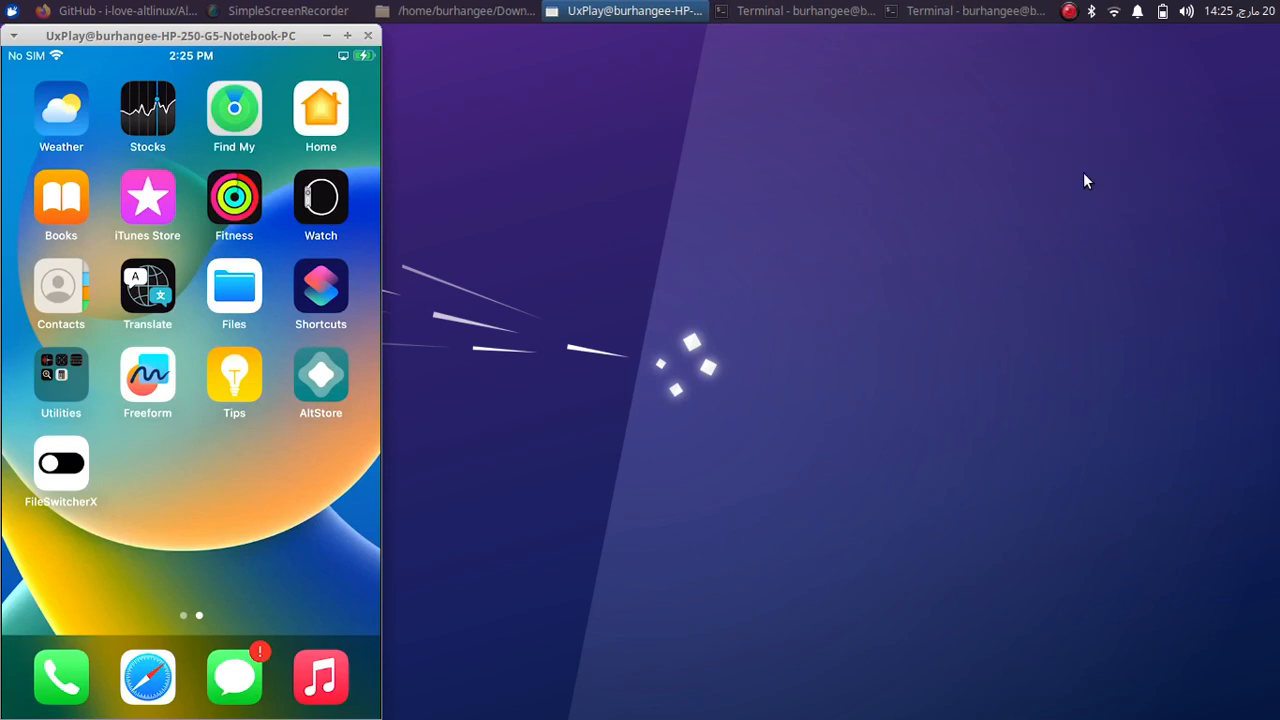
mouse_move(968, 264)
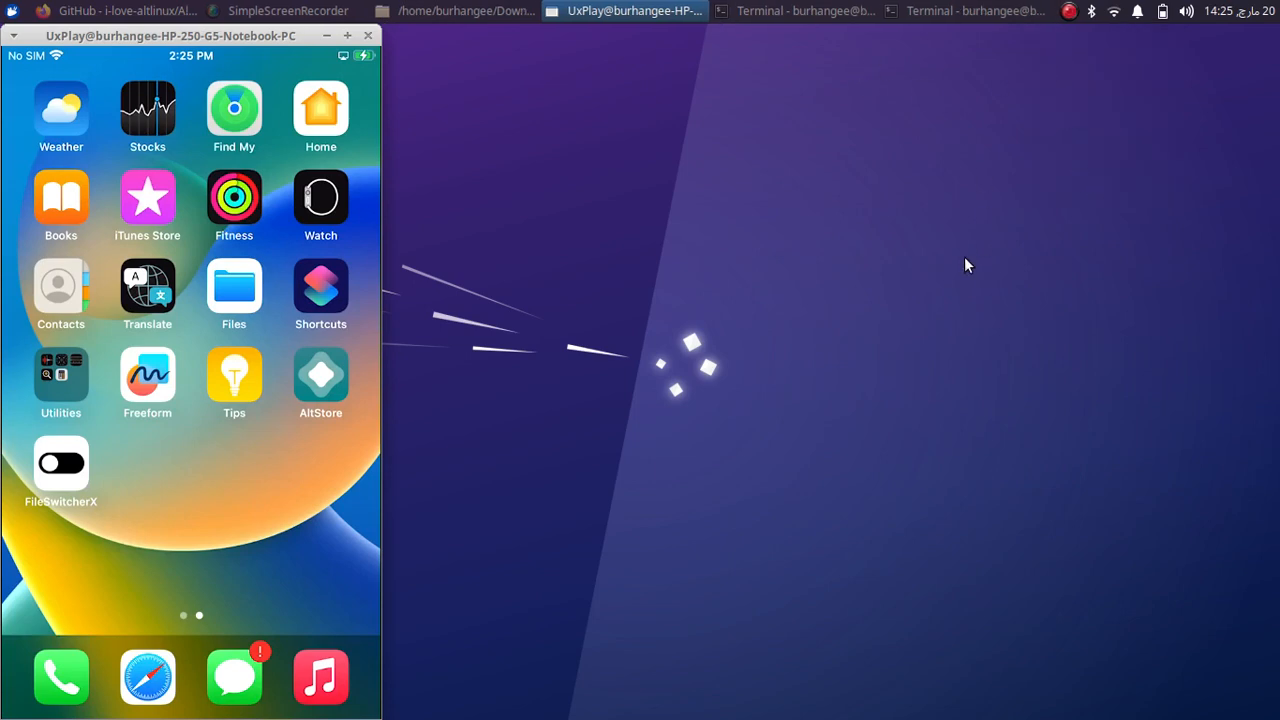